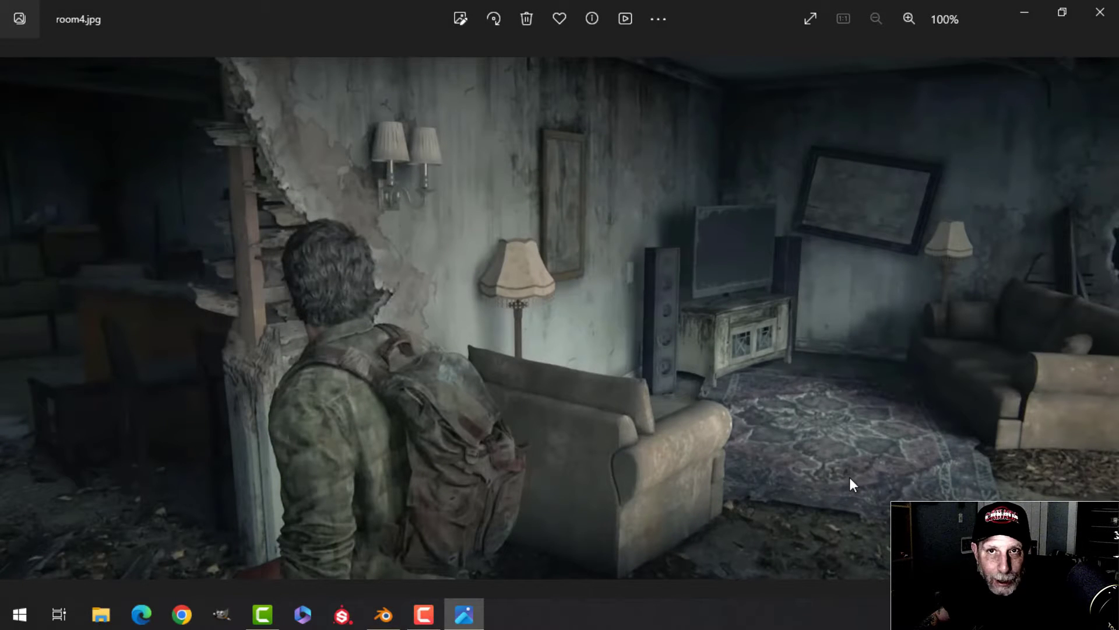
Zoom in and out on the carpet pattern in room4.jpg, then switch to Blender
{"action": "left_click", "coordinate": [910, 19]}
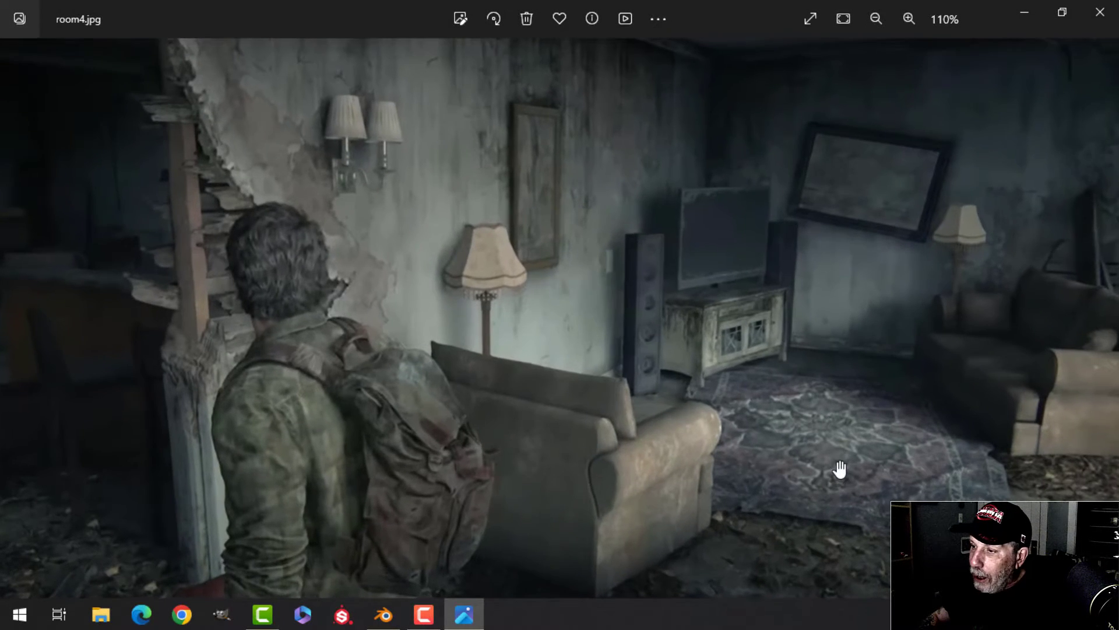
{"action": "left_click", "coordinate": [909, 18]}
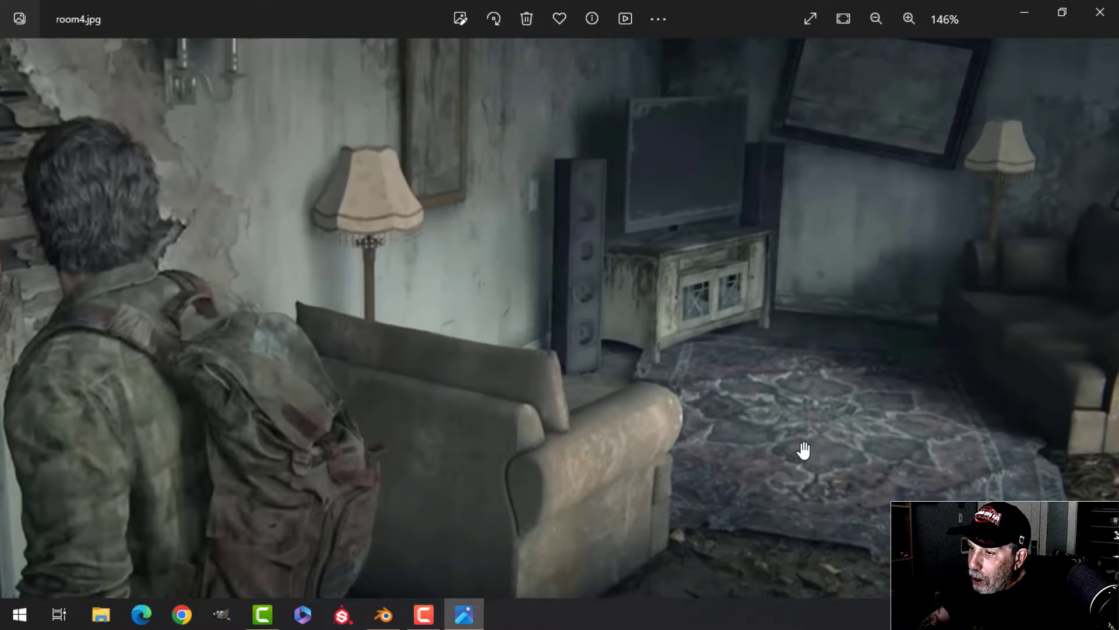
{"action": "left_click", "coordinate": [876, 18]}
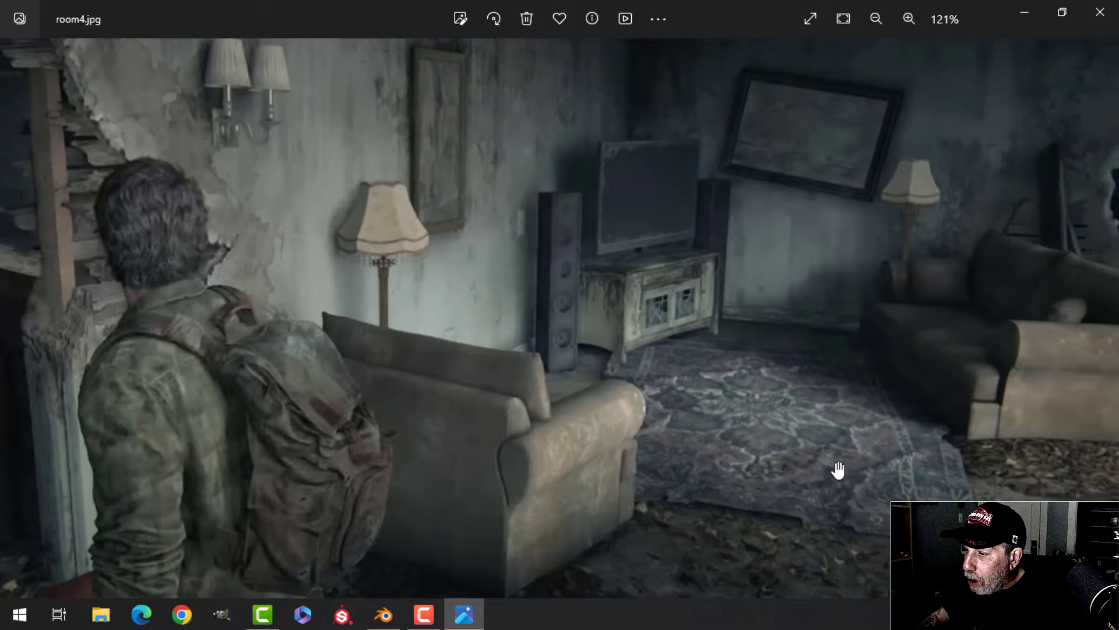
{"action": "left_click", "coordinate": [909, 19]}
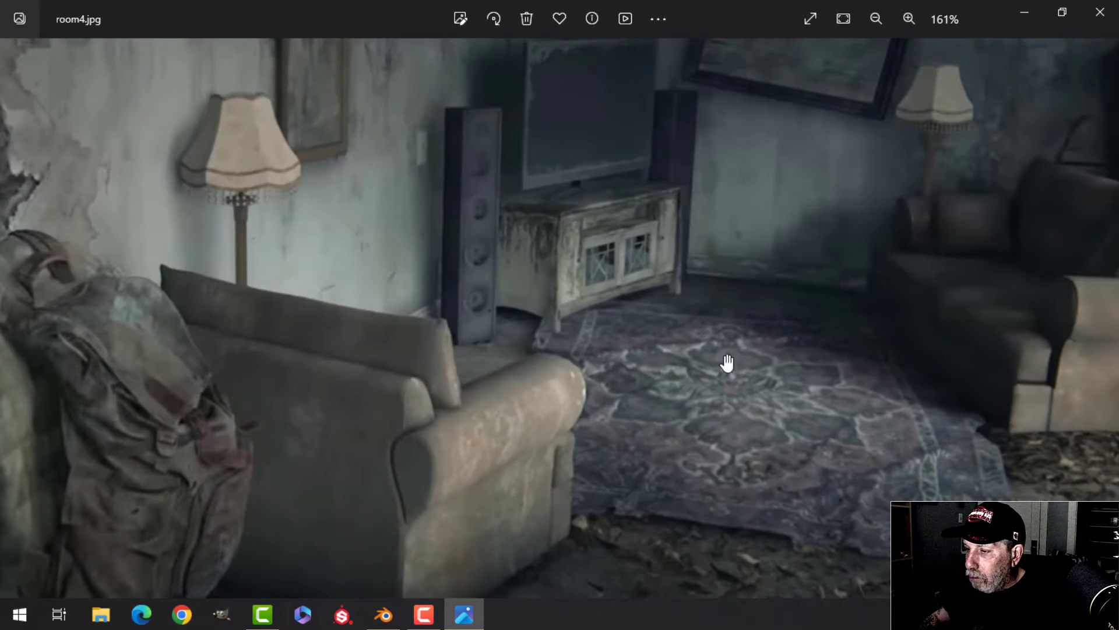
{"action": "left_click", "coordinate": [876, 19]}
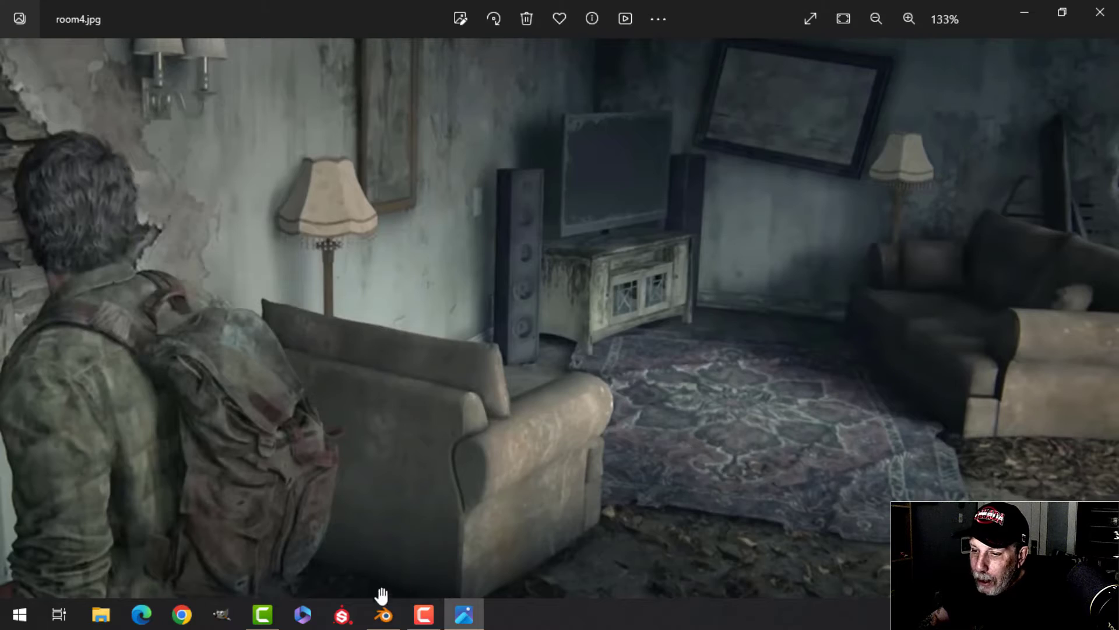
{"action": "left_click", "coordinate": [382, 614]}
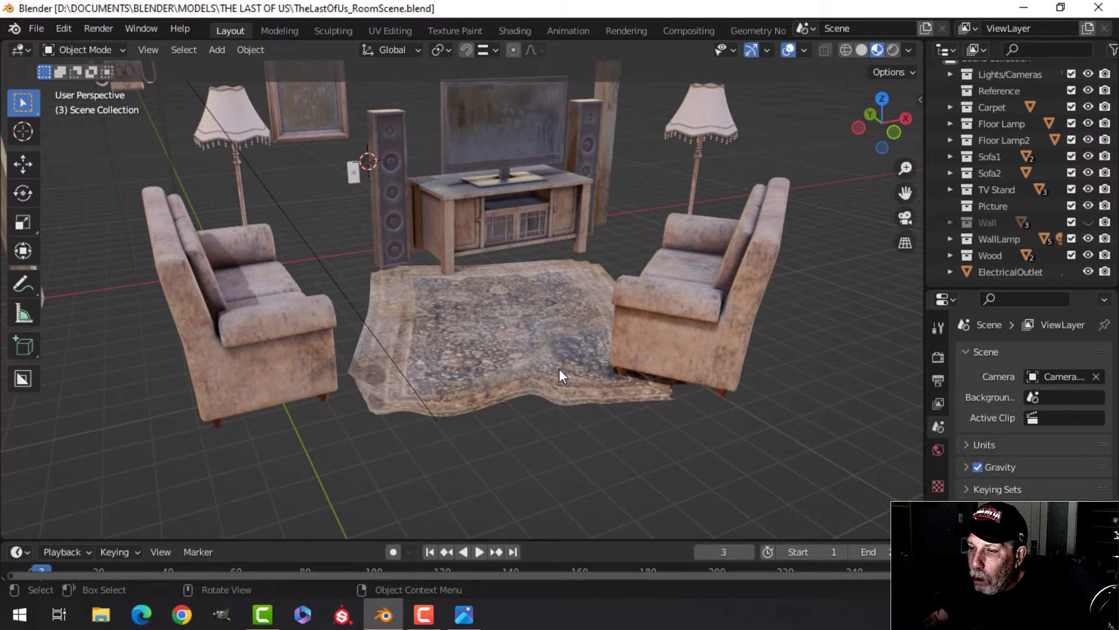
{"action": "mouse_move", "coordinate": [539, 340]}
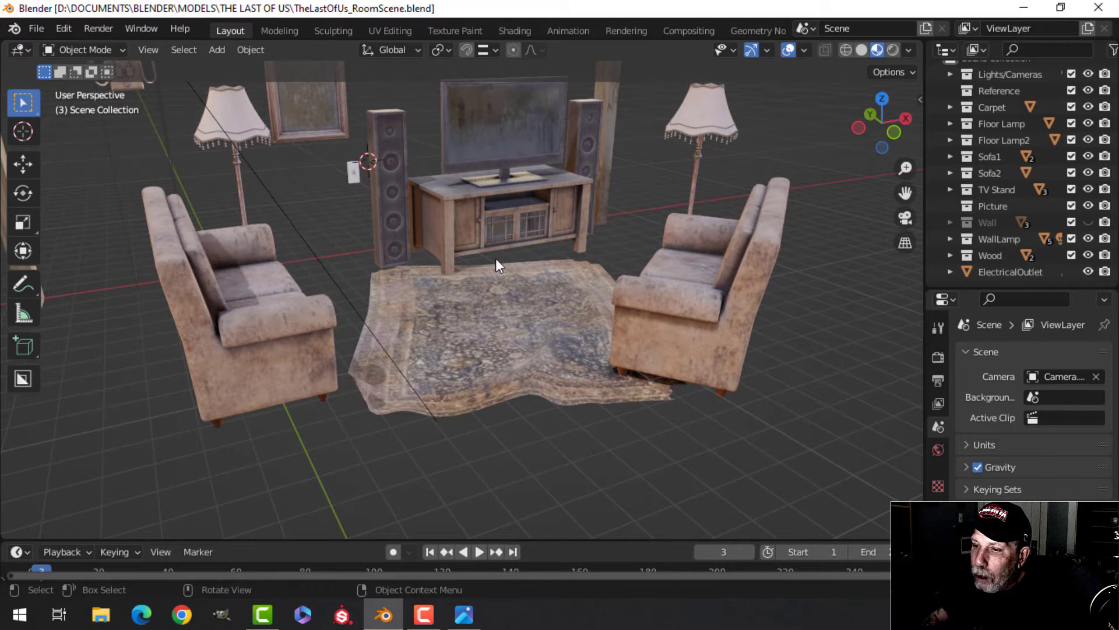
{"action": "mouse_move", "coordinate": [497, 341]}
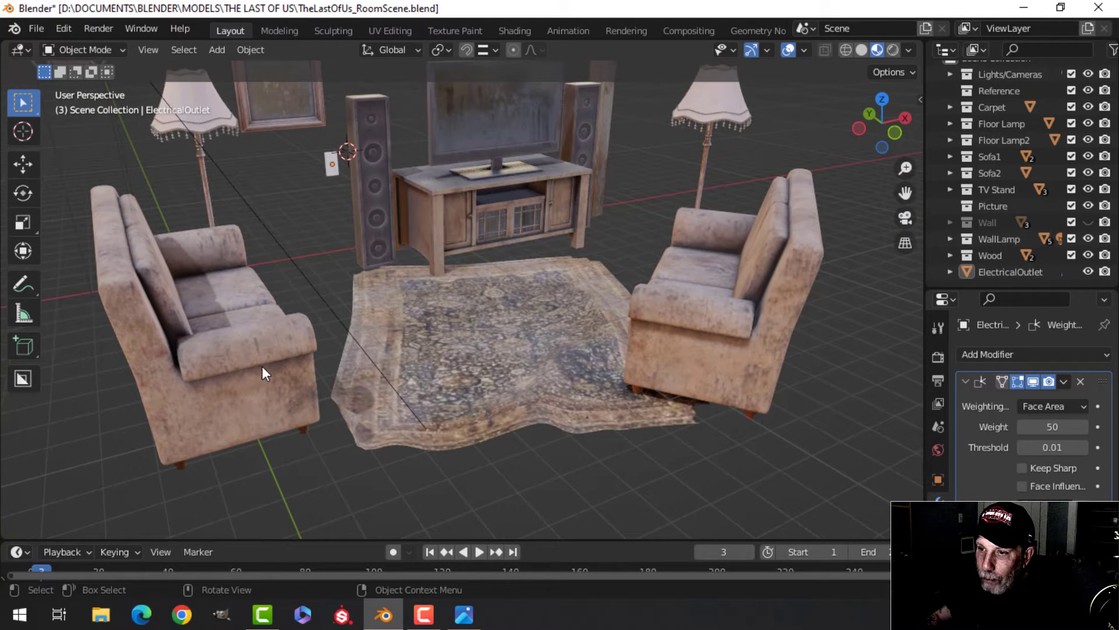
{"action": "mouse_move", "coordinate": [537, 207]}
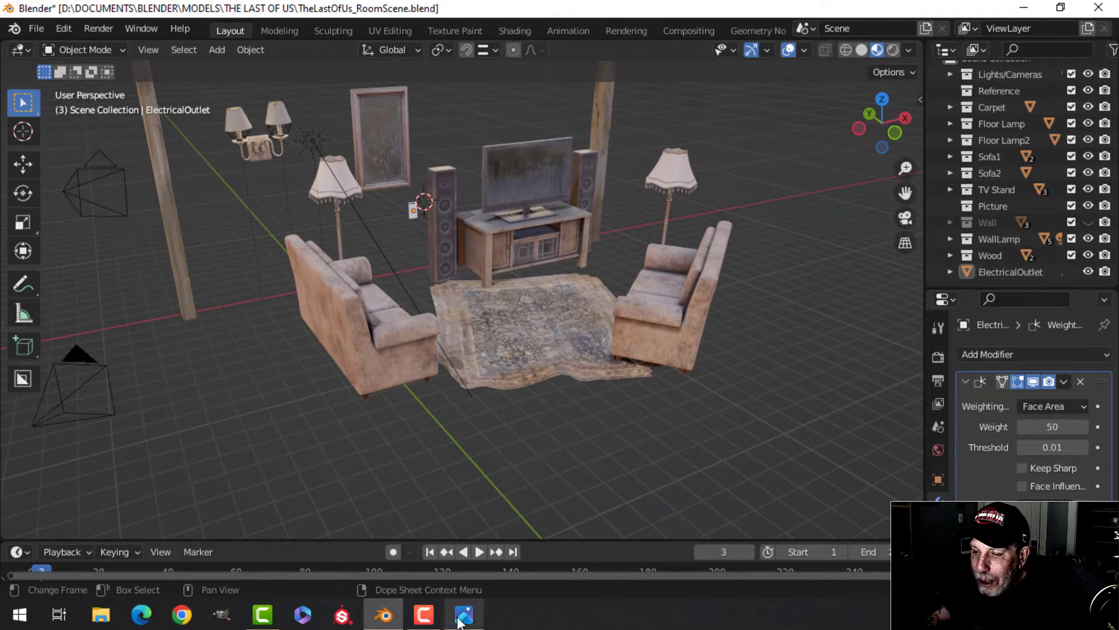
Bring the room4.jpg reference photo back up from the taskbar
{"action": "left_click", "coordinate": [463, 614]}
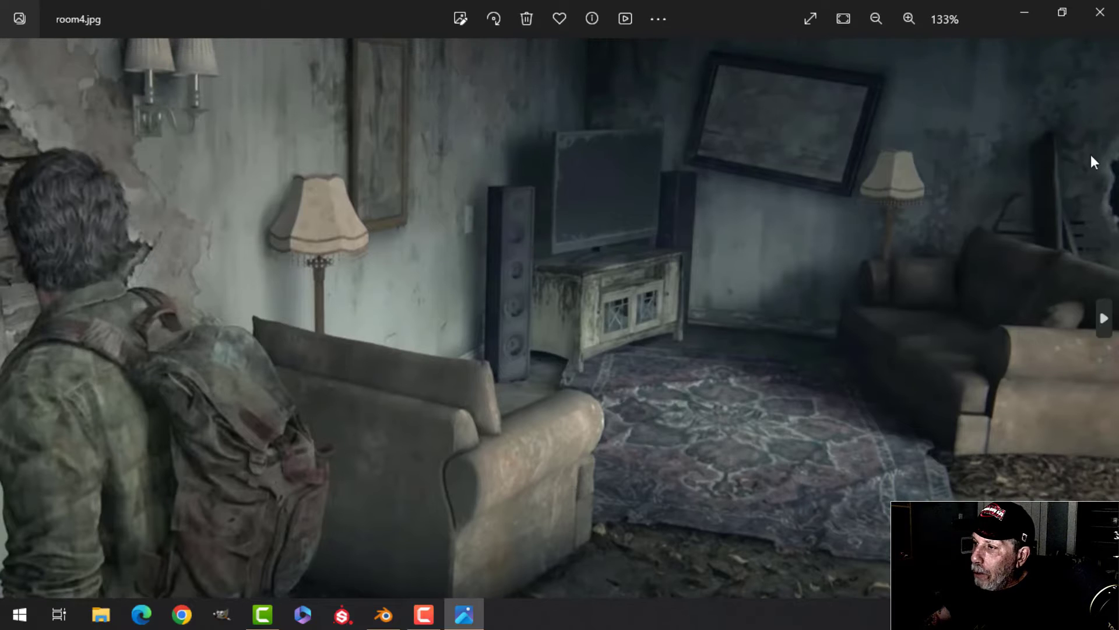
Switch back to Blender, where a new empty file is open
{"action": "left_click", "coordinate": [382, 614]}
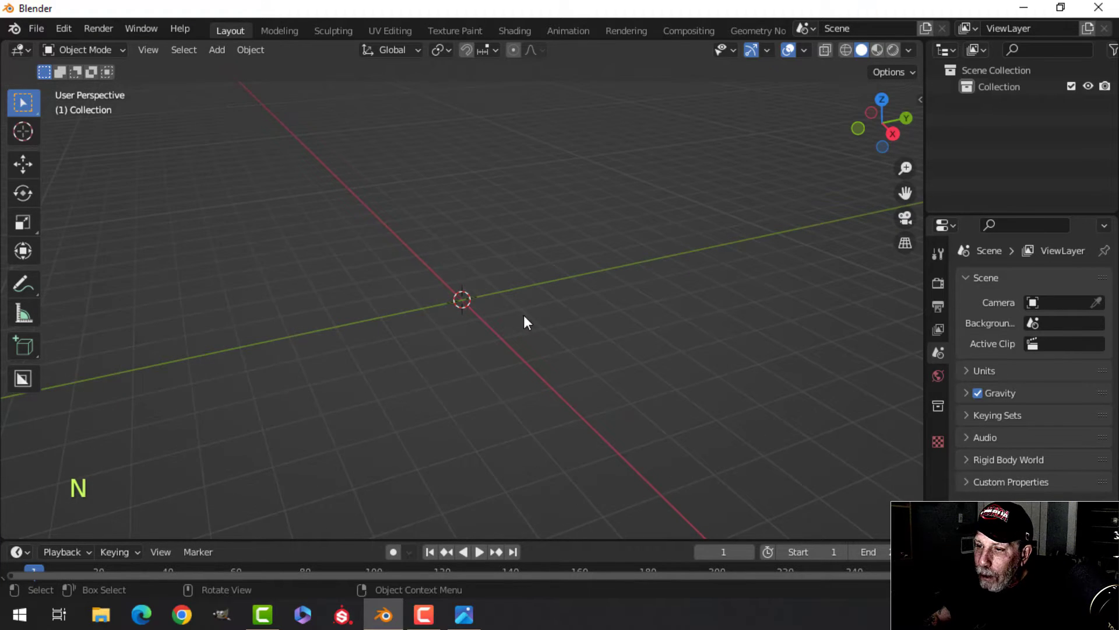
Add a plane, scale it up into a wide floor, and duplicate it upward
{"action": "key", "text": "shift+a"}
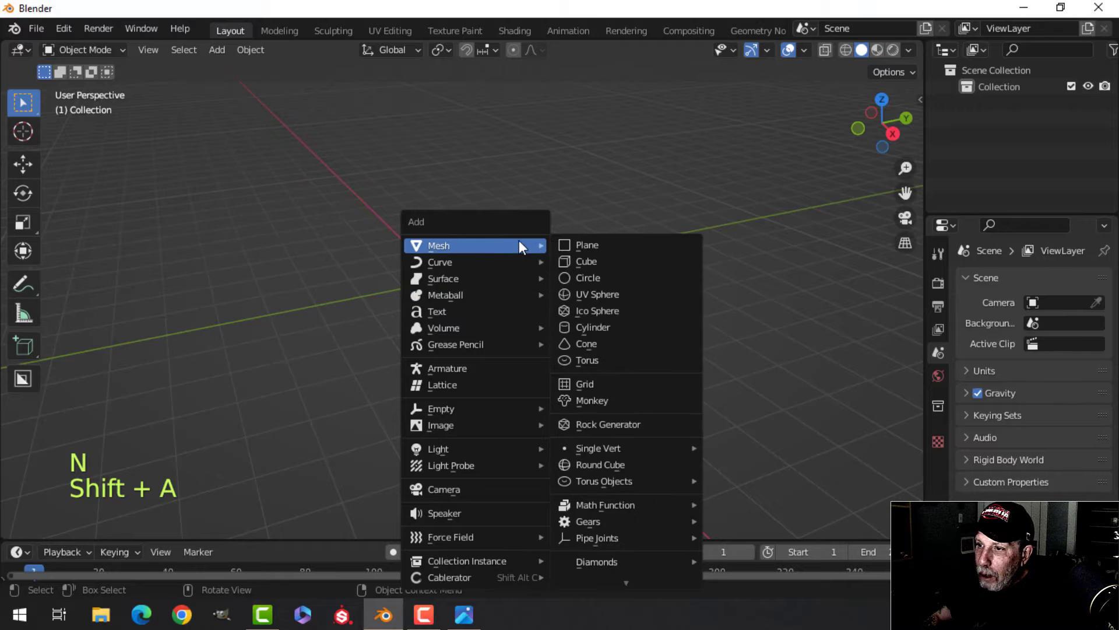
{"action": "left_click", "coordinate": [587, 245]}
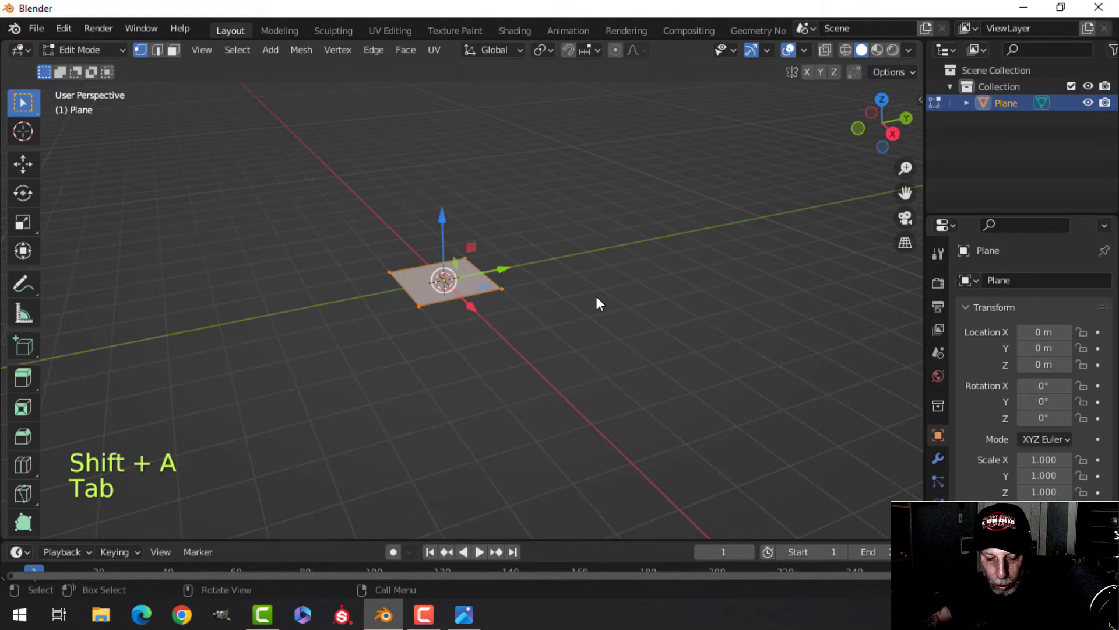
{"action": "key", "text": "Tab"}
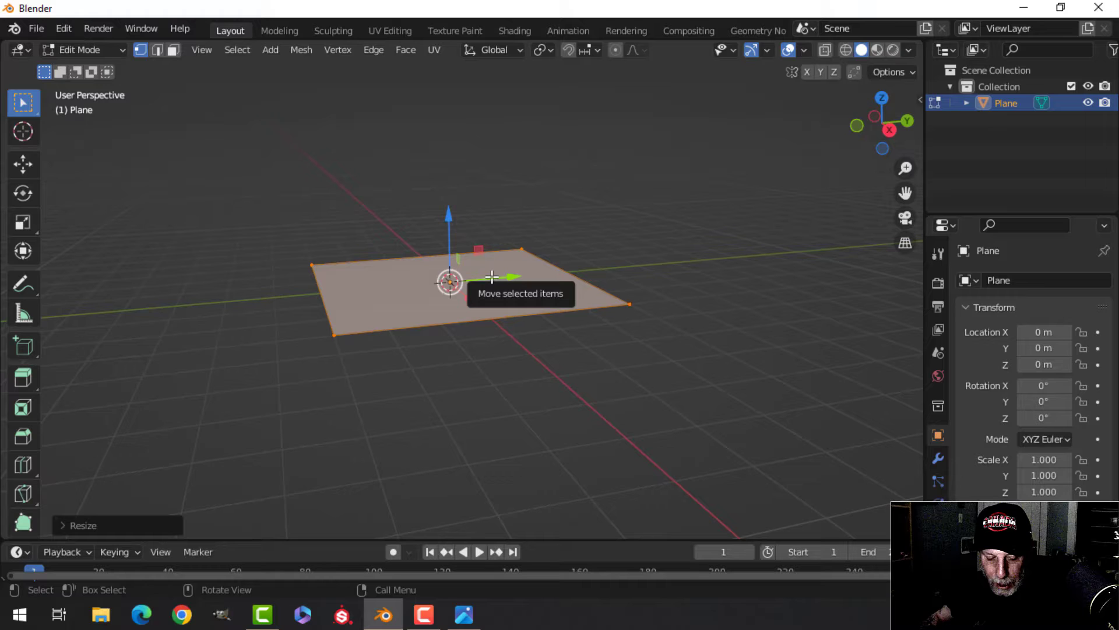
{"action": "key", "text": "shift+d"}
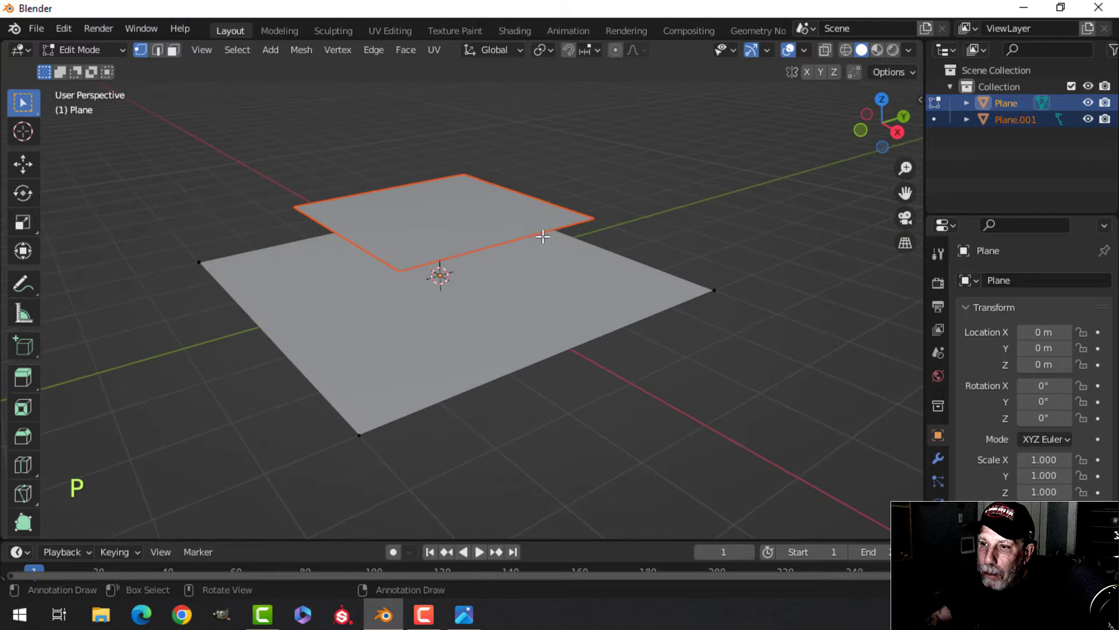
Make the raised copy its own object, Plane.001, and scale its mesh into a narrower rectangle
{"action": "key", "text": "Tab"}
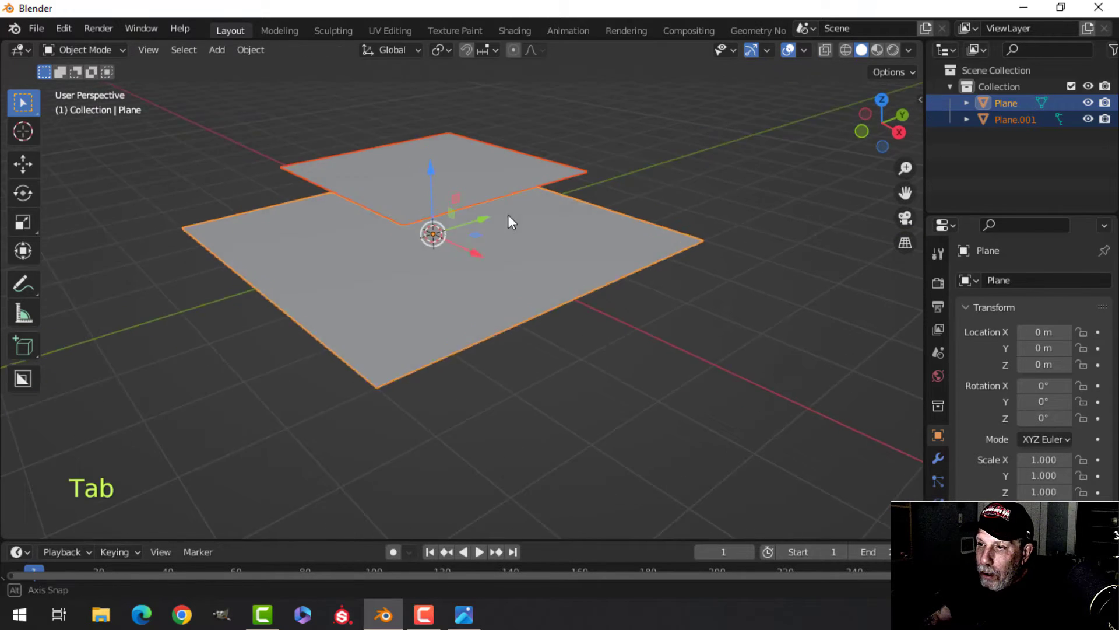
{"action": "key", "text": "alt+a"}
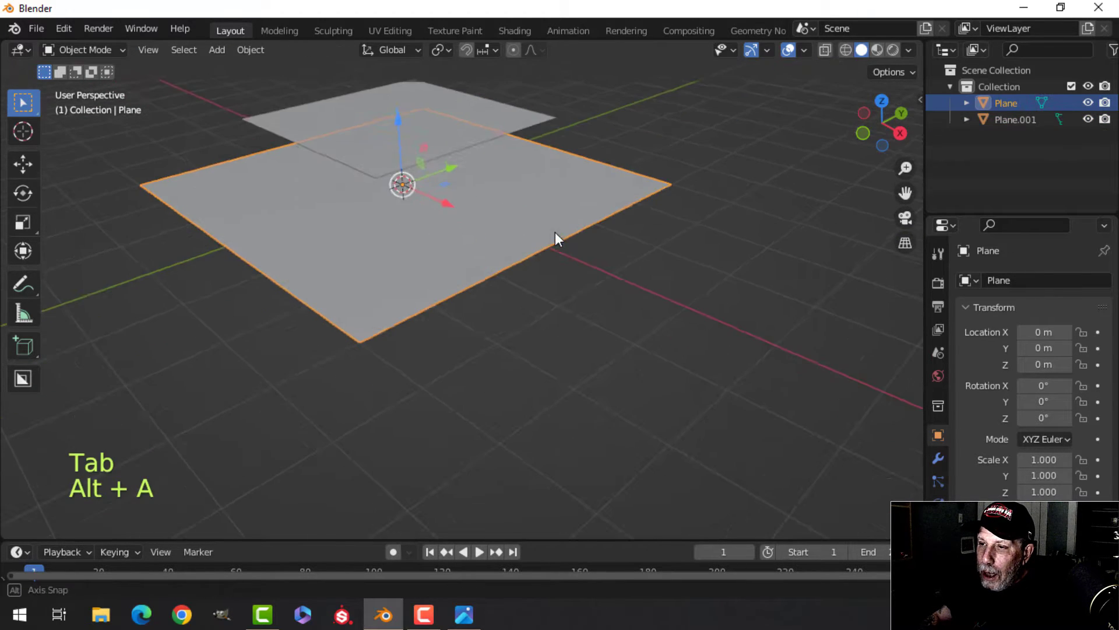
{"action": "key", "text": "Tab"}
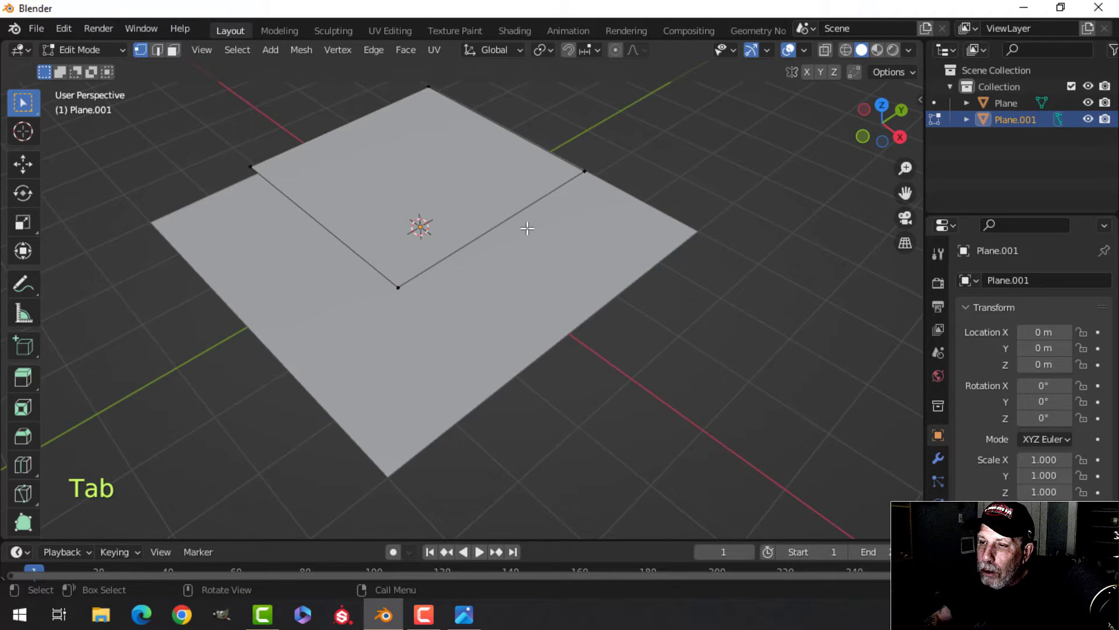
{"action": "key", "text": "a"}
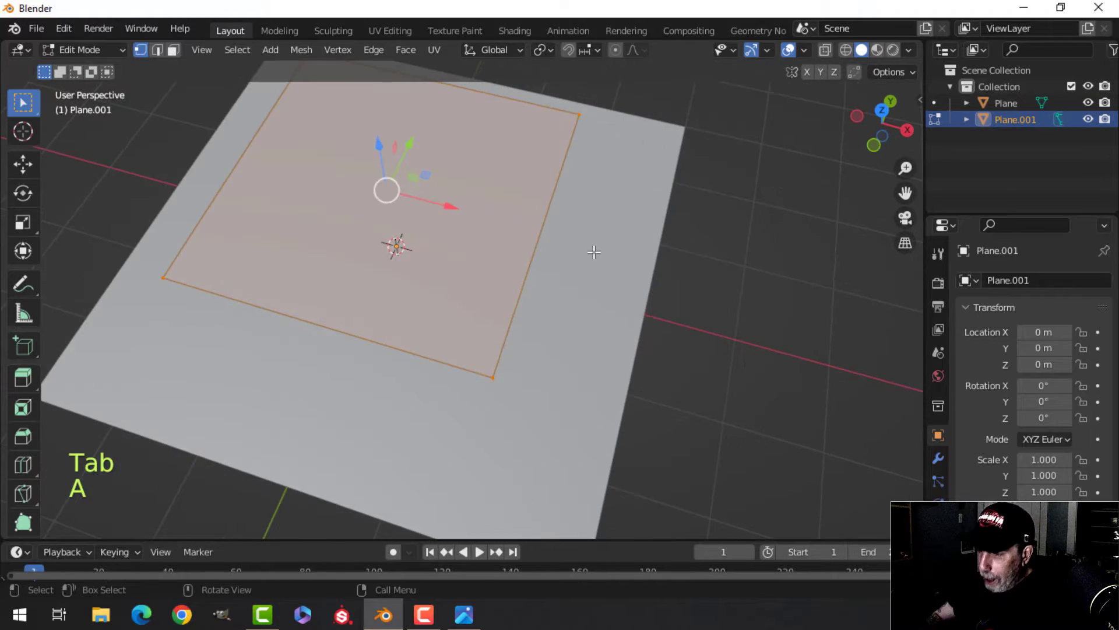
{"action": "key", "text": "KP_7"}
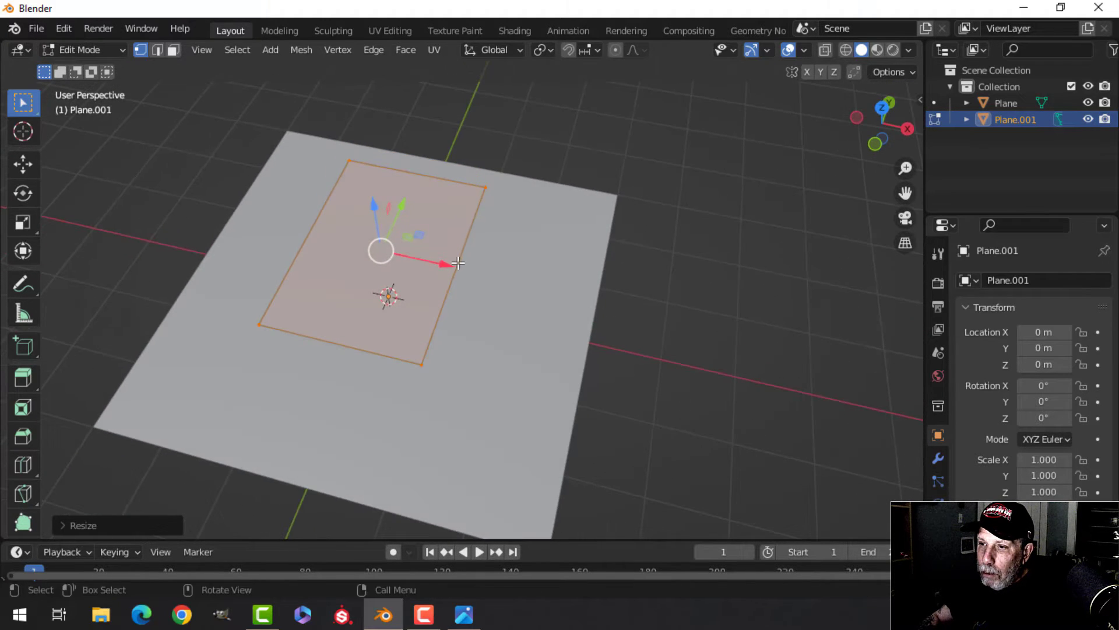
Subdivide Plane.001's rectangle with 20 cuts from top view and return to object mode
{"action": "key", "text": "ctrl+r"}
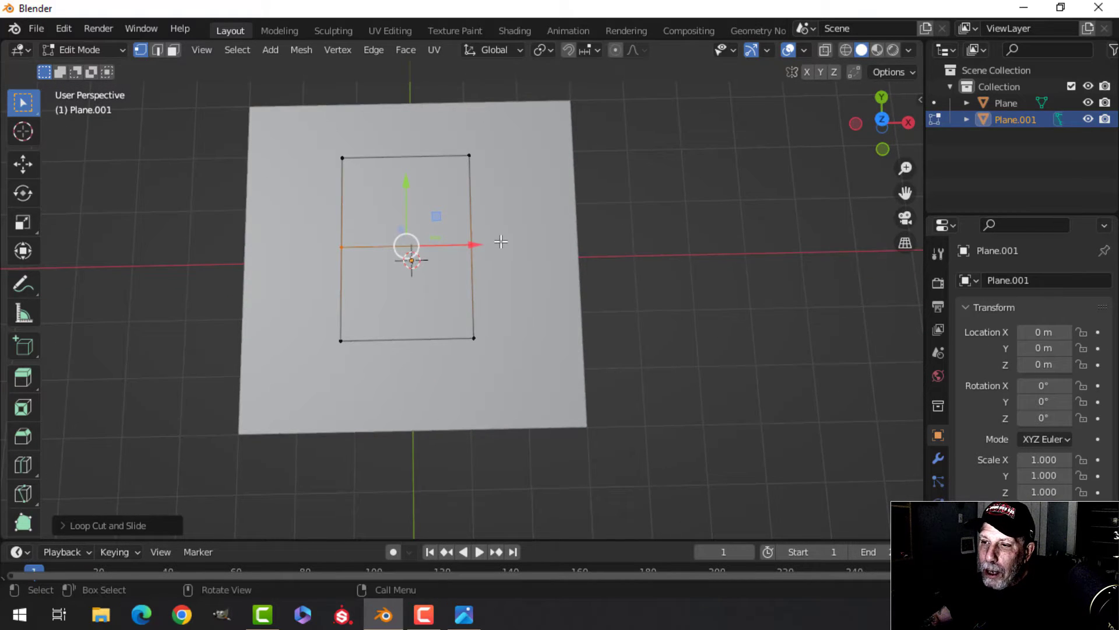
{"action": "key", "text": "a"}
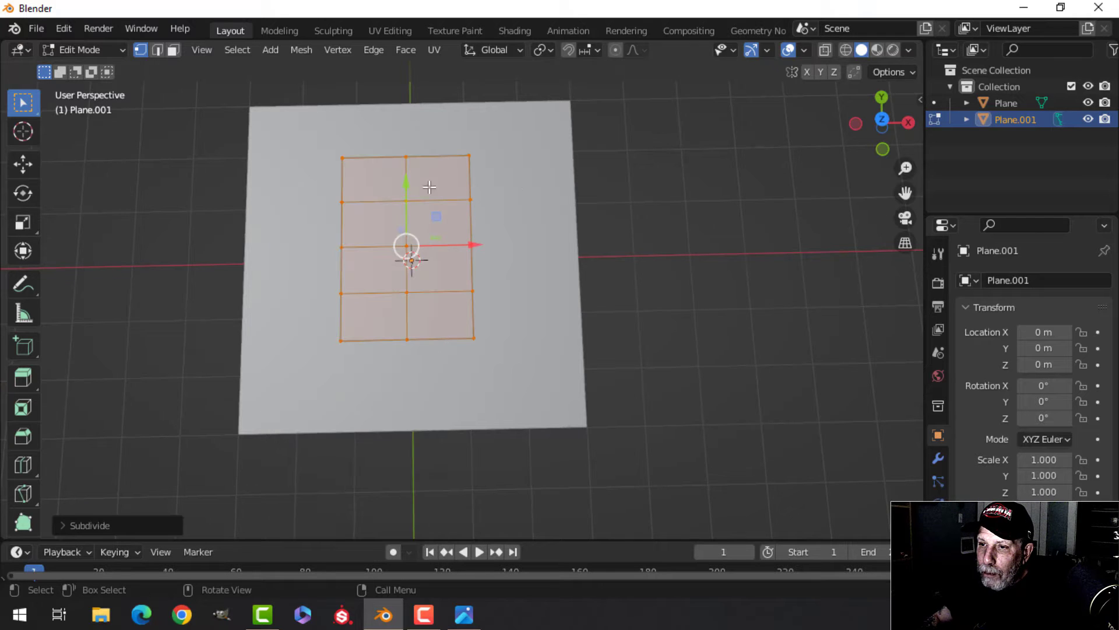
{"action": "left_click", "coordinate": [89, 524]}
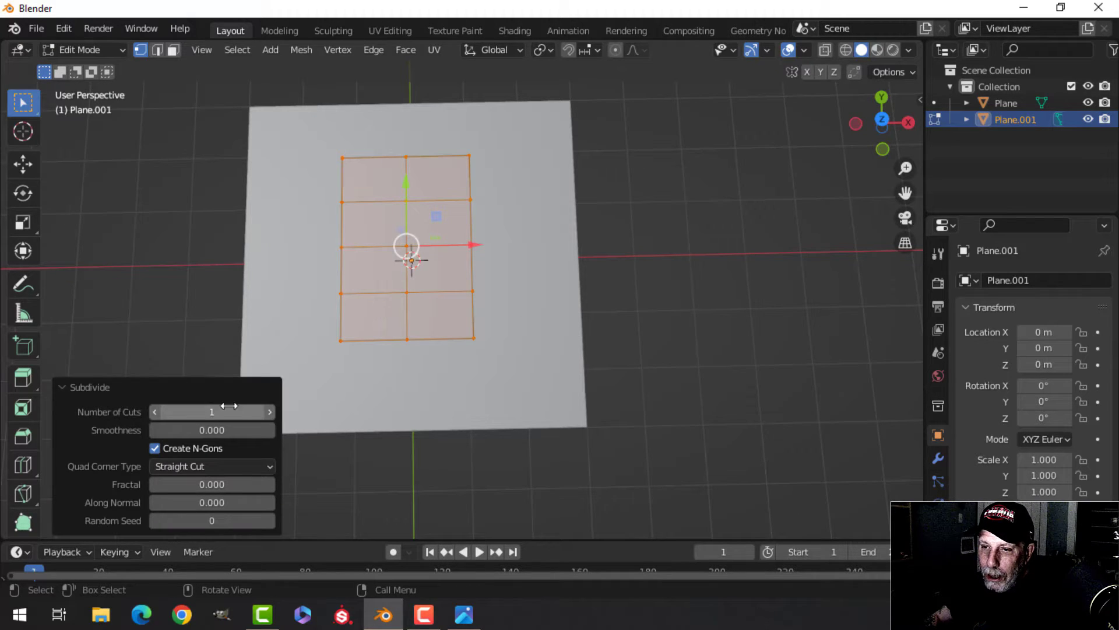
{"action": "left_click_drag", "start_coordinate": [179, 411], "coordinate": [236, 411]}
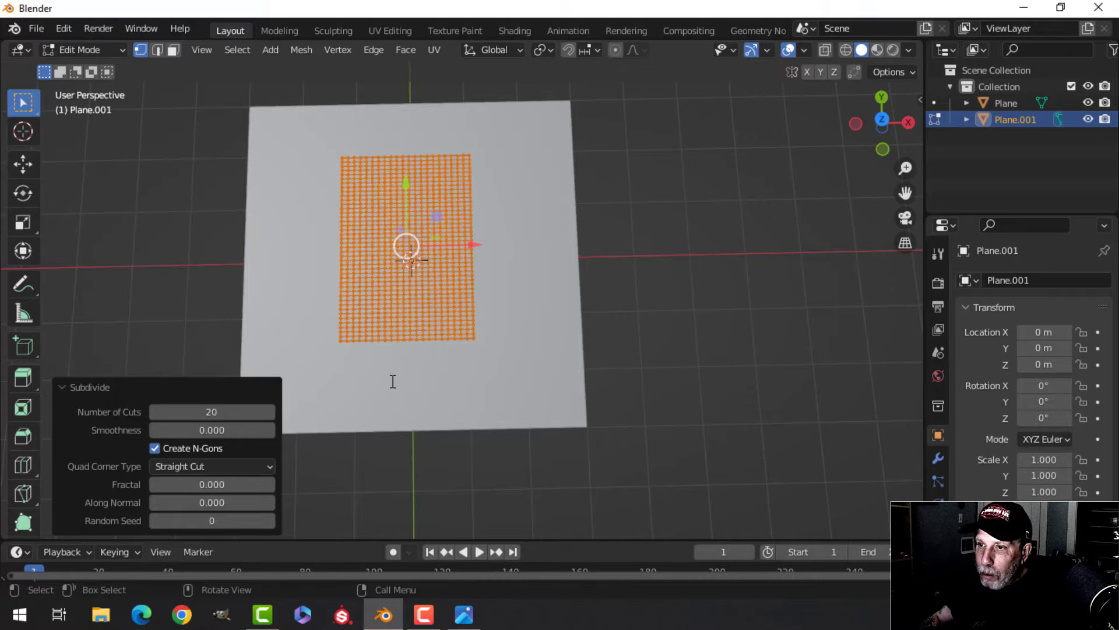
{"action": "key", "text": "Tab"}
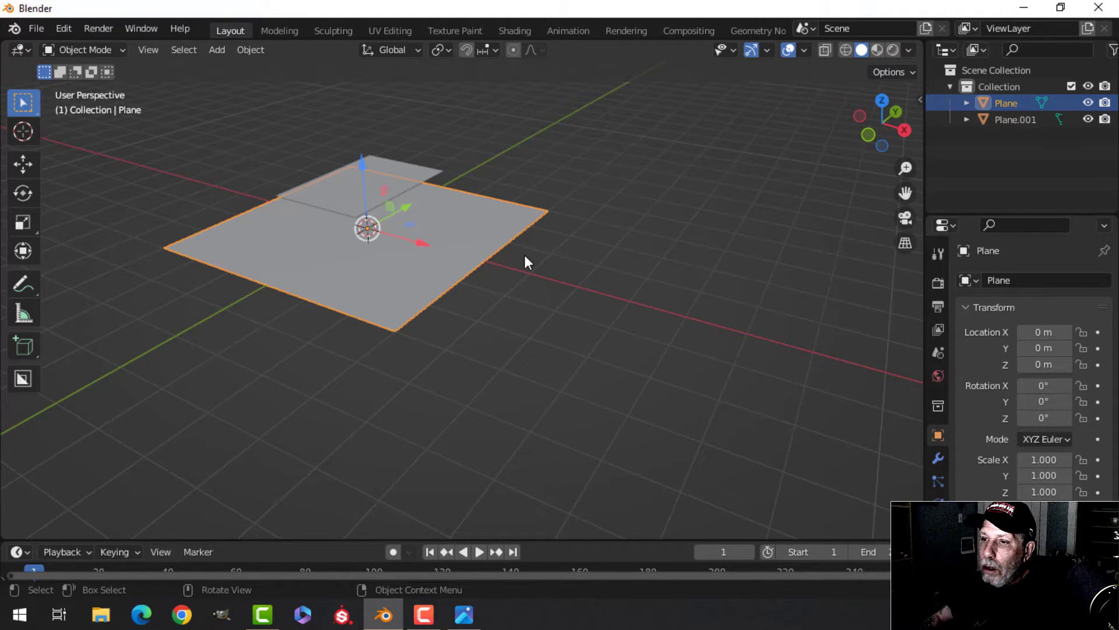
{"action": "mouse_move", "coordinate": [456, 237]}
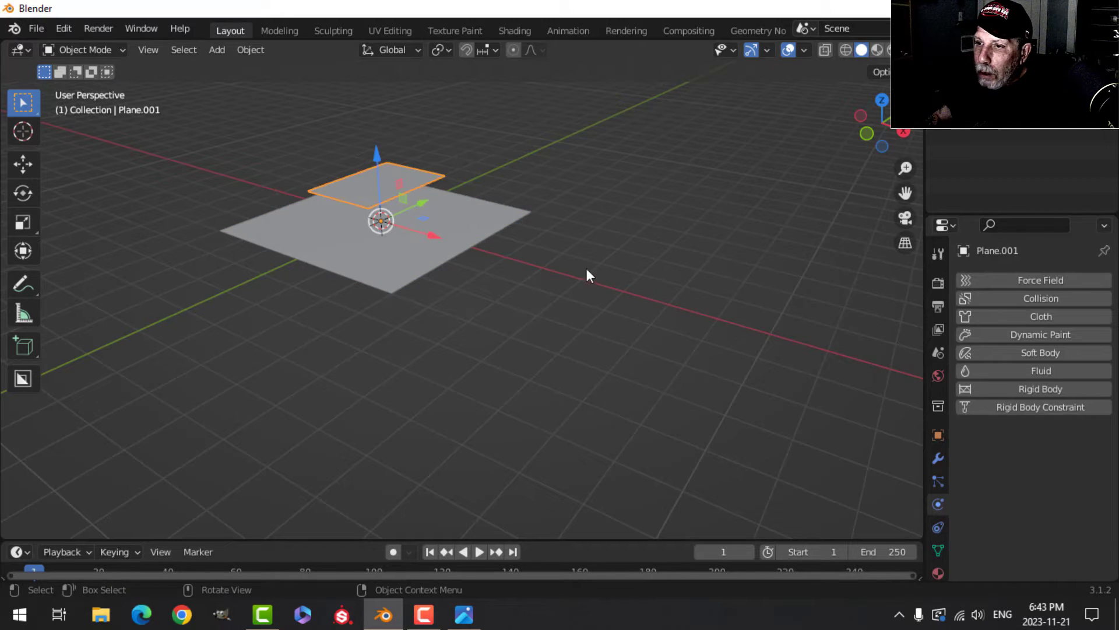
{"action": "mouse_move", "coordinate": [417, 177]}
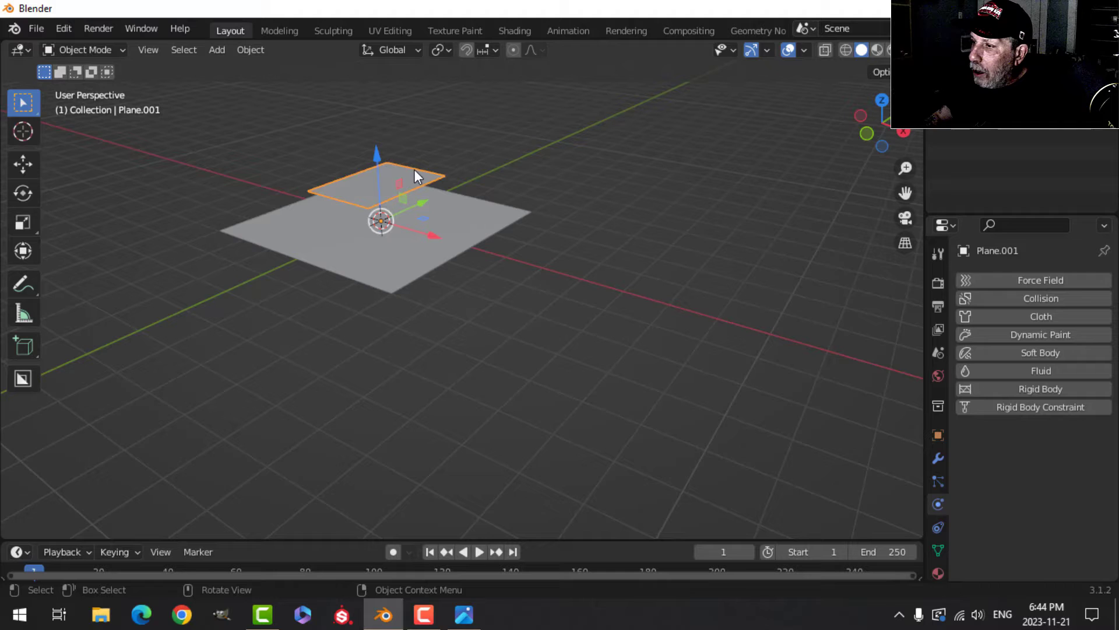
Add Cloth physics to Plane.001 and test-play its drop onto the floor plane
{"action": "left_click", "coordinate": [1040, 316]}
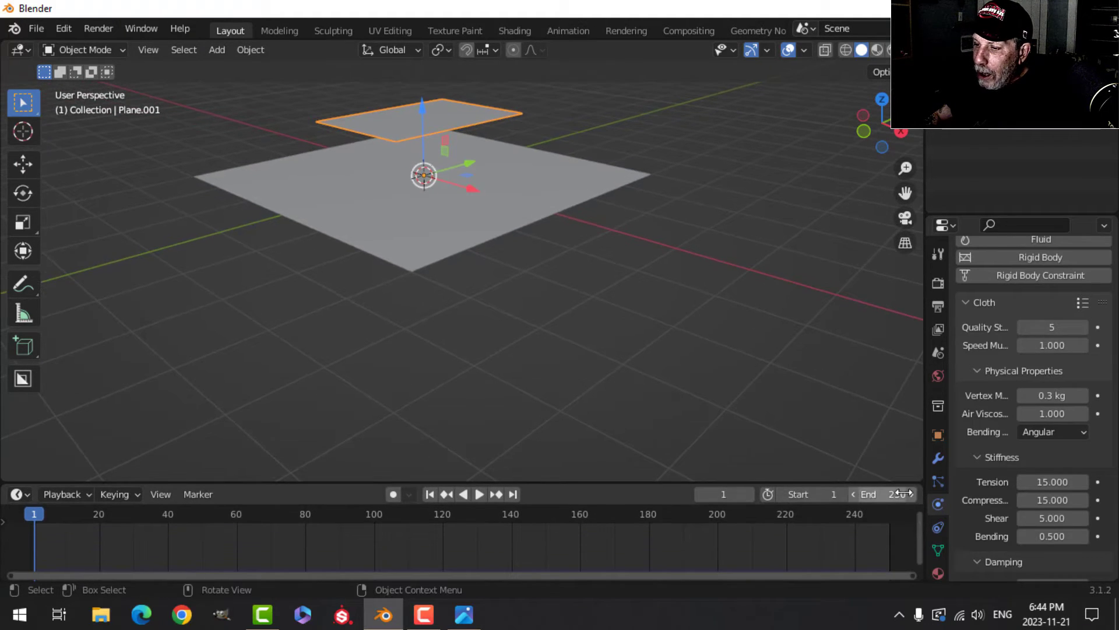
{"action": "mouse_move", "coordinate": [479, 493]}
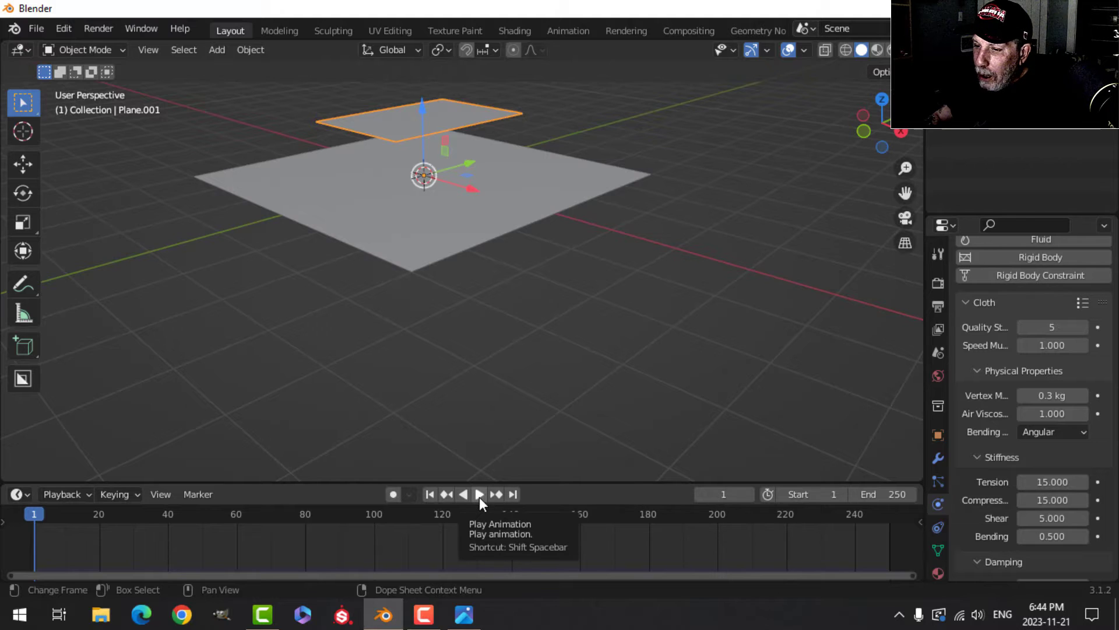
{"action": "left_click", "coordinate": [478, 494]}
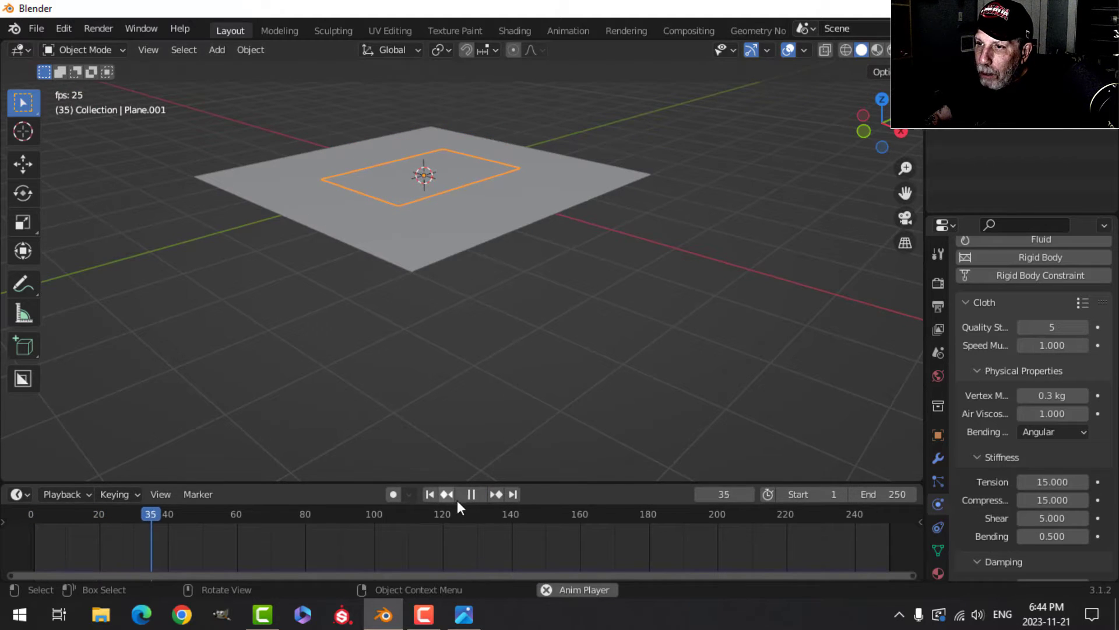
{"action": "left_click", "coordinate": [470, 494]}
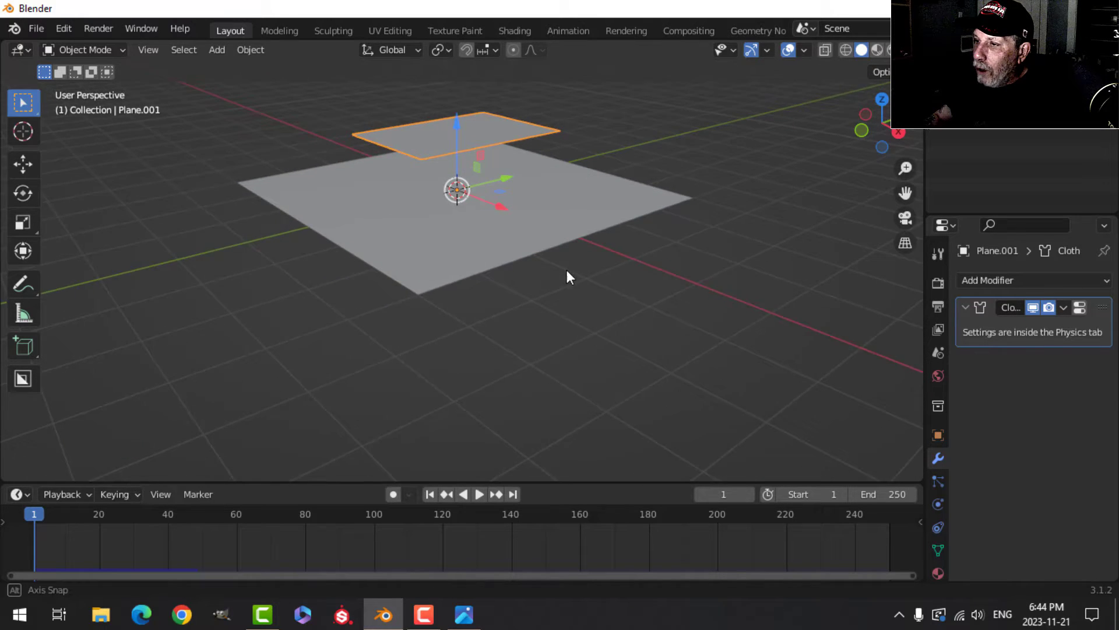
Select all of Plane.001's vertices, raise the mesh high and tilt it steeply
{"action": "key", "text": "Tab"}
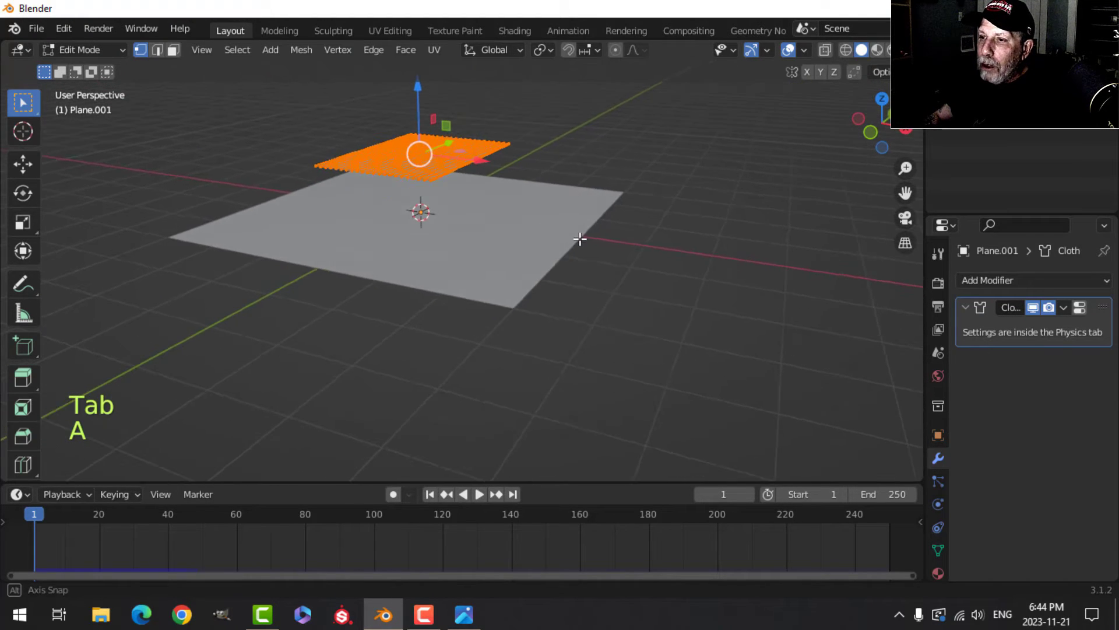
{"action": "key", "text": "f"}
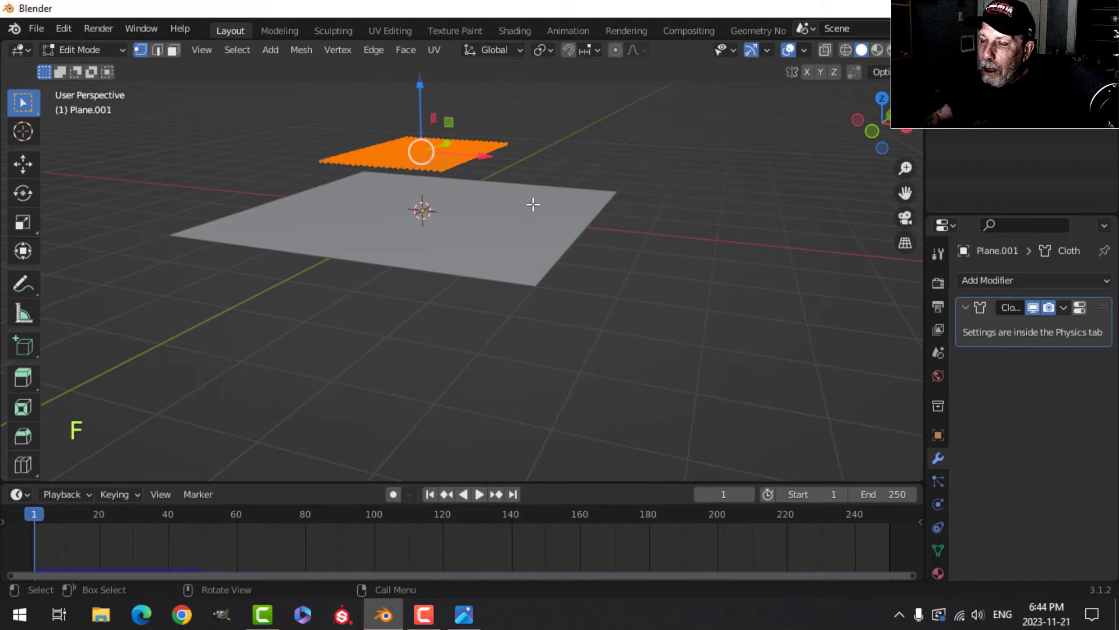
{"action": "key", "text": "r"}
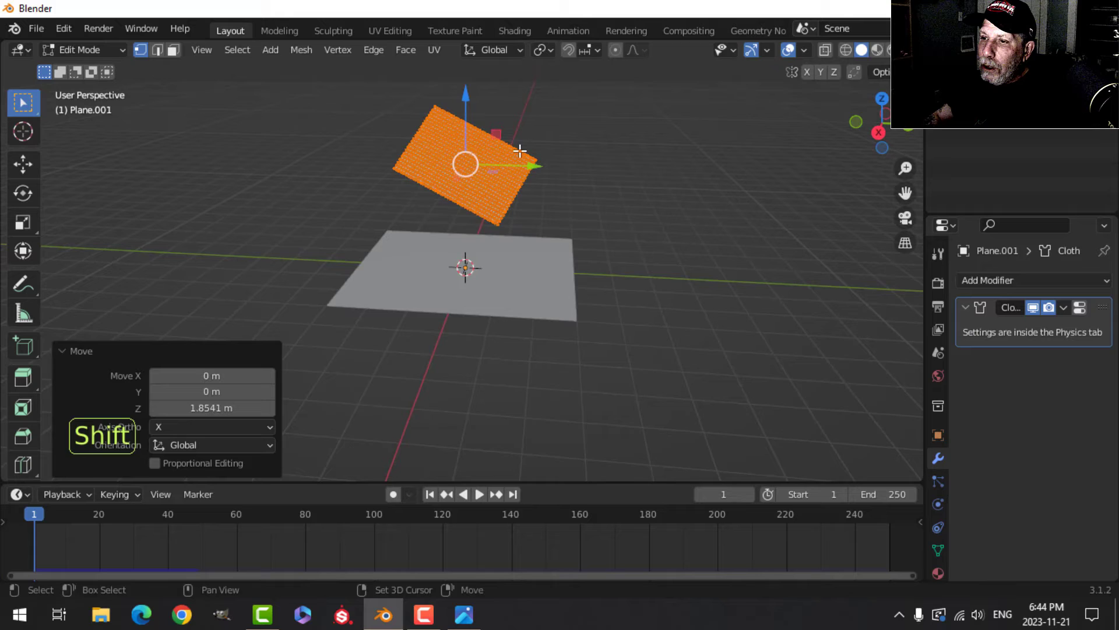
{"action": "key", "text": "r"}
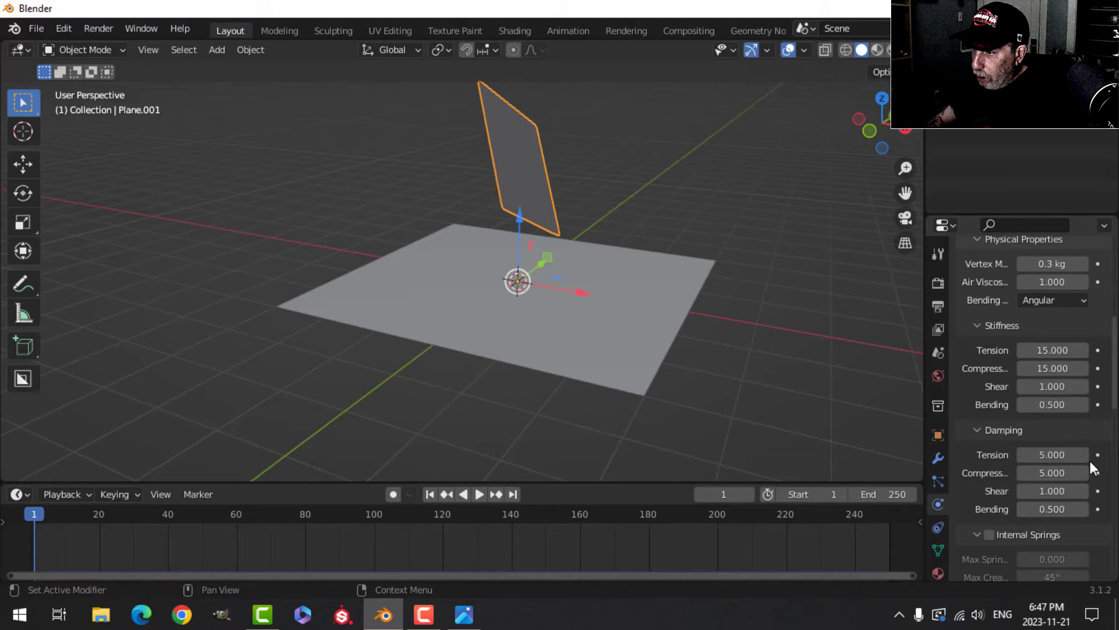
Set the cloth collision quality to 4 and enable Self Collisions
{"action": "scroll", "scroll_direction": "down", "scroll_amount": 3}
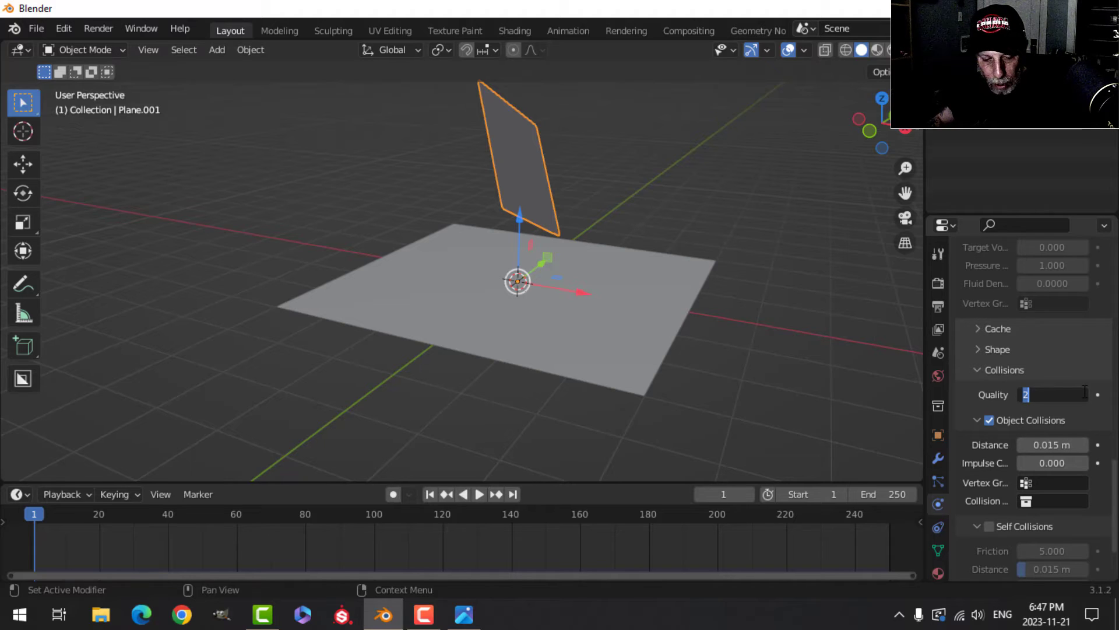
{"action": "type", "text": "4"}
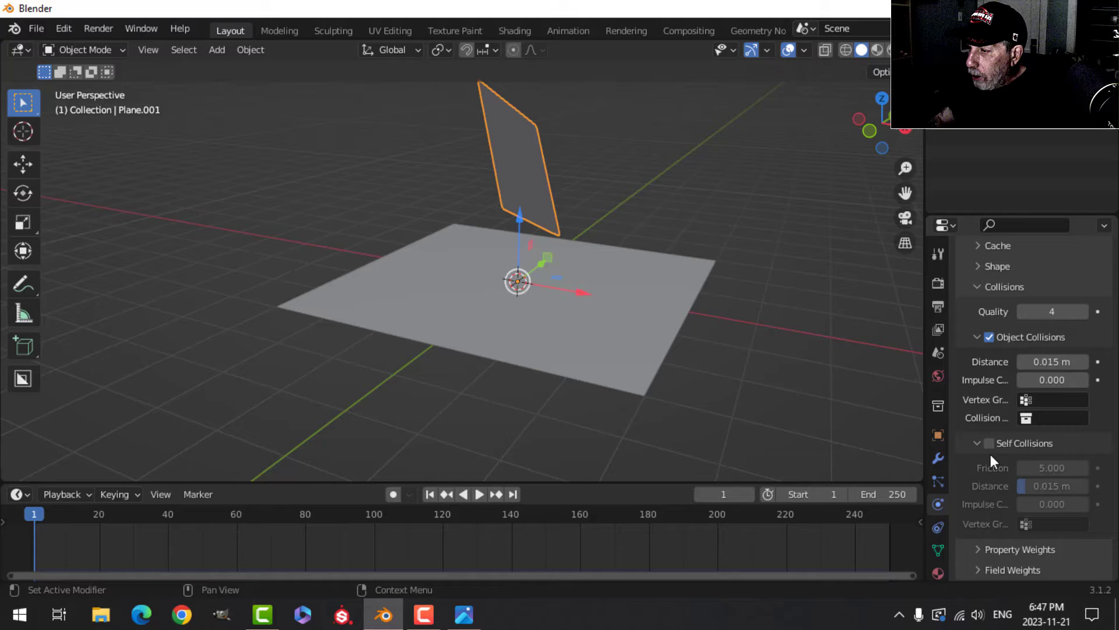
{"action": "left_click", "coordinate": [989, 442]}
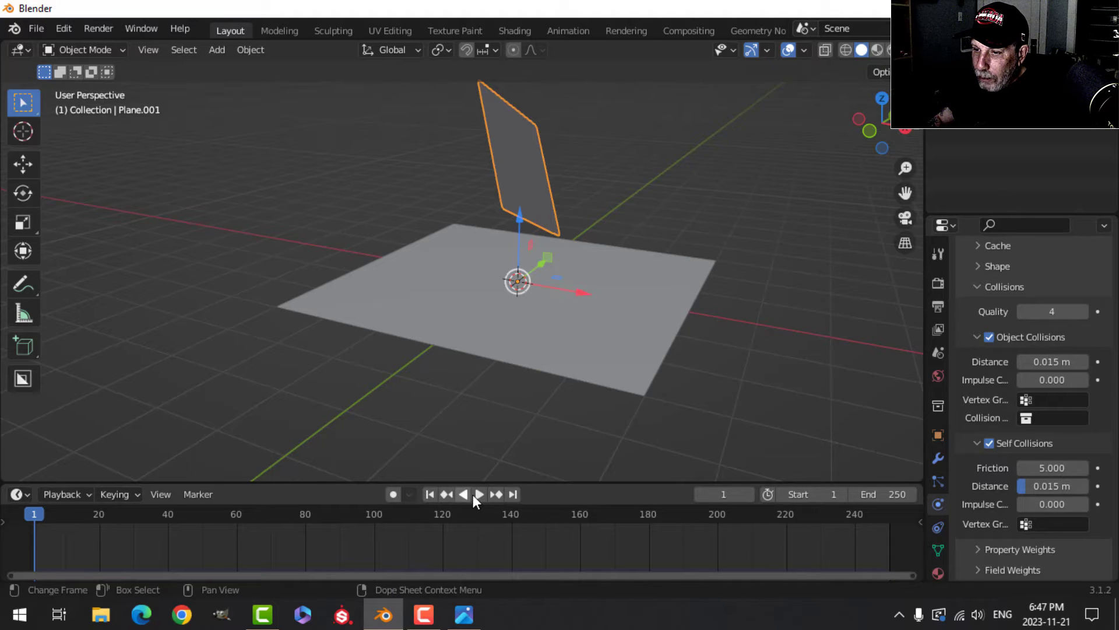
Replay the cloth drop, then rotate the plane to a steeper angle
{"action": "left_click", "coordinate": [479, 493]}
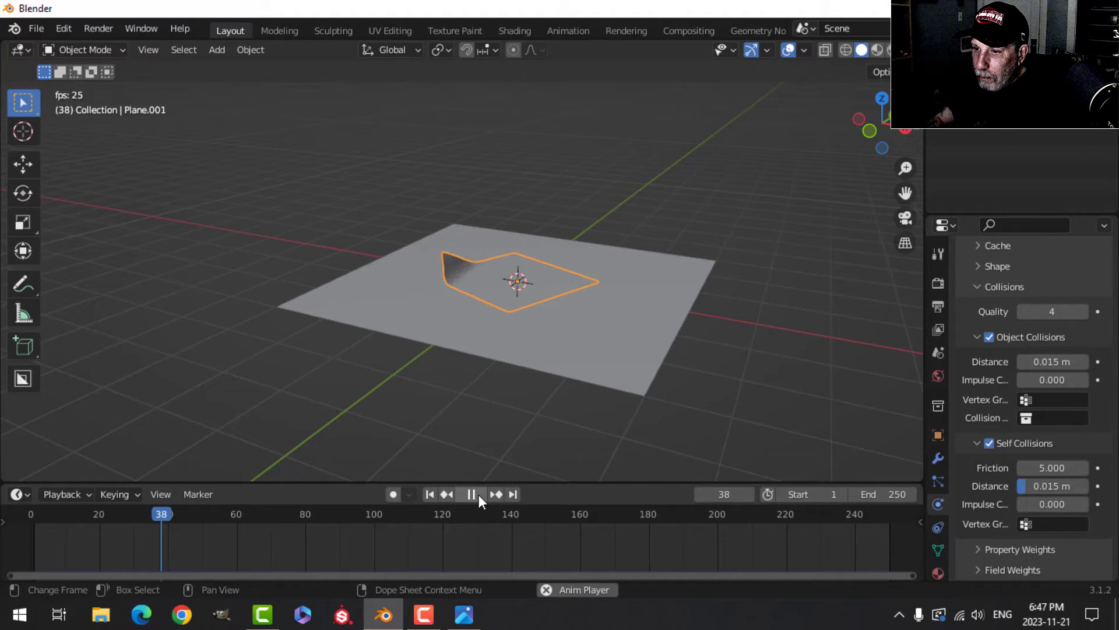
{"action": "left_click", "coordinate": [470, 494]}
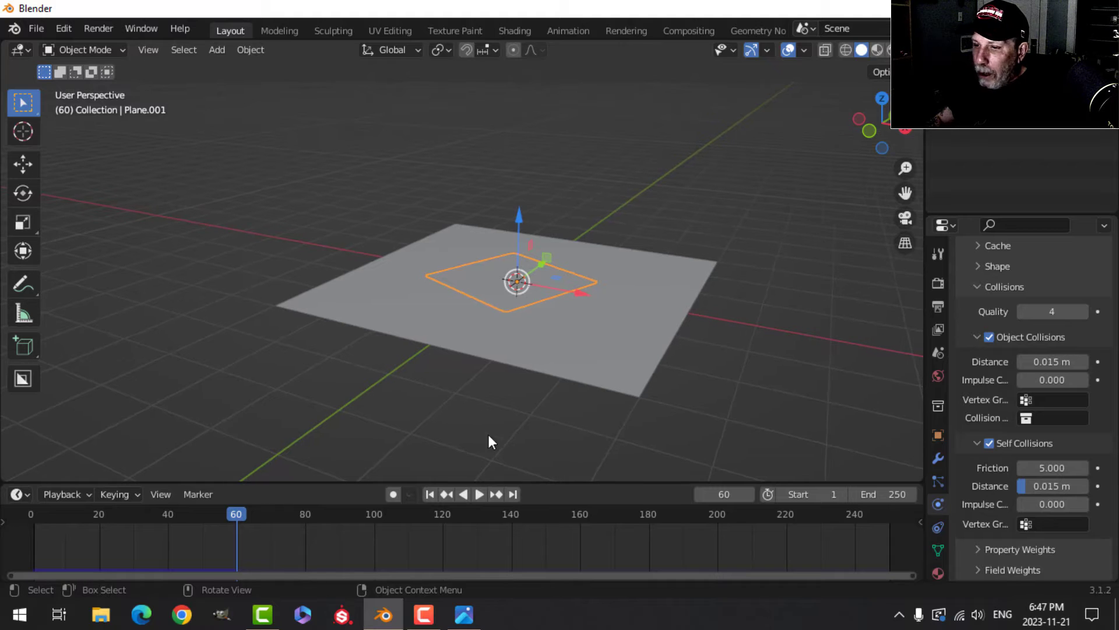
{"action": "key", "text": "Tab"}
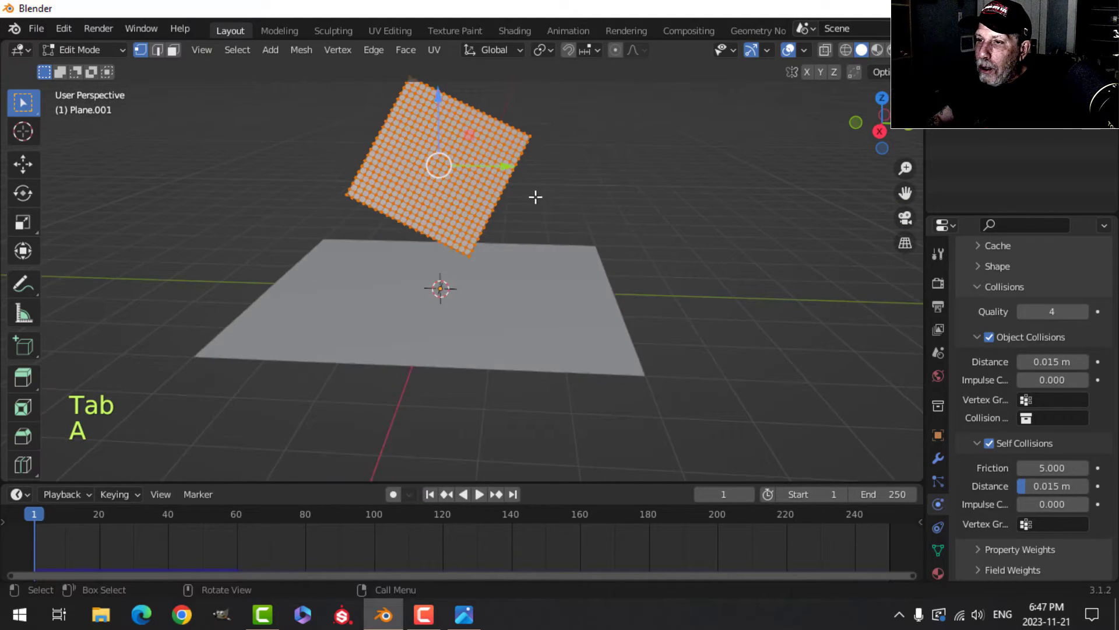
{"action": "key", "text": "r"}
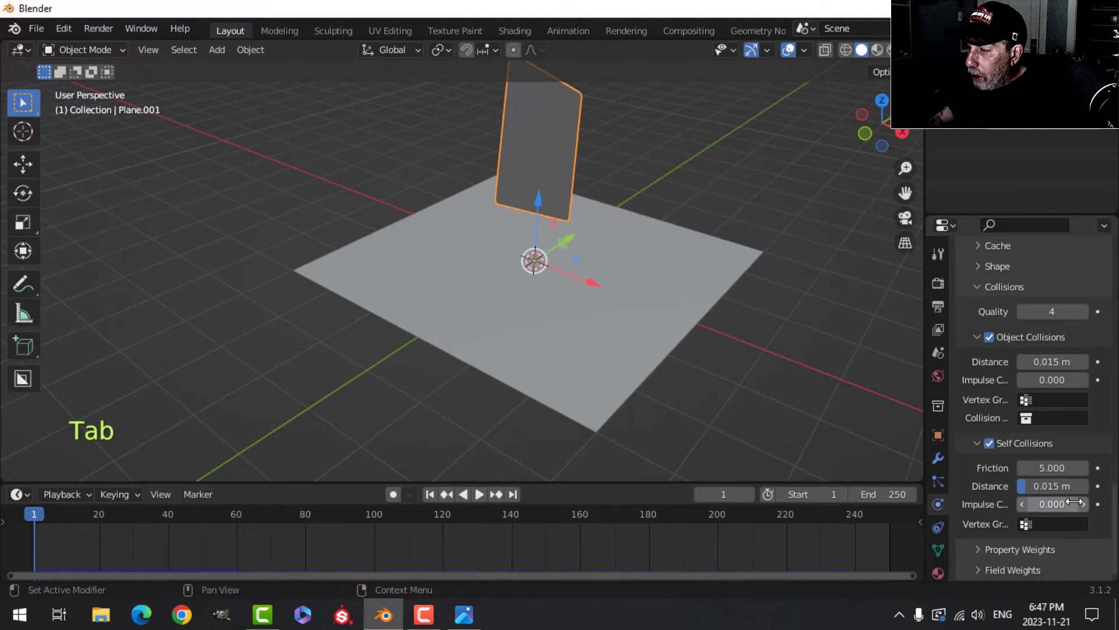
Replay the drop, pausing to inspect the cloth's folds before rewinding
{"action": "left_click", "coordinate": [479, 494]}
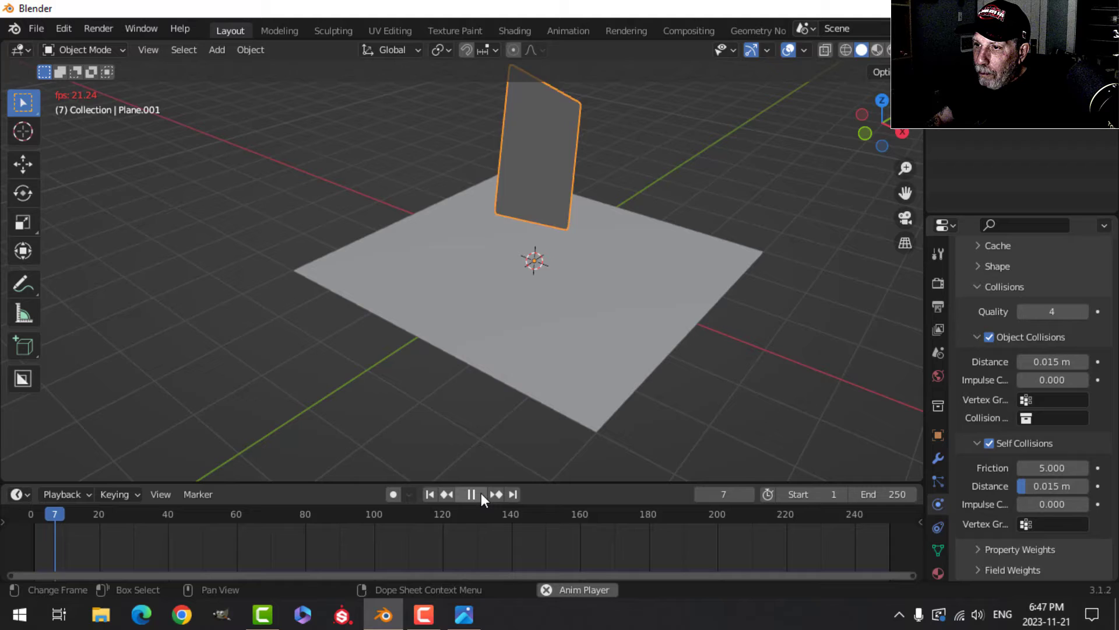
{"action": "left_click", "coordinate": [472, 494]}
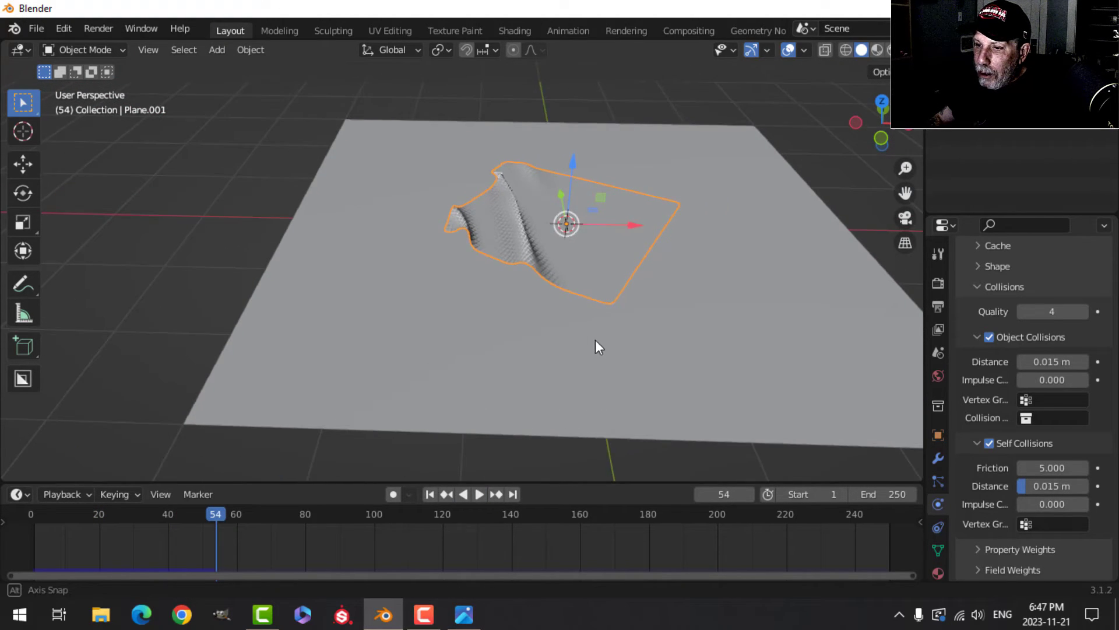
{"action": "left_click", "coordinate": [480, 493]}
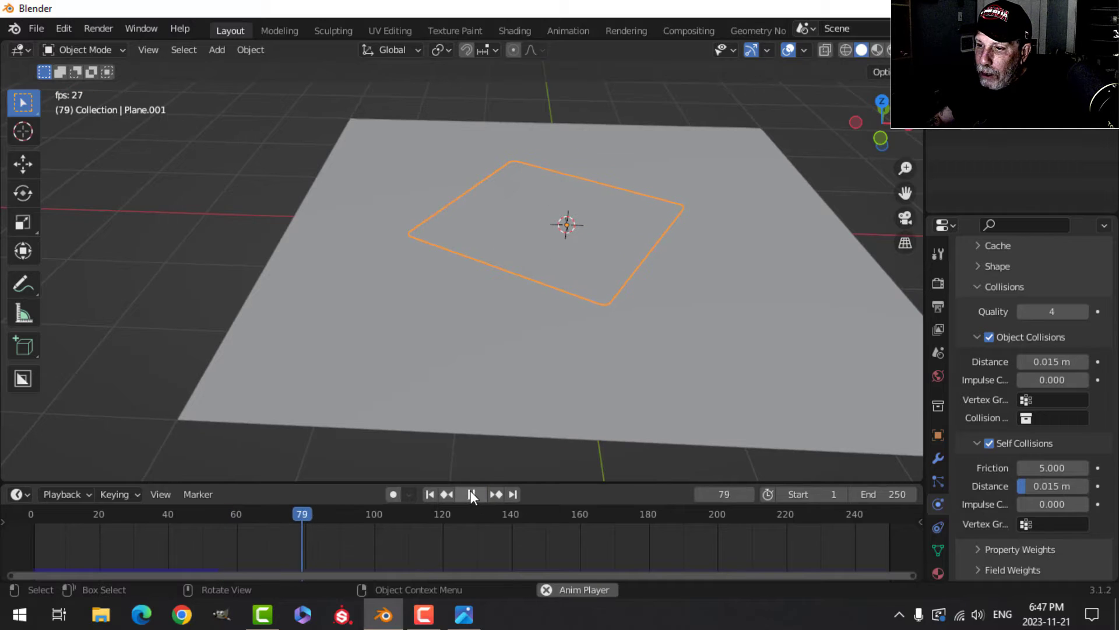
{"action": "left_click", "coordinate": [429, 494]}
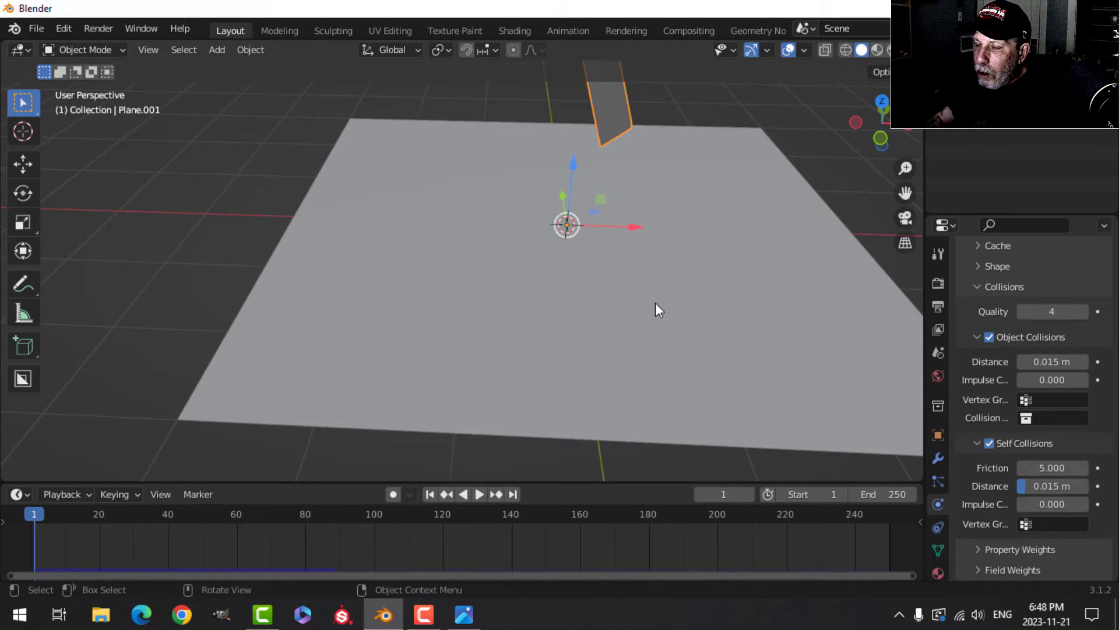
Turn the plane nearly edge-on and replay the cloth drop
{"action": "key", "text": "Tab"}
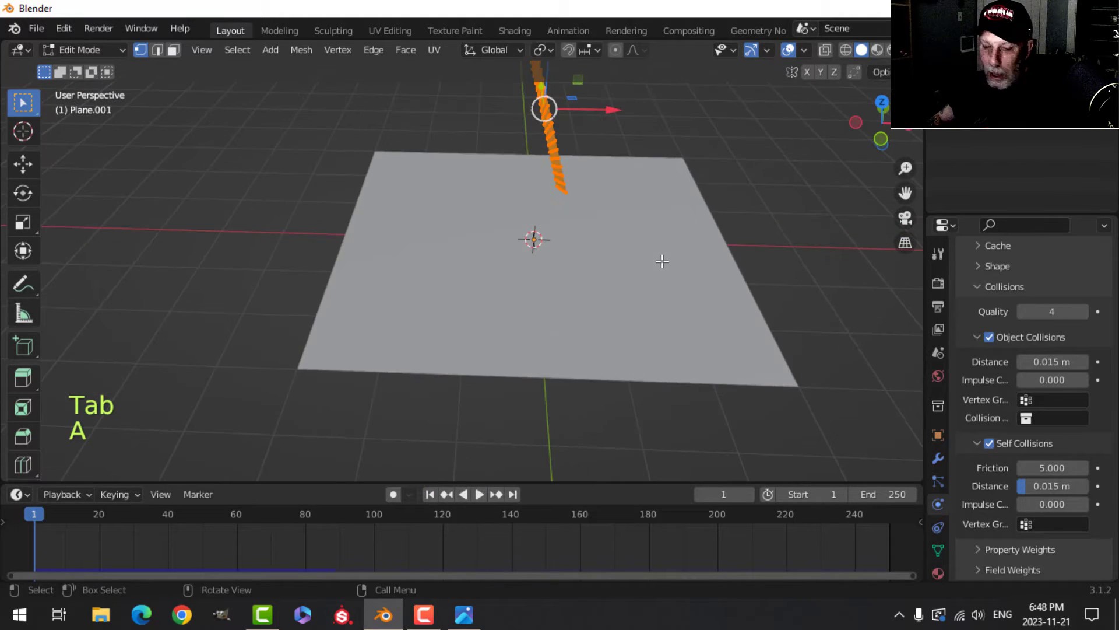
{"action": "key", "text": "Tab"}
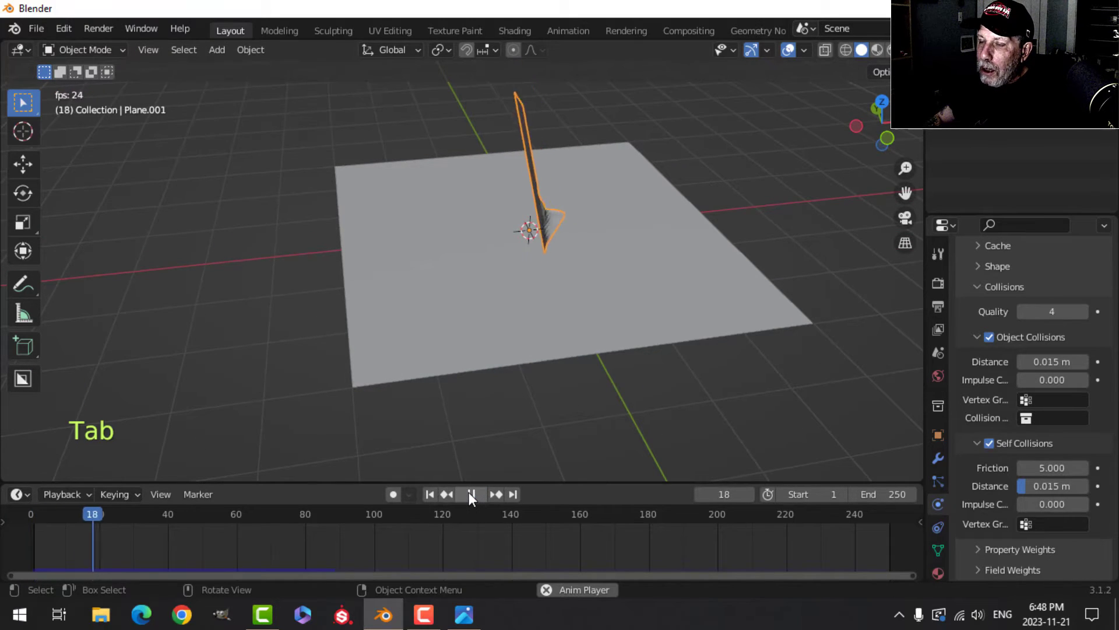
{"action": "left_click", "coordinate": [473, 494]}
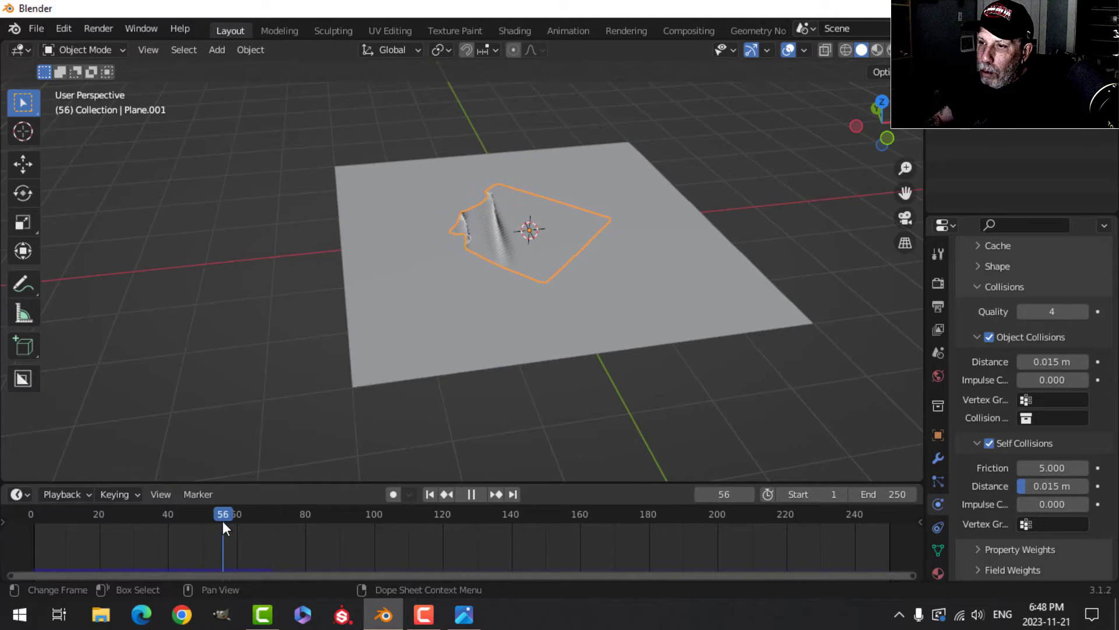
Apply Shade Smooth to the cloth plane Plane.001 from its right-click menu
{"action": "right_click", "coordinate": [532, 229]}
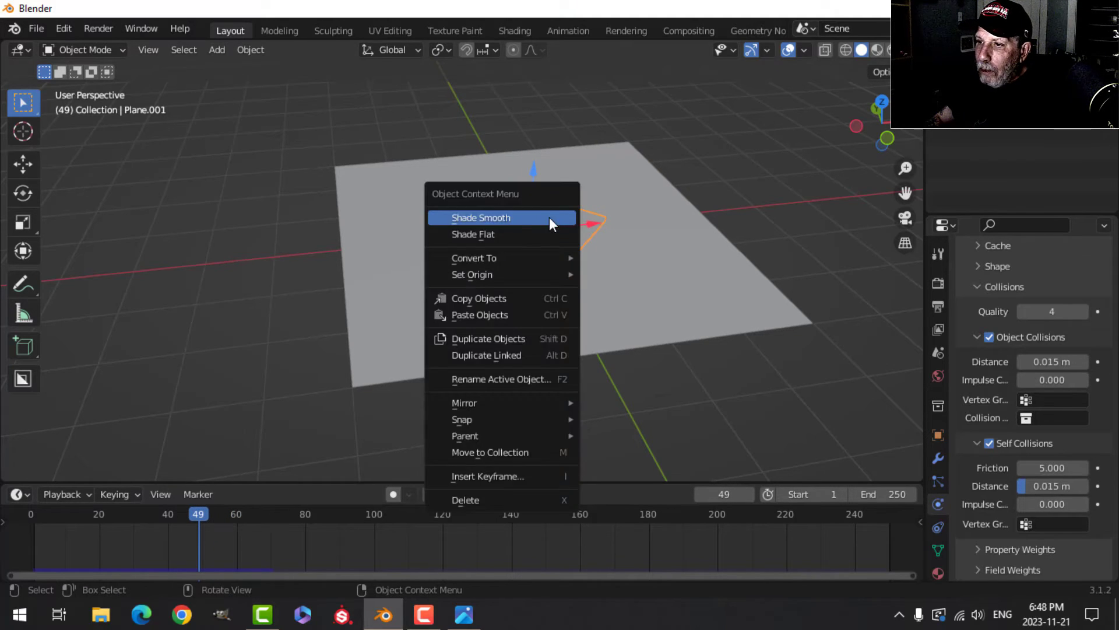
{"action": "left_click", "coordinate": [481, 218]}
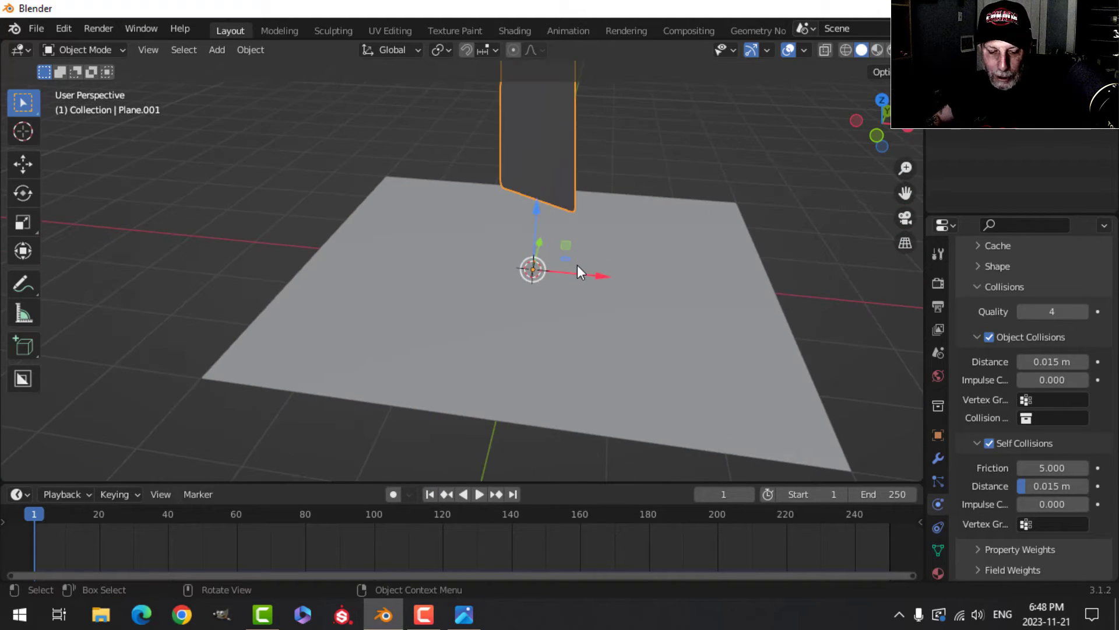
Add a cylinder, duplicate and scale it into a second rod, and join both into the floor plane
{"action": "key", "text": "Shift+A"}
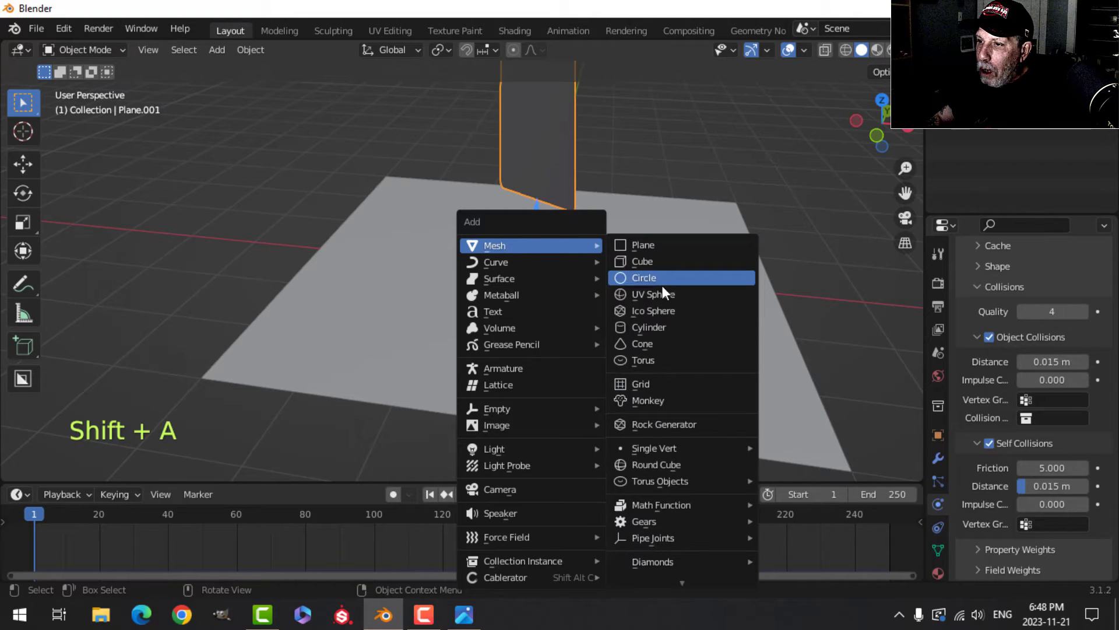
{"action": "left_click", "coordinate": [649, 327]}
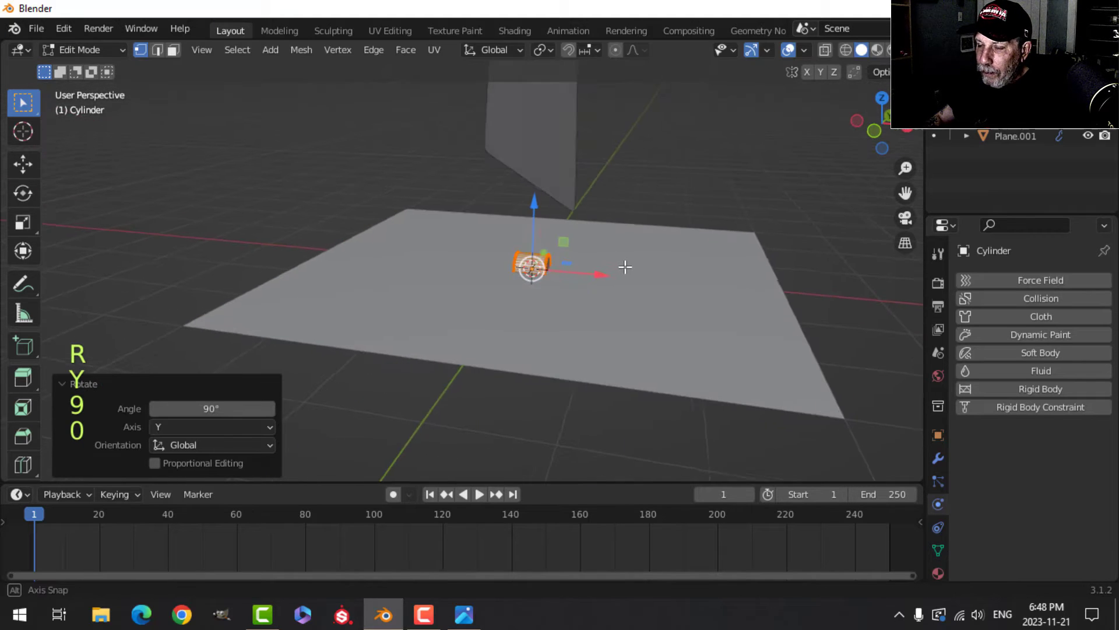
{"action": "key", "text": "s"}
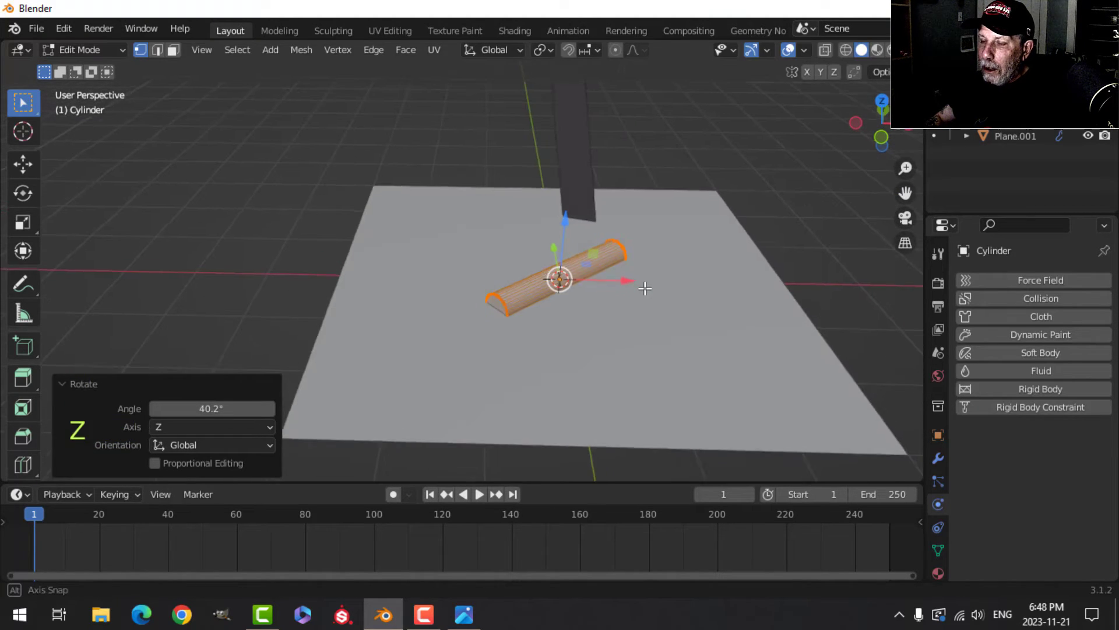
{"action": "key", "text": "shift+d"}
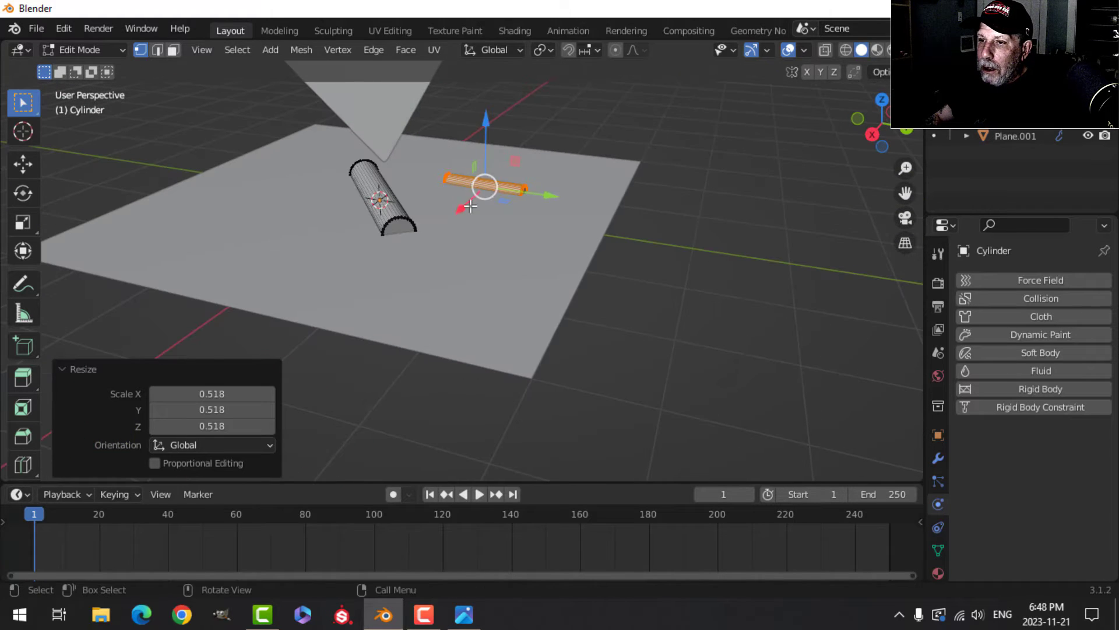
{"action": "key", "text": "Tab"}
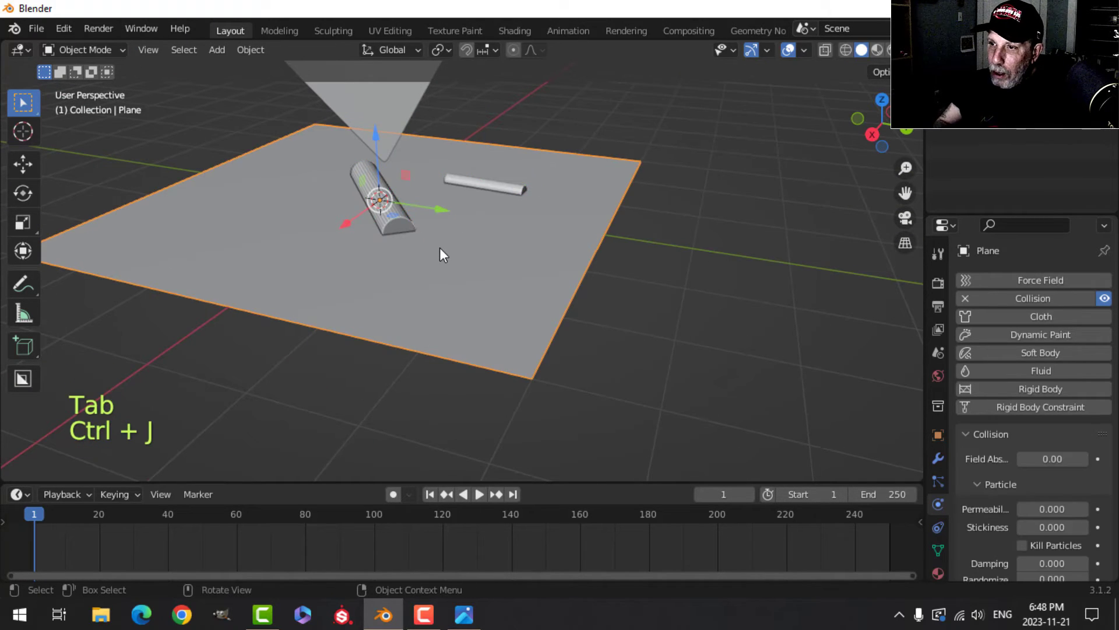
{"action": "right_click", "coordinate": [439, 254]}
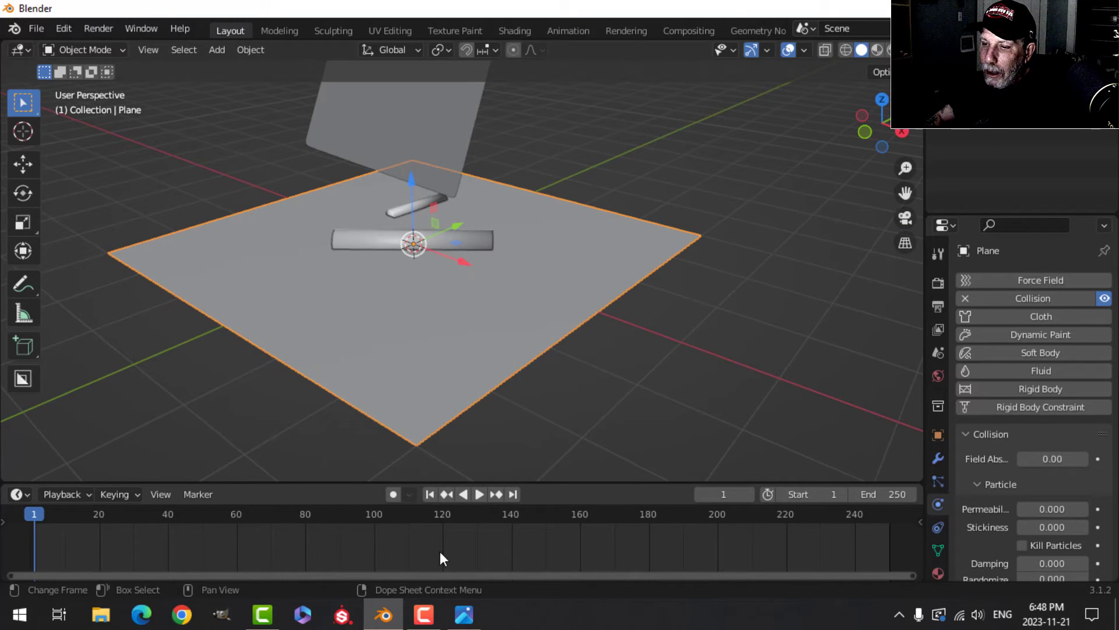
Select the hanging cloth plane Plane.001 to show its Cloth settings
{"action": "left_click", "coordinate": [480, 494]}
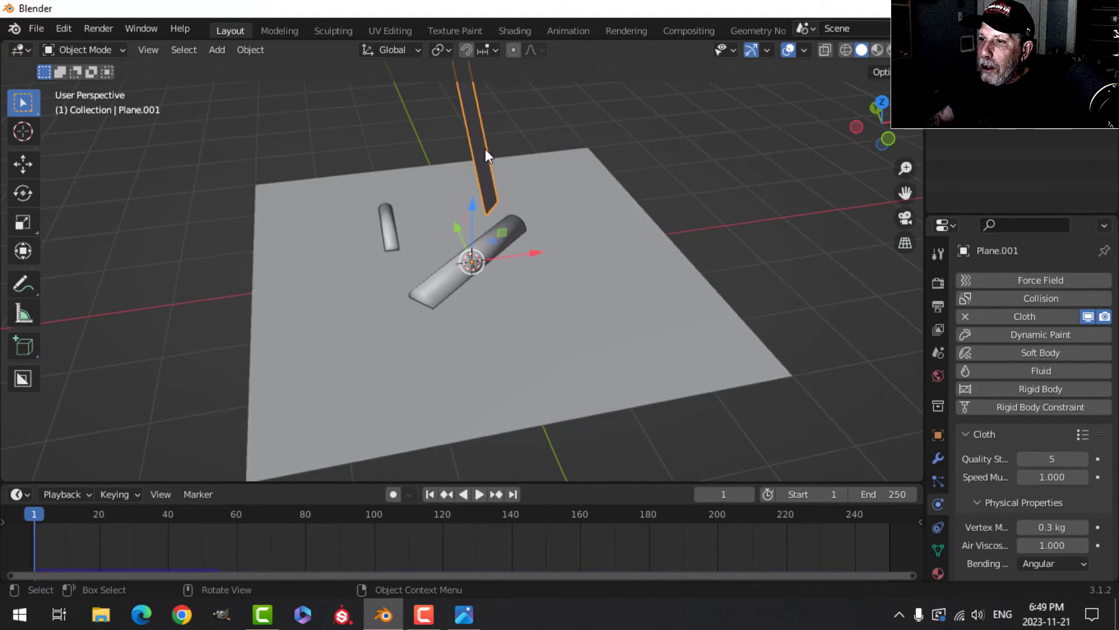
Set Cloth Quality Steps to 10, play the drop, and orbit around the draped cloth
{"action": "double_click", "coordinate": [1051, 458]}
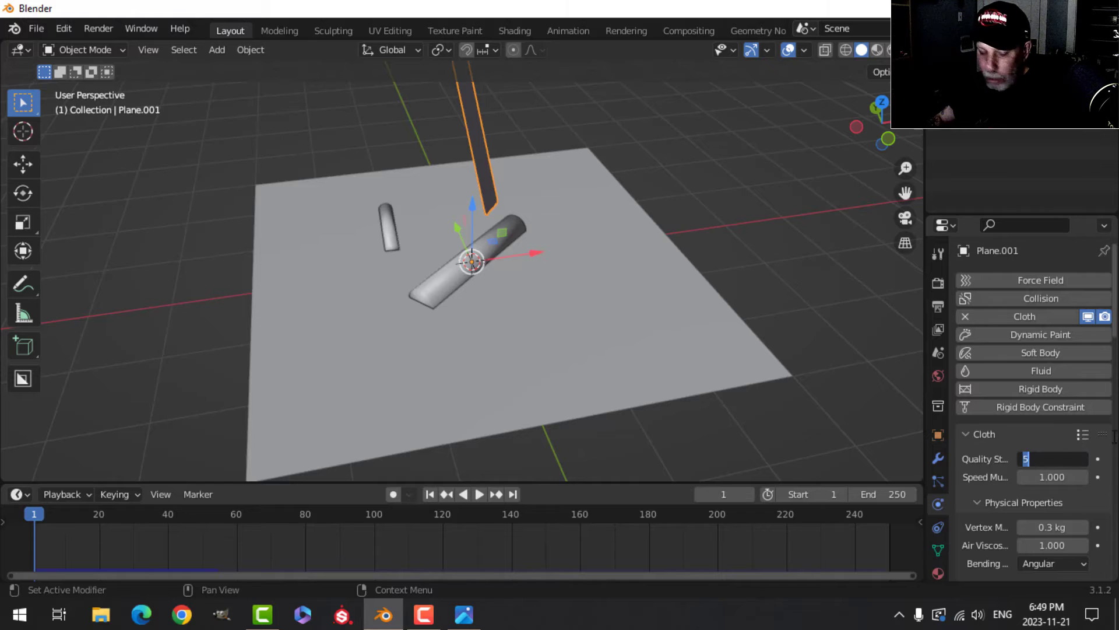
{"action": "type", "text": "10"}
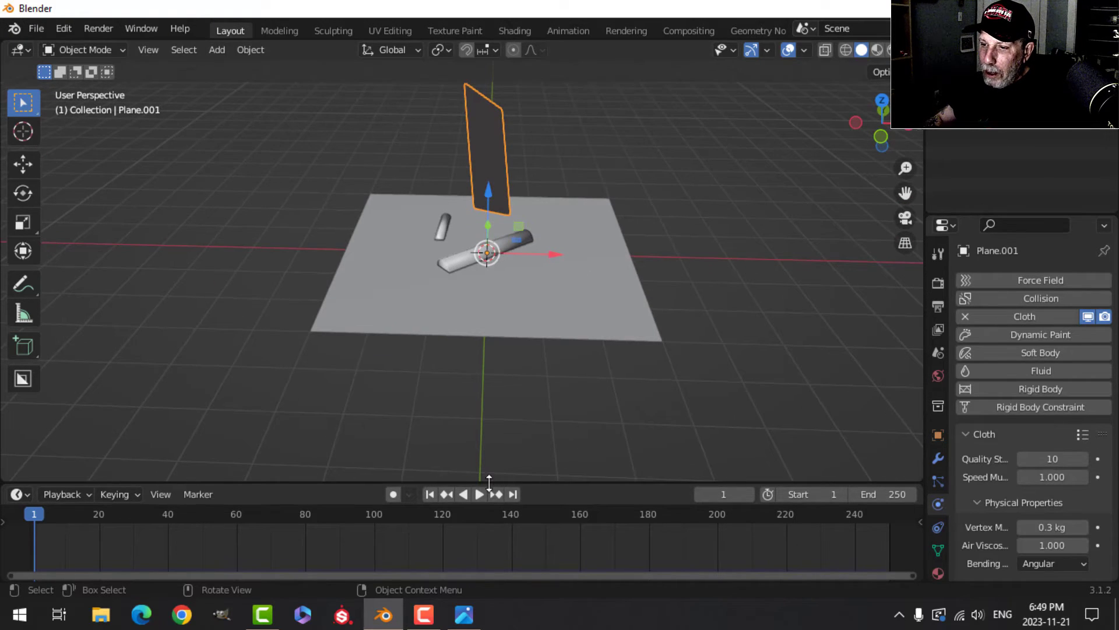
{"action": "left_click", "coordinate": [479, 494]}
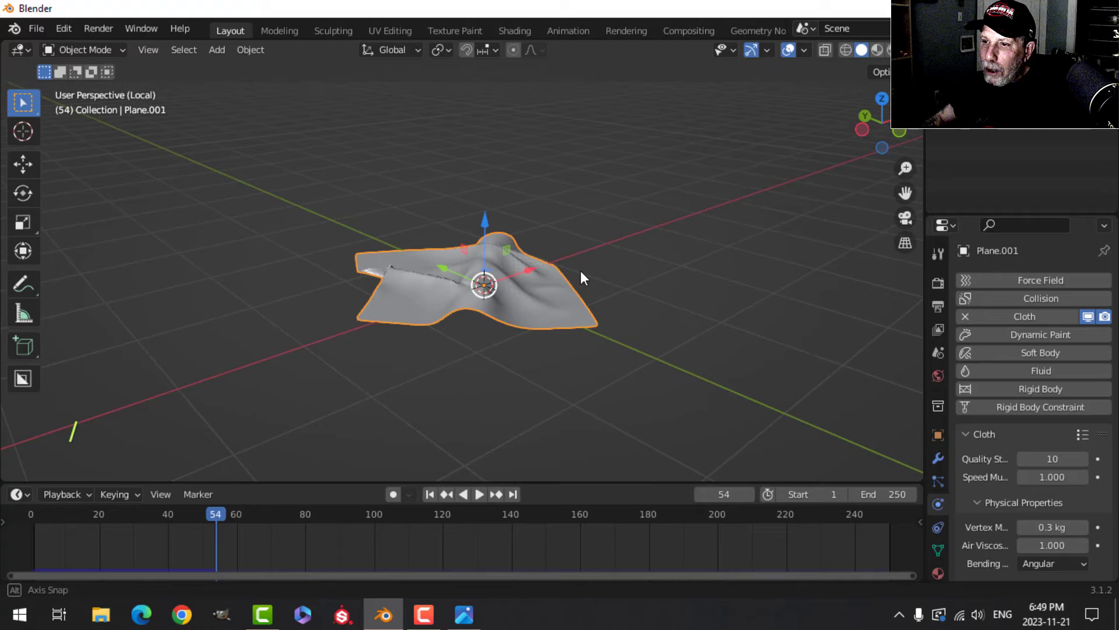
{"action": "left_click_drag", "start_coordinate": [581, 277], "coordinate": [582, 264]}
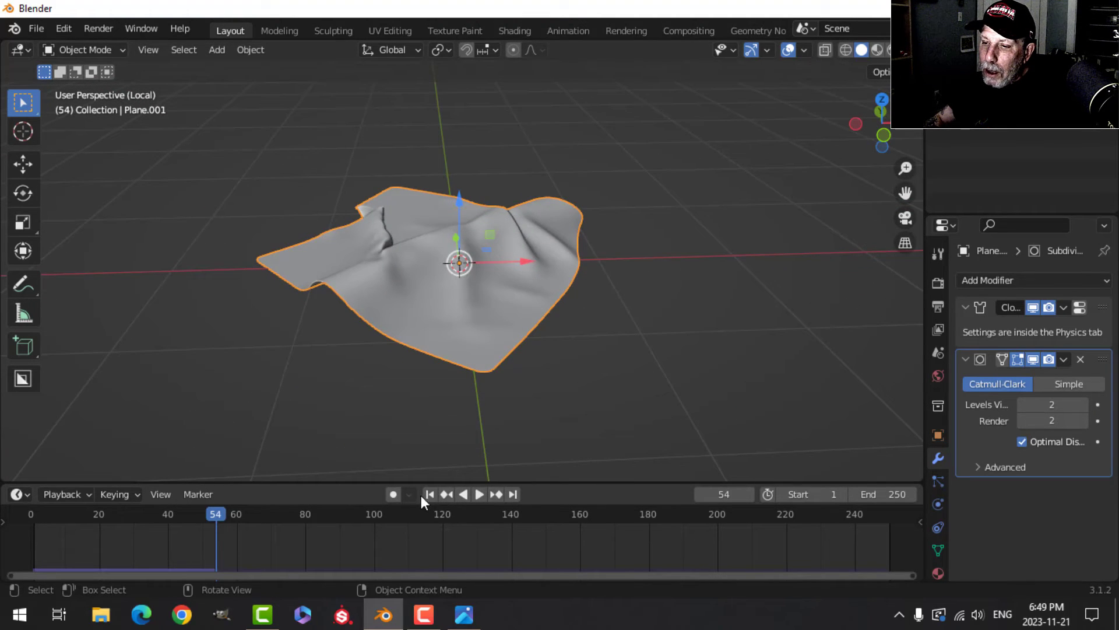
Rewind to frame 1, toggle Edit Mode, then play and stop the cloth drop
{"action": "left_click", "coordinate": [429, 494]}
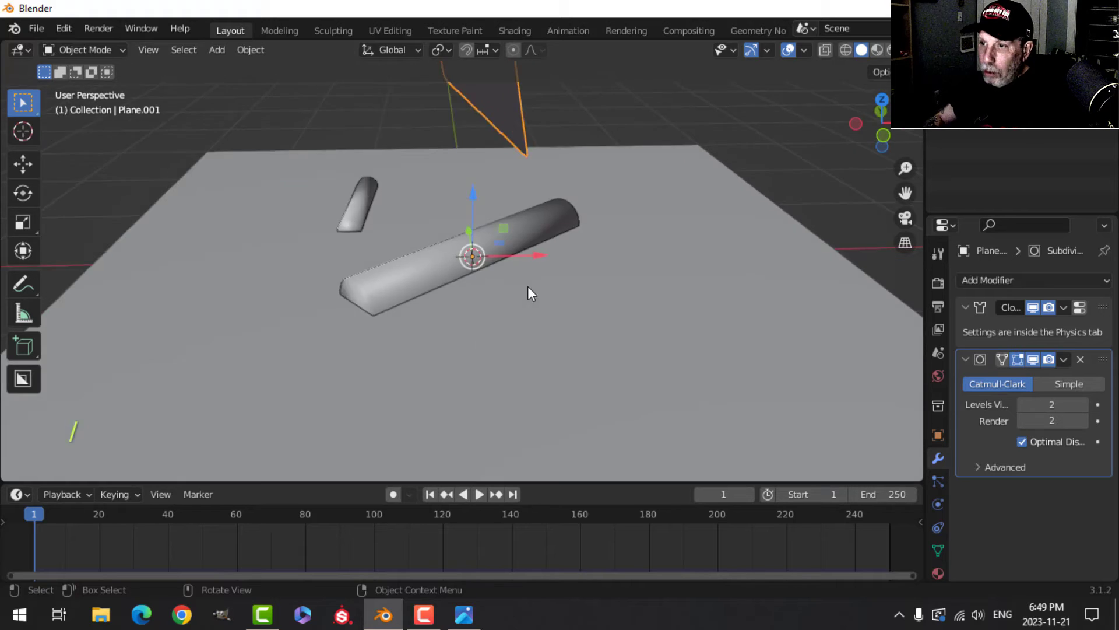
{"action": "key", "text": "Tab"}
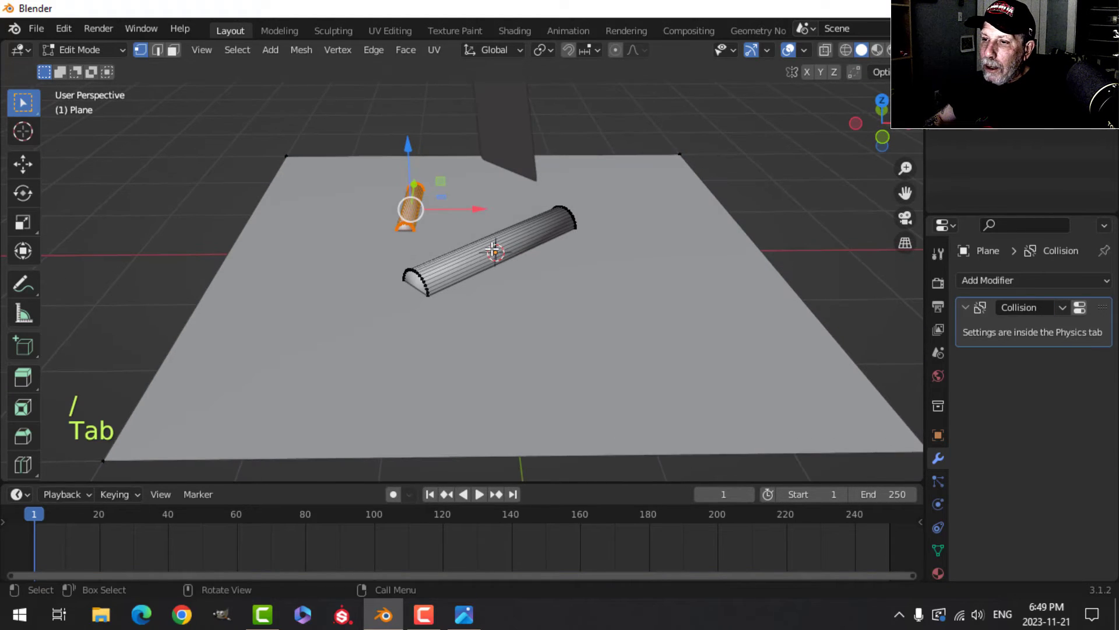
{"action": "key", "text": "a"}
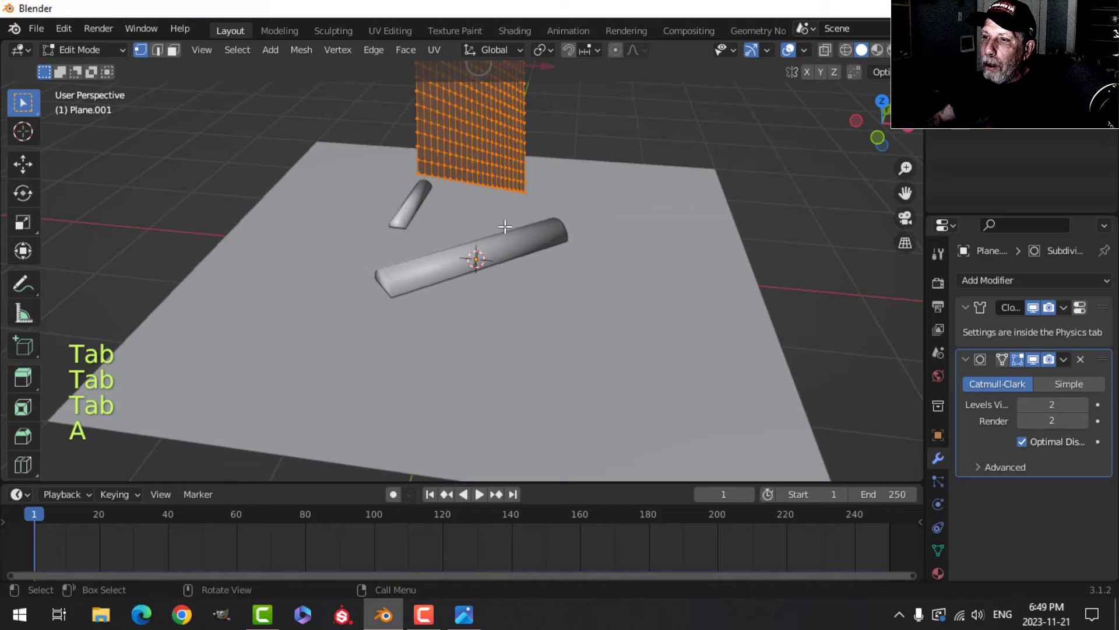
{"action": "left_click", "coordinate": [479, 494]}
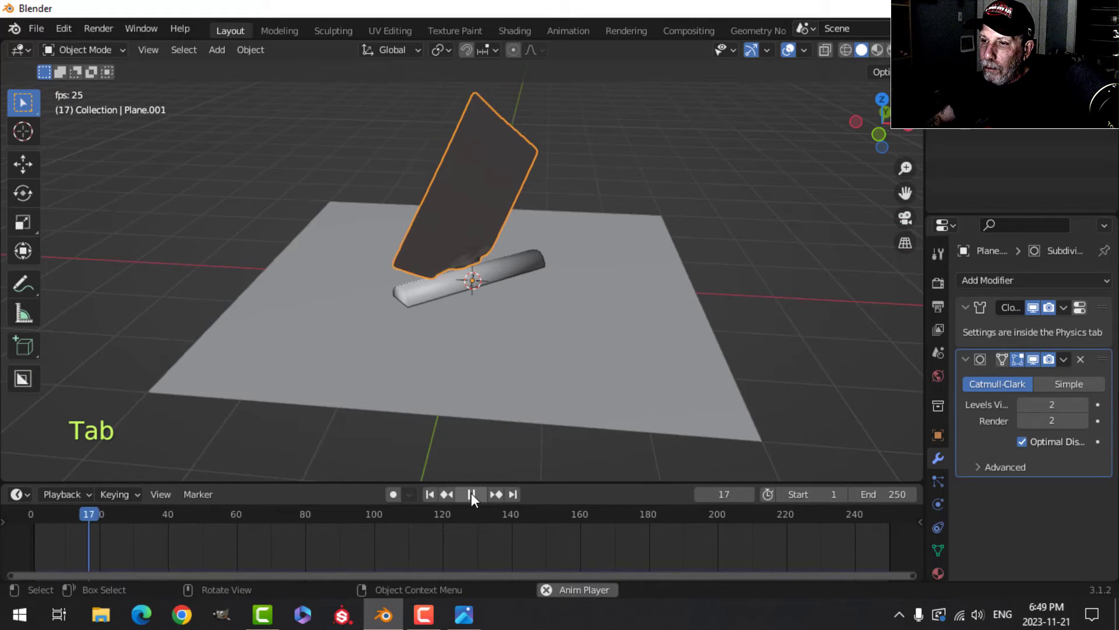
{"action": "left_click", "coordinate": [471, 494]}
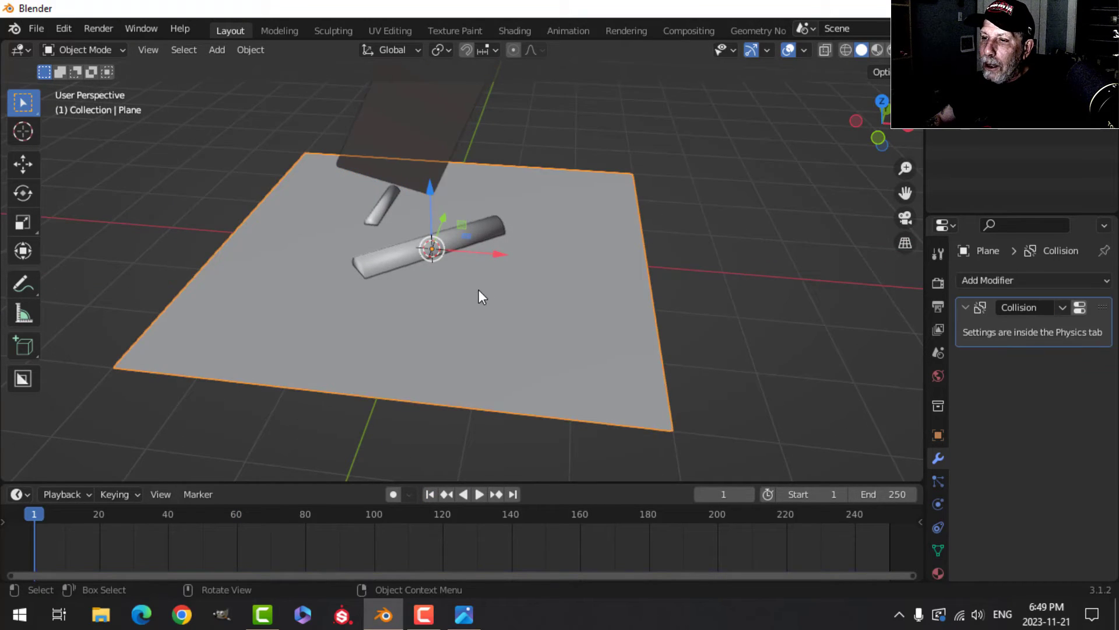
Edit the floor plane mesh and replay the cloth simulation
{"action": "key", "text": "Tab"}
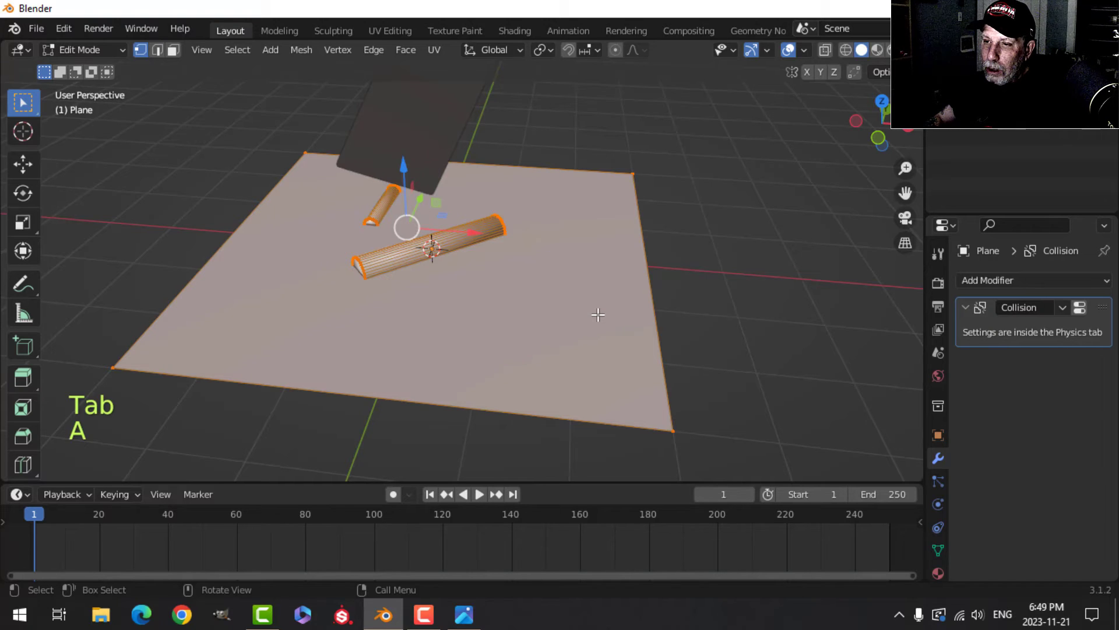
{"action": "key", "text": "r"}
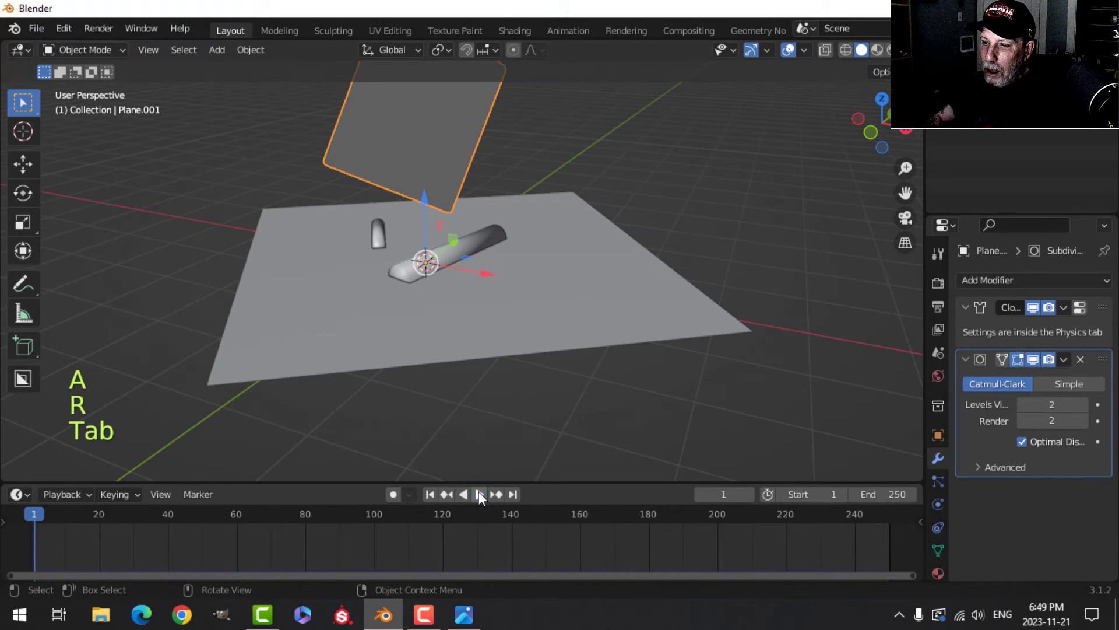
{"action": "left_click", "coordinate": [479, 494]}
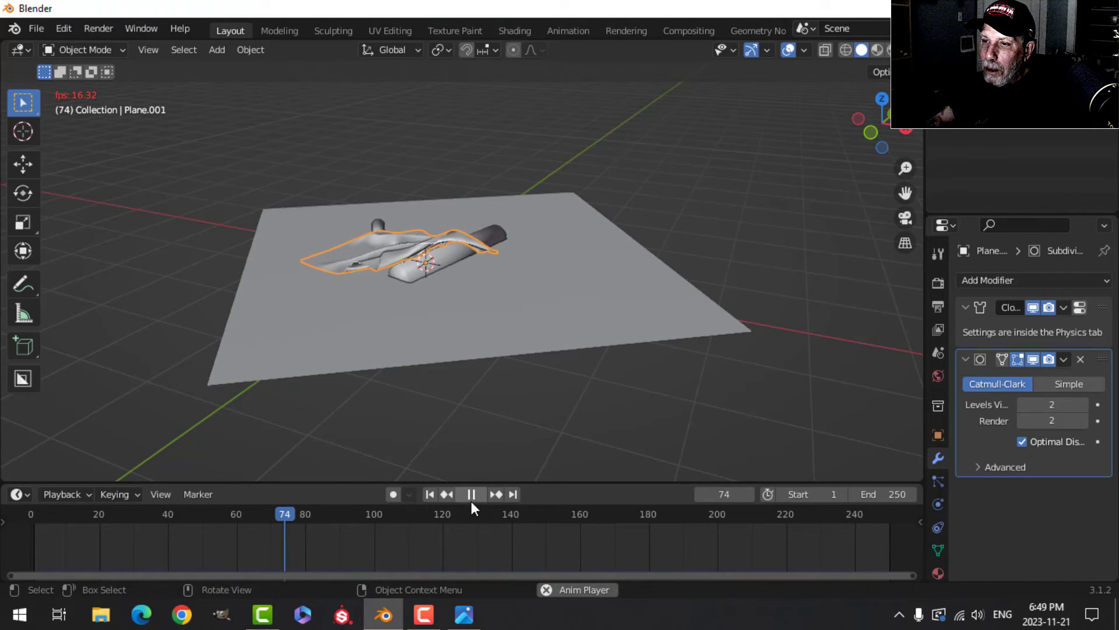
Rotate all cloth plane vertices about -20° on Y and replay the drop
{"action": "key", "text": "Tab"}
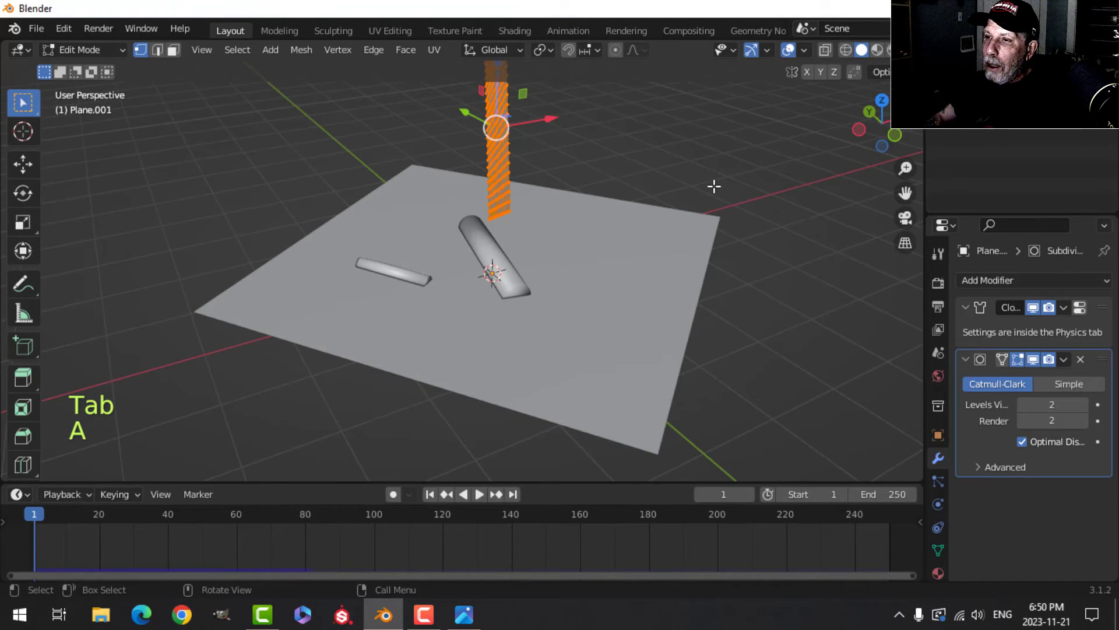
{"action": "key", "text": "r"}
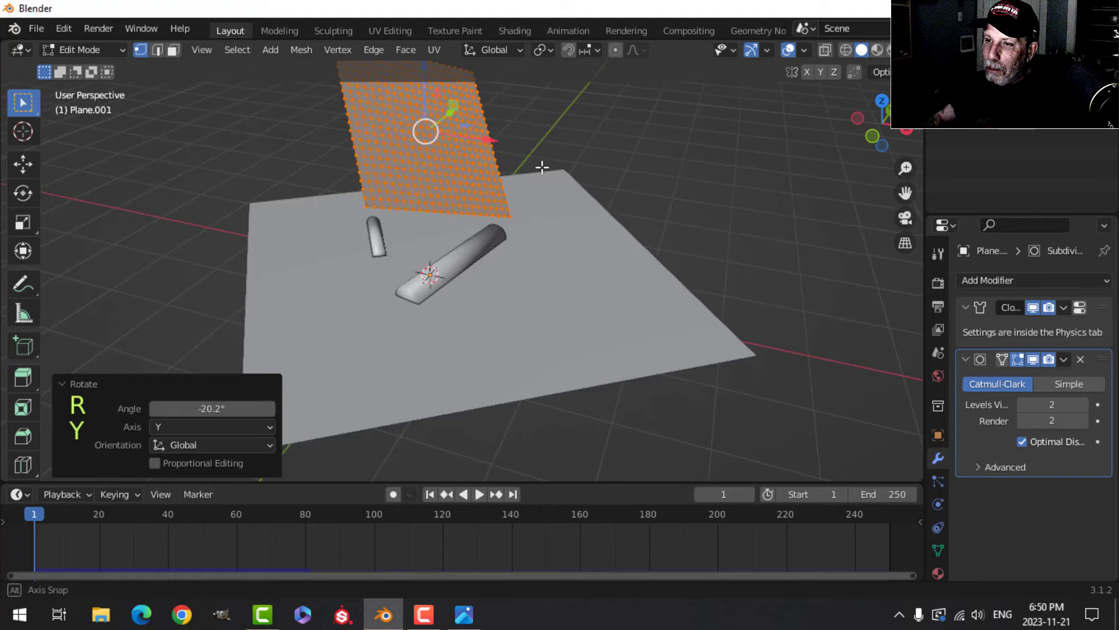
{"action": "key", "text": "Tab"}
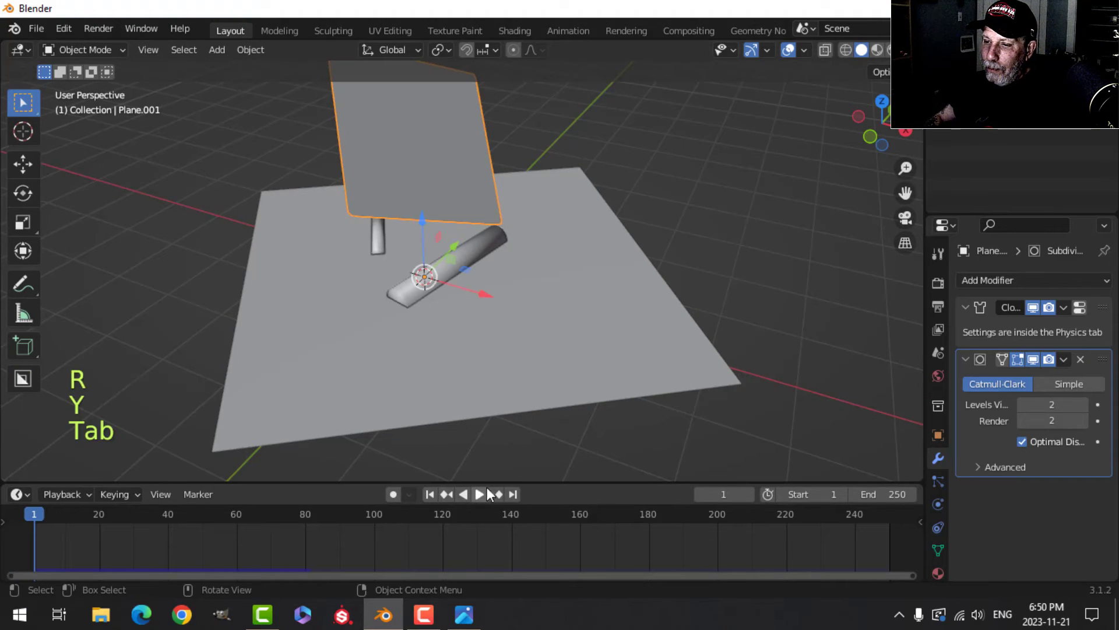
{"action": "left_click", "coordinate": [478, 494]}
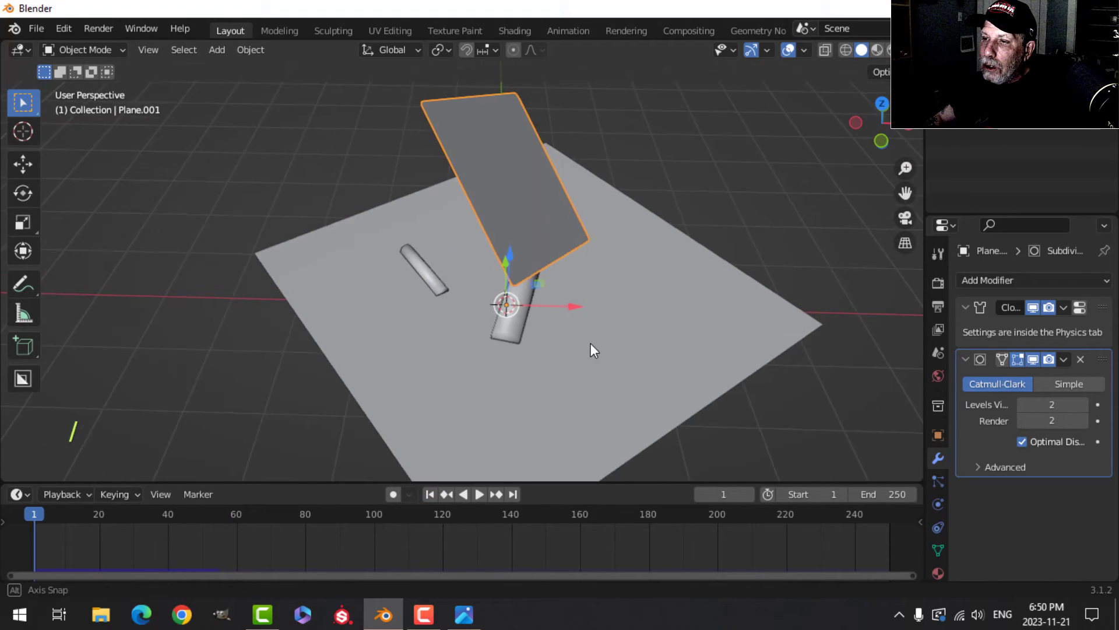
{"action": "key", "text": "Tab"}
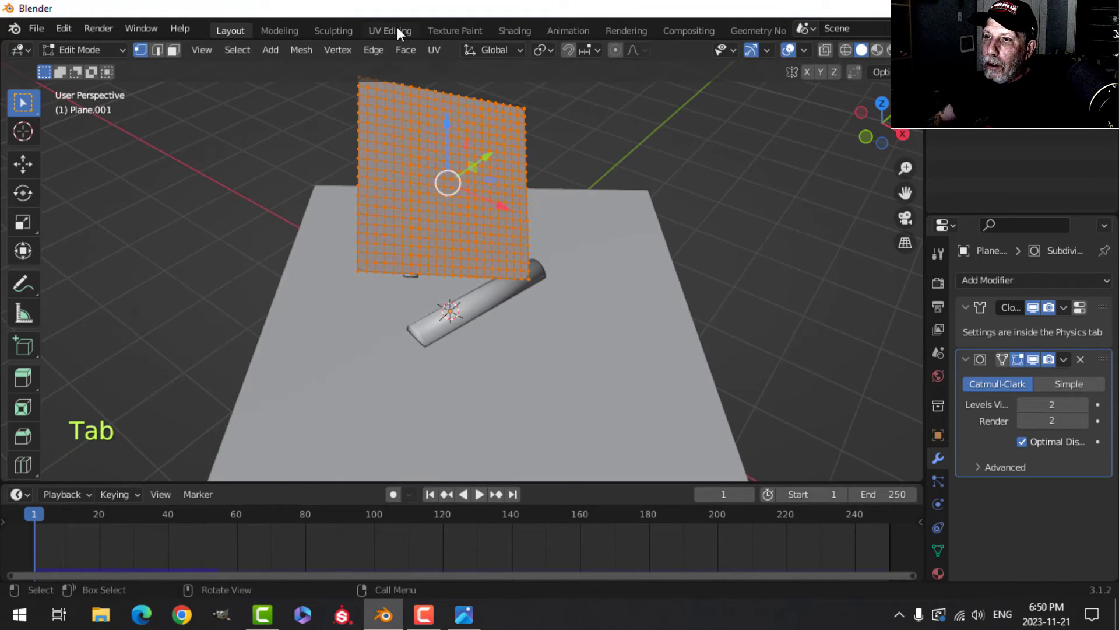
Move through the UV Editing workspace to the Shading workspace for the plane's material
{"action": "left_click", "coordinate": [390, 30]}
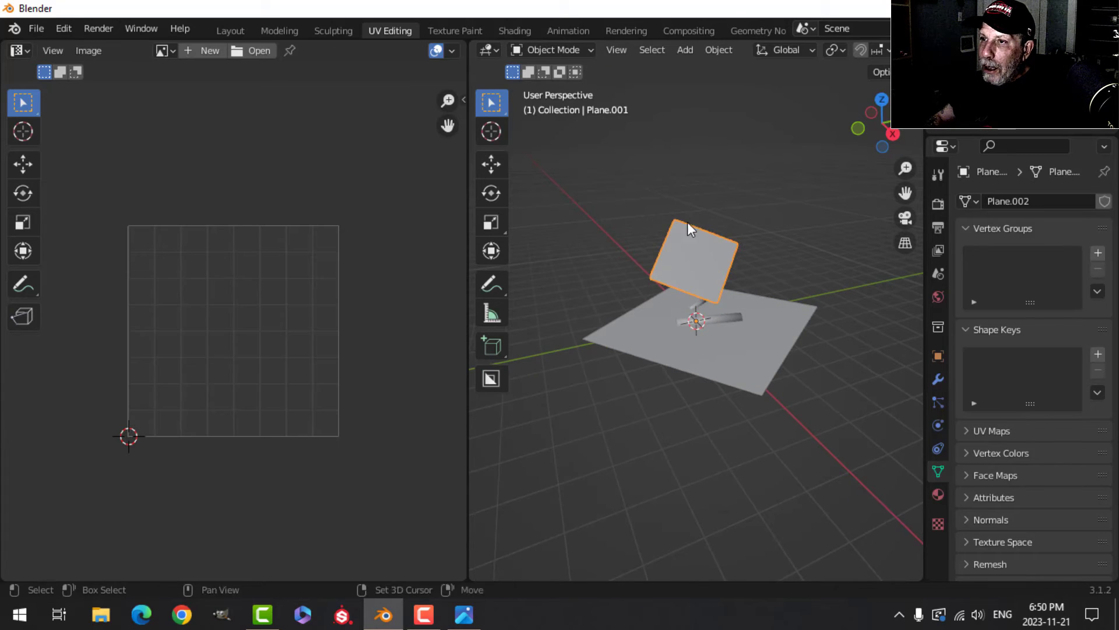
{"action": "left_click", "coordinate": [514, 30]}
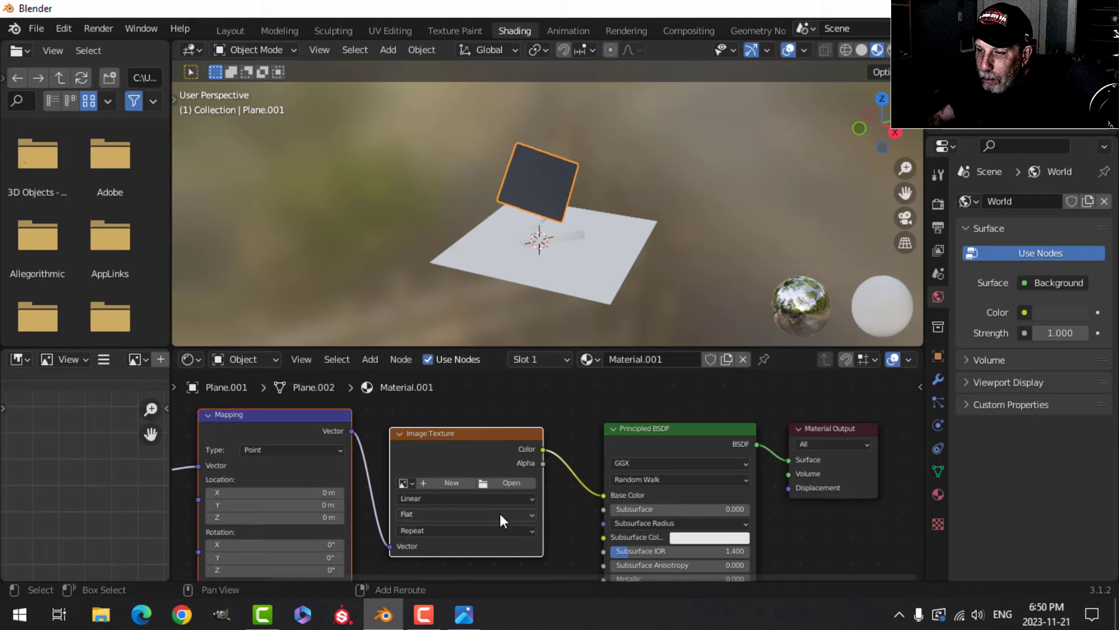
Load the red PersianCarpets masked PNG from the Fabric and Wallpaper folder
{"action": "left_click", "coordinate": [510, 483]}
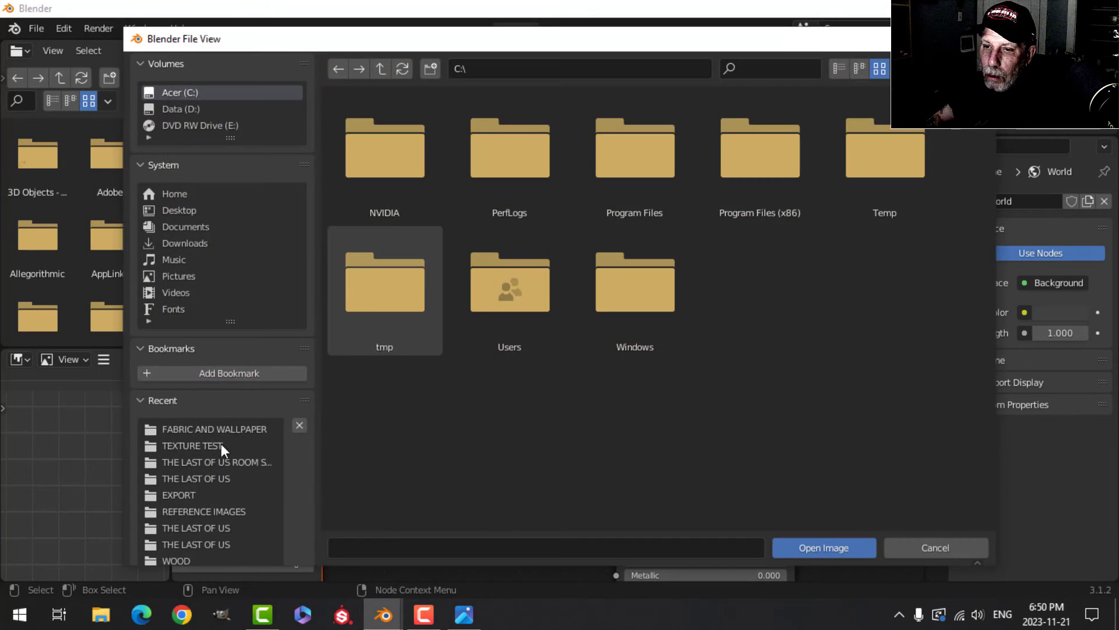
{"action": "double_click", "coordinate": [214, 429]}
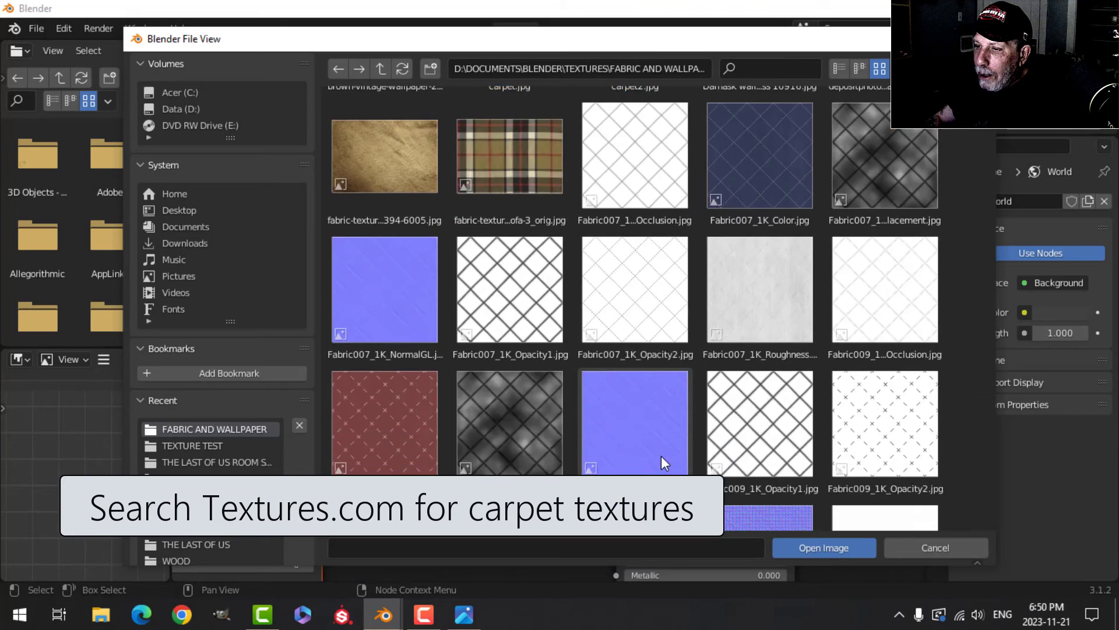
{"action": "scroll", "scroll_direction": "down", "scroll_amount": 3}
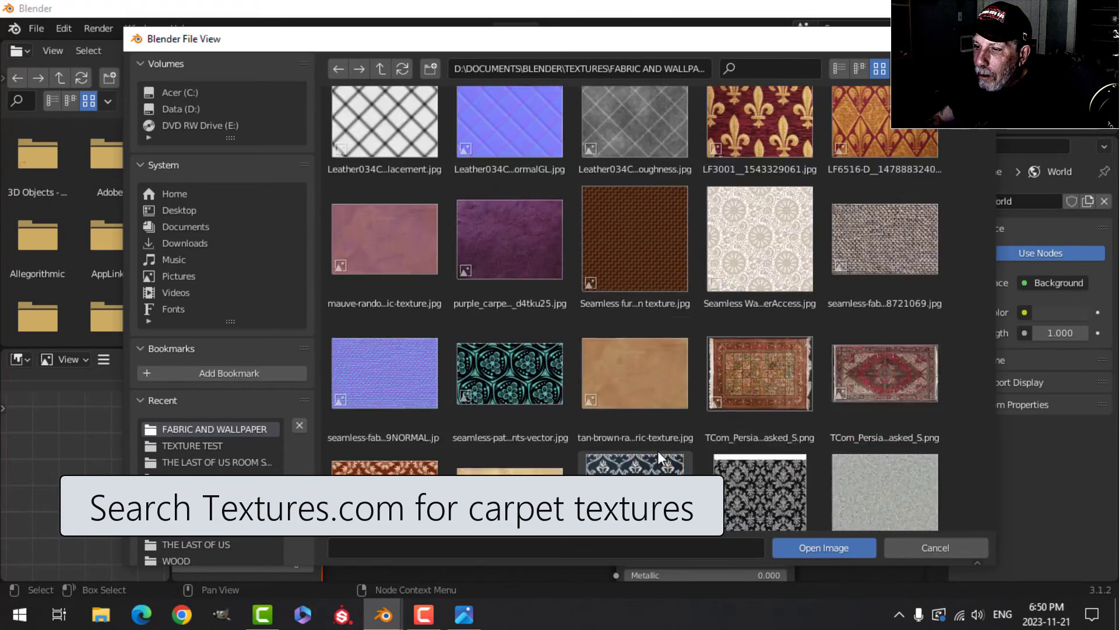
{"action": "scroll", "scroll_direction": "down", "scroll_amount": 3}
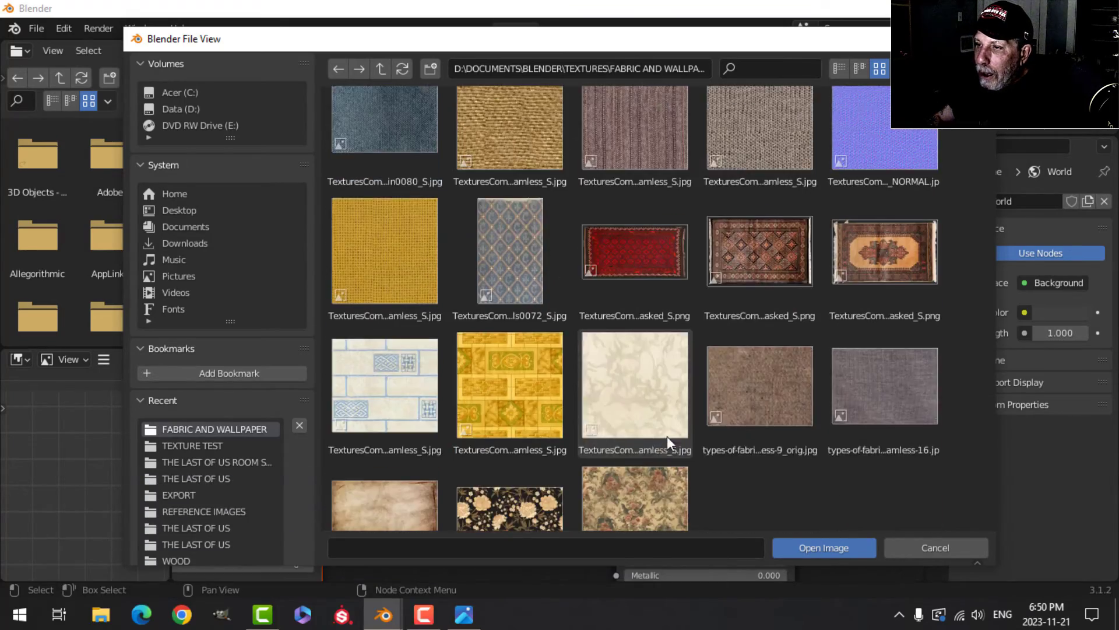
{"action": "left_click", "coordinate": [633, 251]}
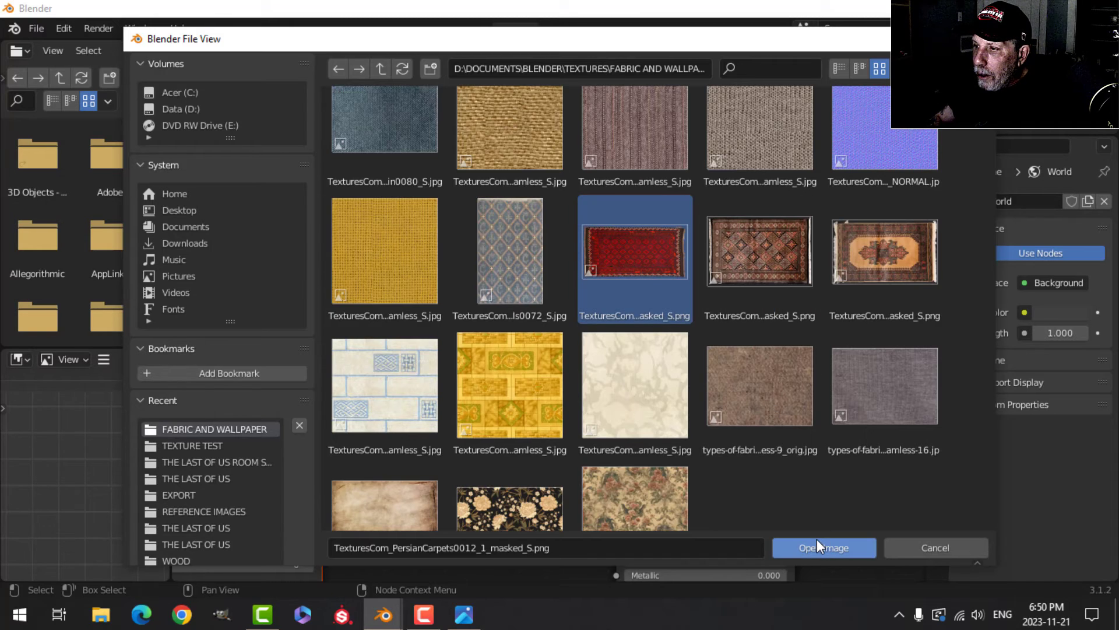
{"action": "left_click", "coordinate": [824, 547]}
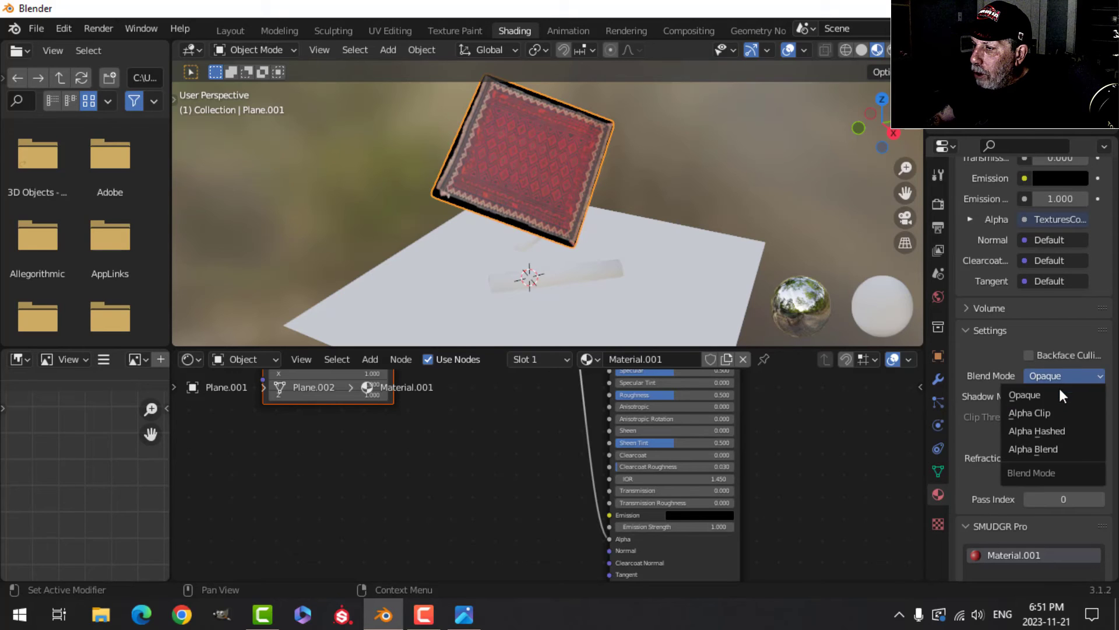
Set the material Blend Mode to Alpha Clip and return to the Layout workspace
{"action": "left_click", "coordinate": [1028, 412]}
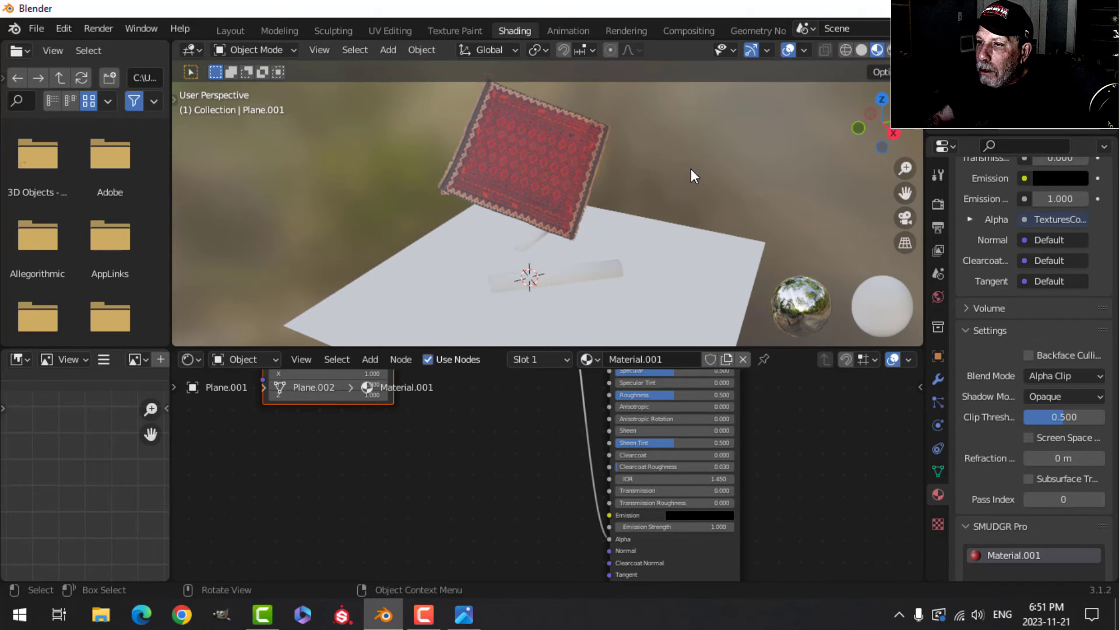
{"action": "left_click", "coordinate": [230, 30]}
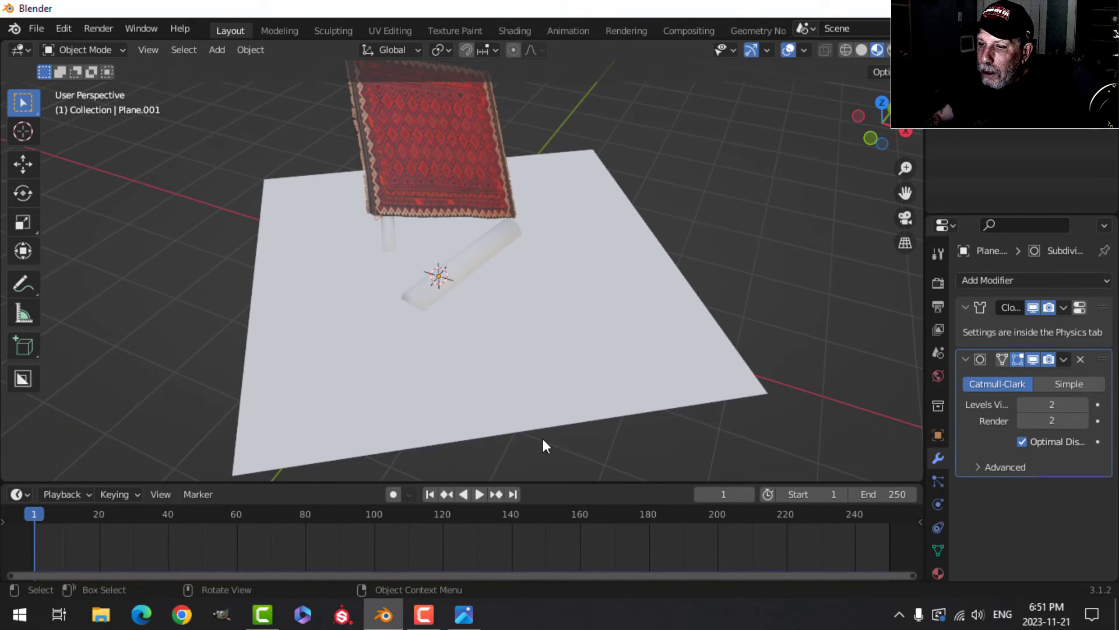
Run the cloth simulation to frame 45, select the draped carpet, and orbit around it
{"action": "left_click", "coordinate": [479, 493]}
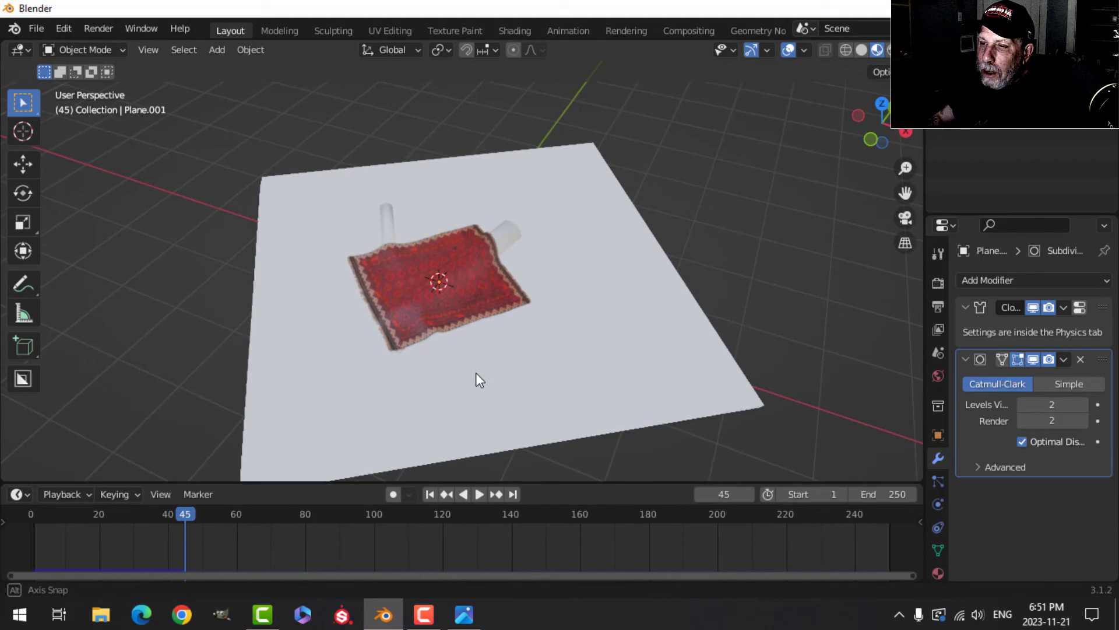
{"action": "left_click", "coordinate": [439, 282]}
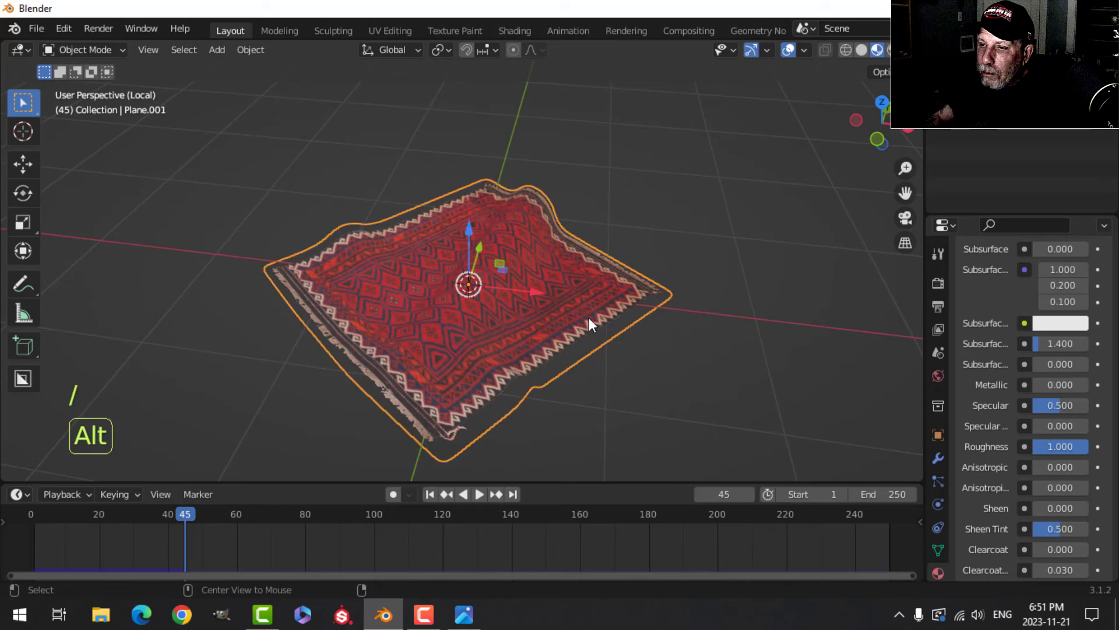
{"action": "key", "text": "alt+a"}
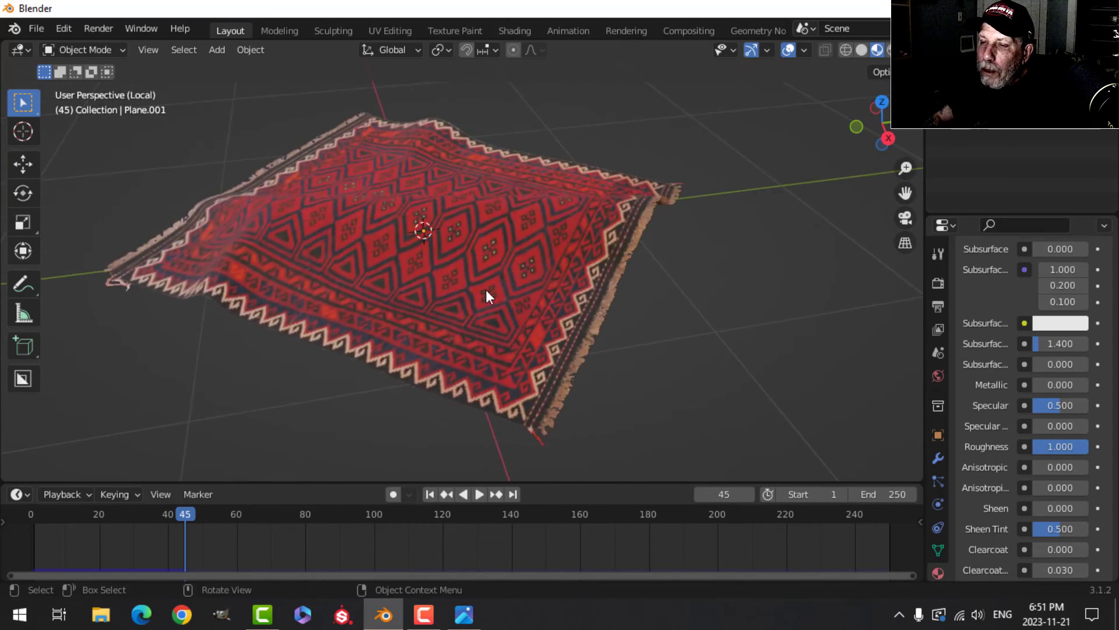
{"action": "left_click_drag", "start_coordinate": [485, 296], "coordinate": [535, 332]}
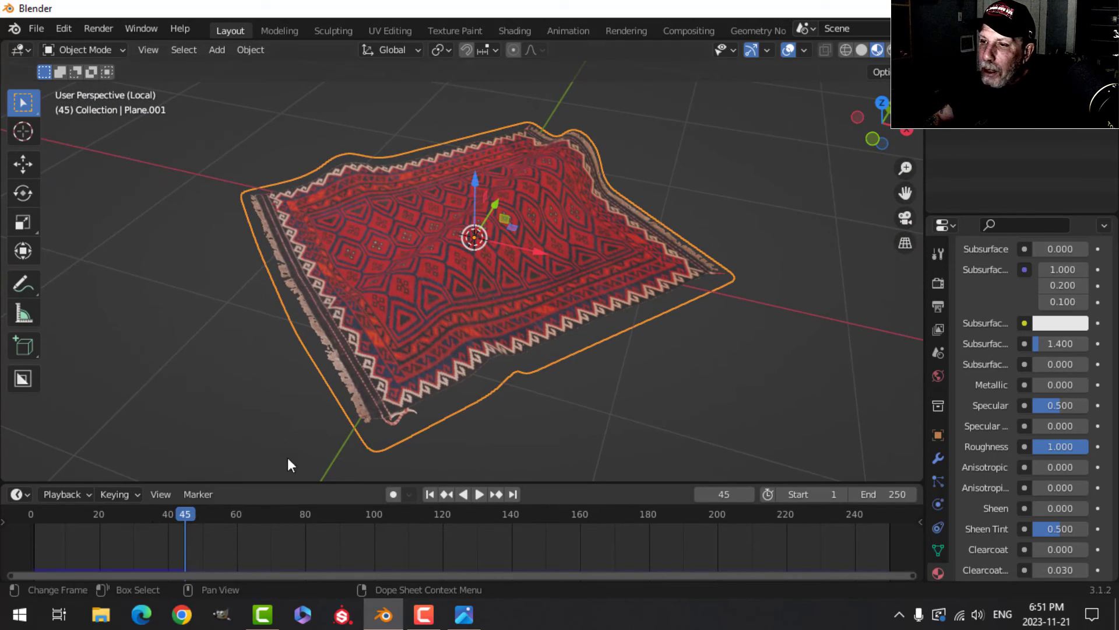
Apply the Cloth modifier, return the timeline to frame 1, and enter Edit Mode on the carpet
{"action": "left_click", "coordinate": [937, 458]}
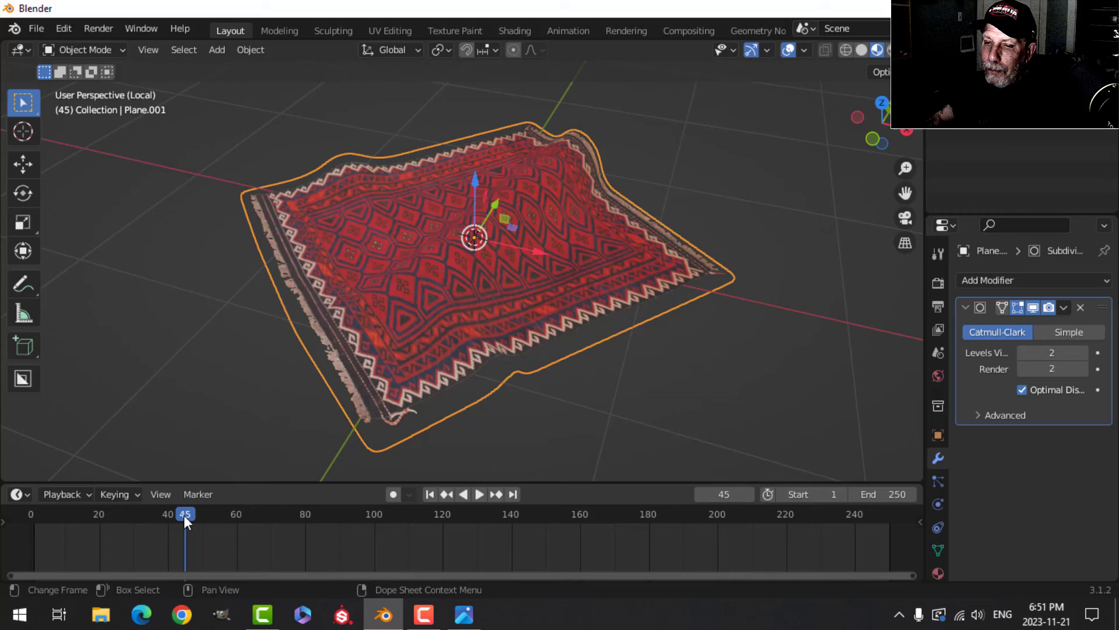
{"action": "left_click", "coordinate": [161, 515]}
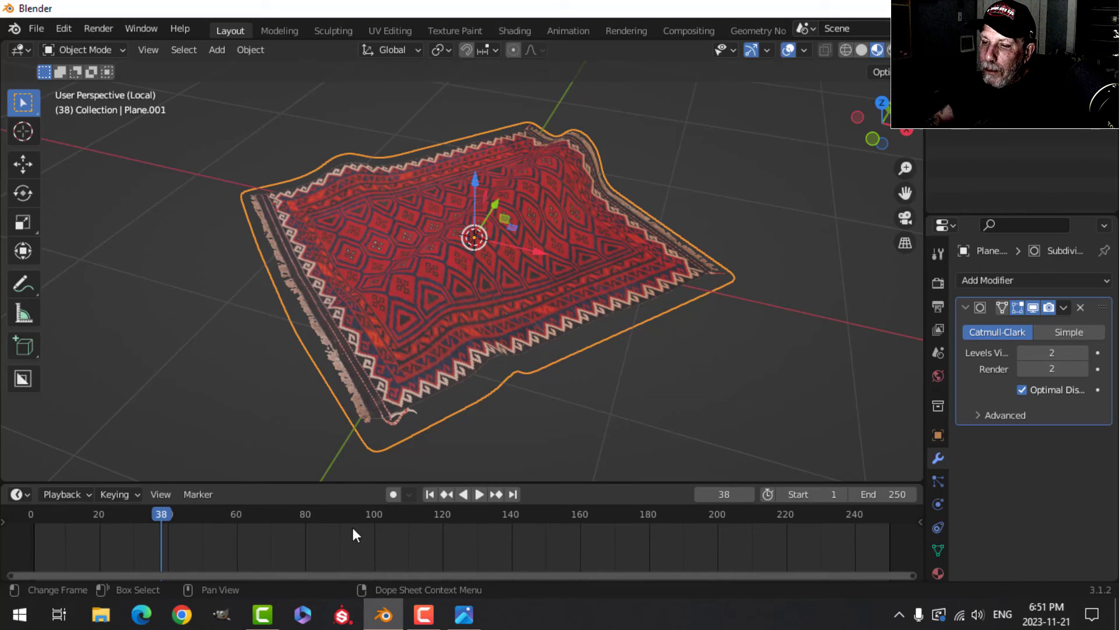
{"action": "key", "text": "alt+a"}
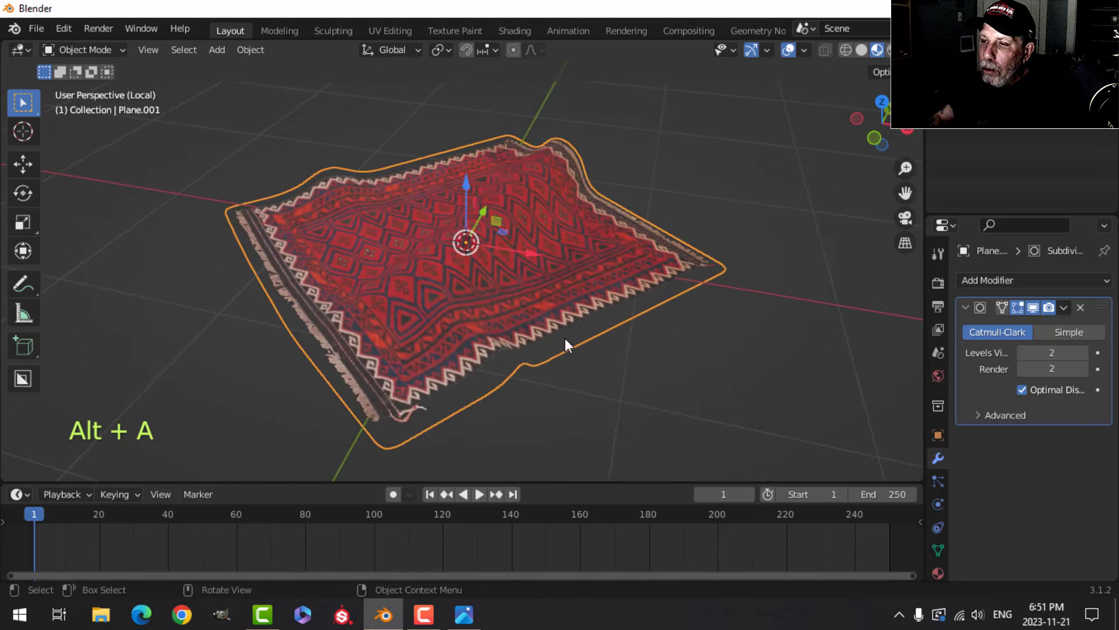
{"action": "key", "text": "Tab"}
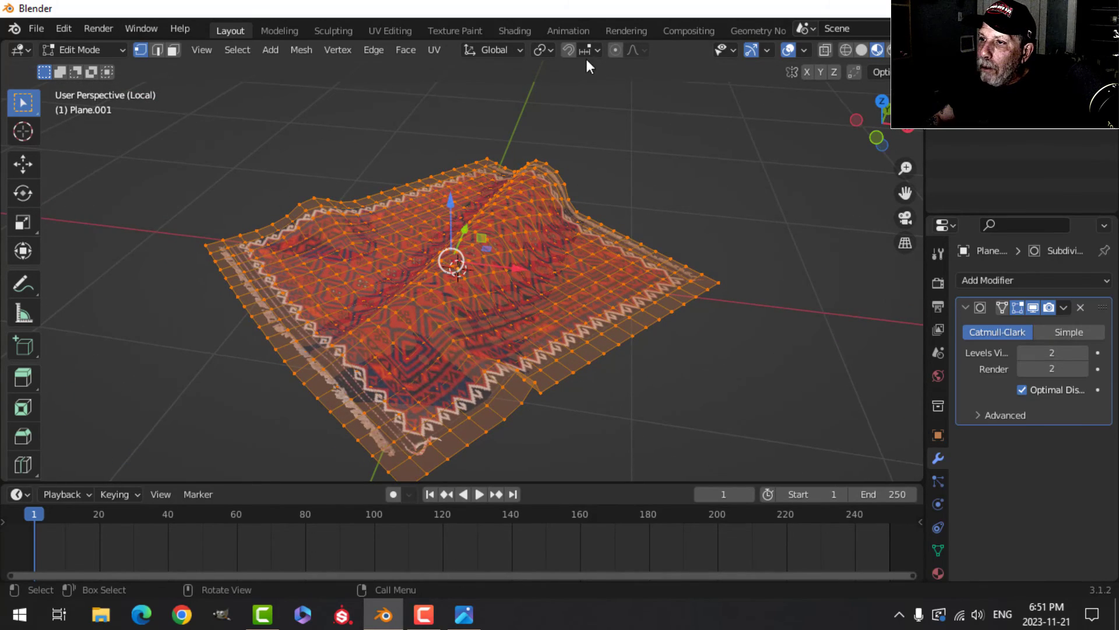
Lift a carpet vertex upward with proportional editing into a soft fold, then return to Object Mode
{"action": "left_click", "coordinate": [616, 50]}
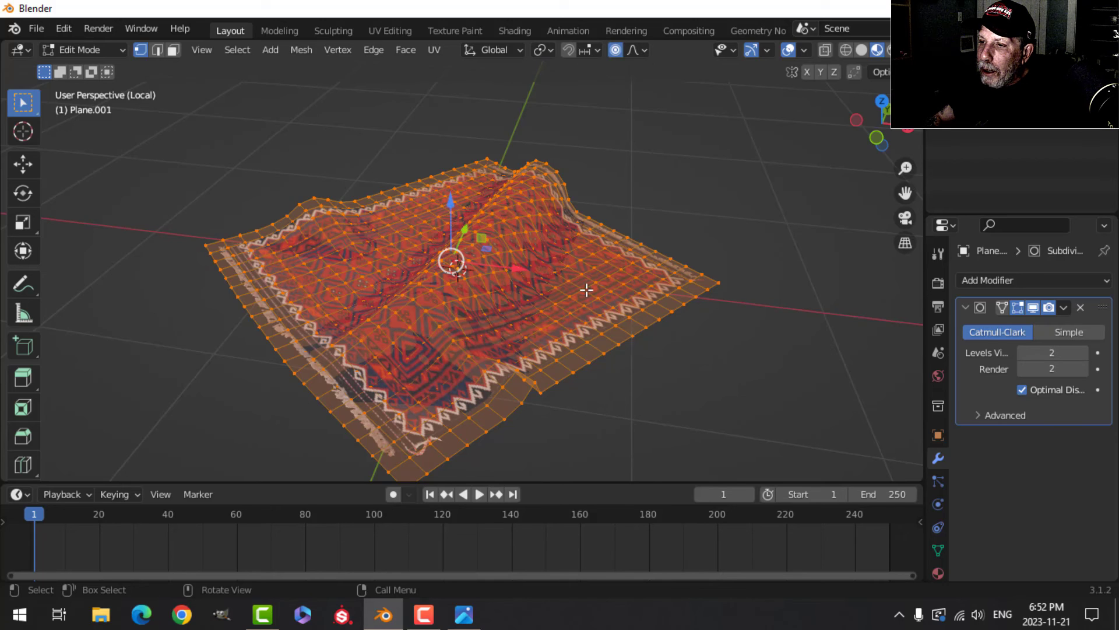
{"action": "key", "text": "g"}
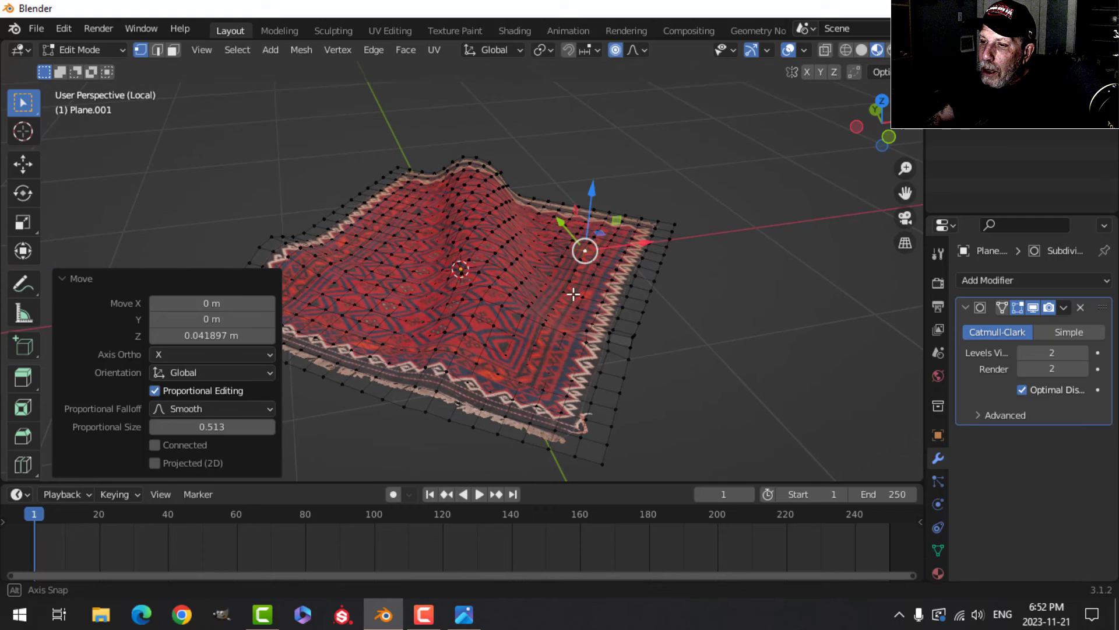
{"action": "key", "text": "g"}
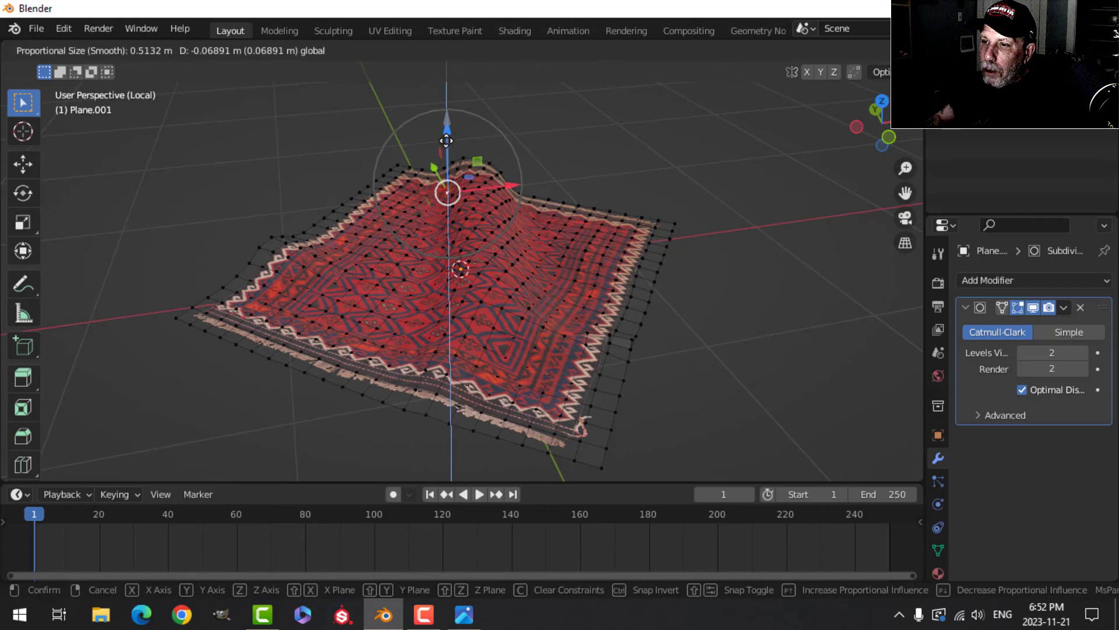
{"action": "key", "text": "Tab"}
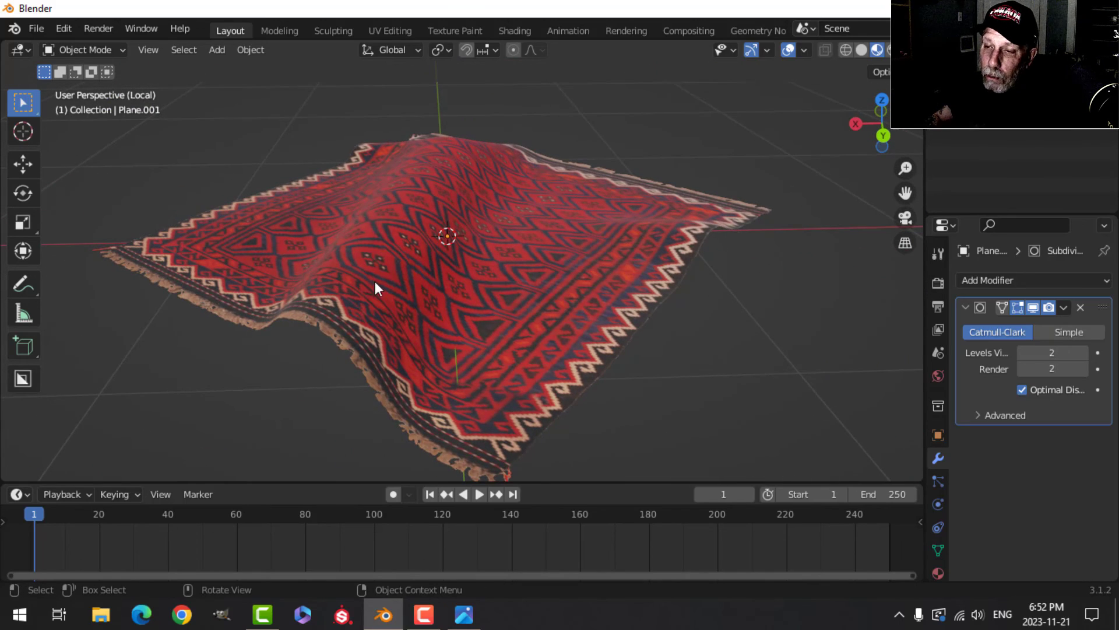
{"action": "left_click_drag", "start_coordinate": [375, 289], "coordinate": [506, 275]}
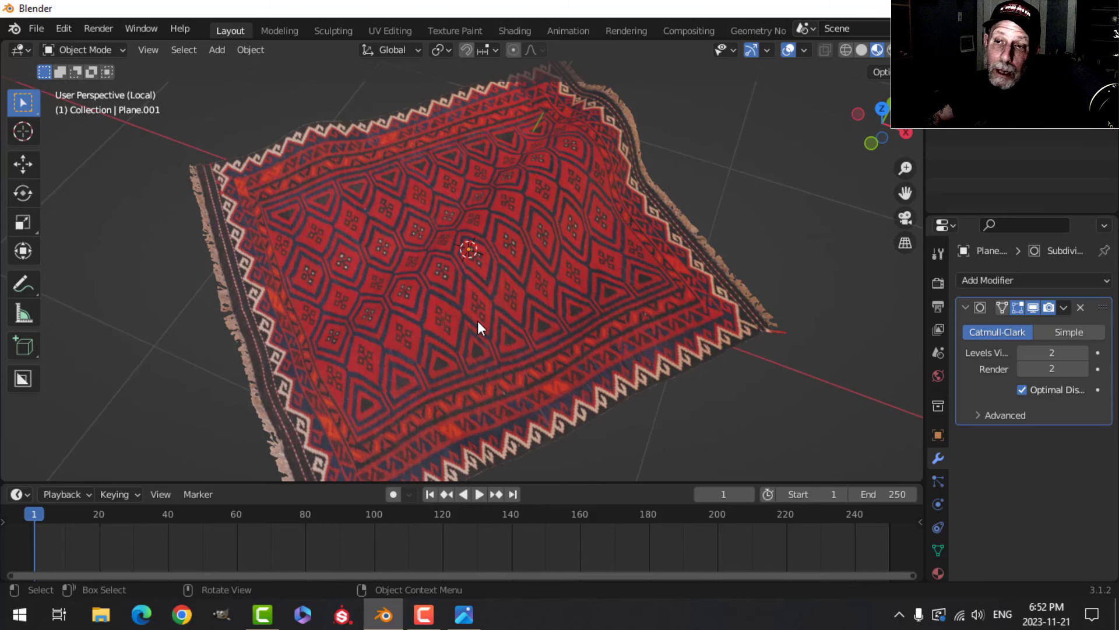
{"action": "left_click_drag", "start_coordinate": [478, 328], "coordinate": [461, 303]}
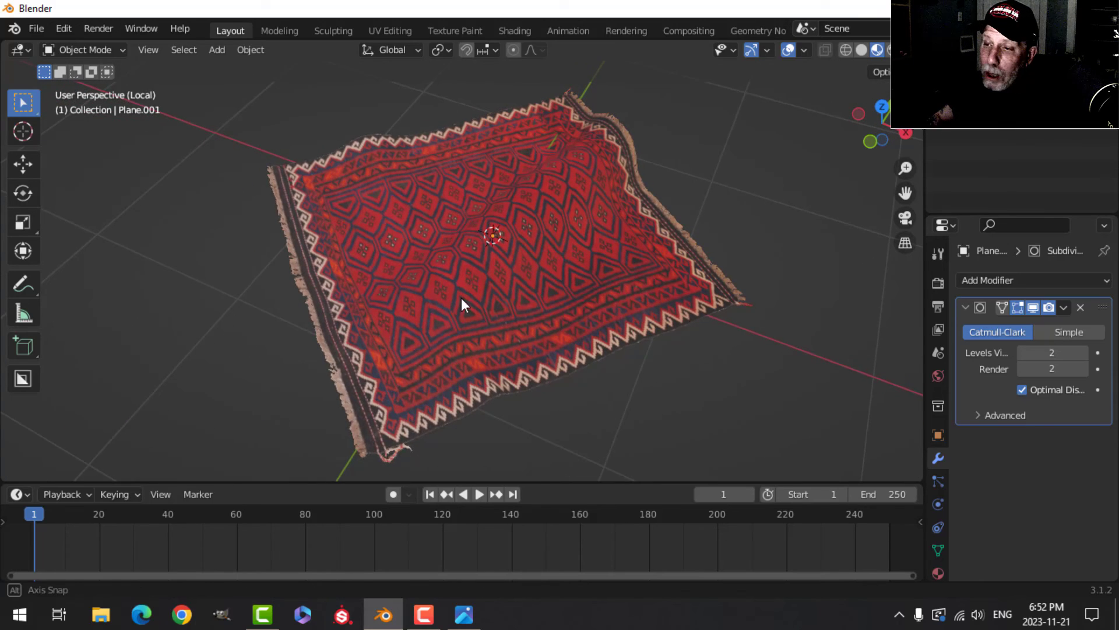
{"action": "left_click_drag", "start_coordinate": [461, 304], "coordinate": [446, 282]}
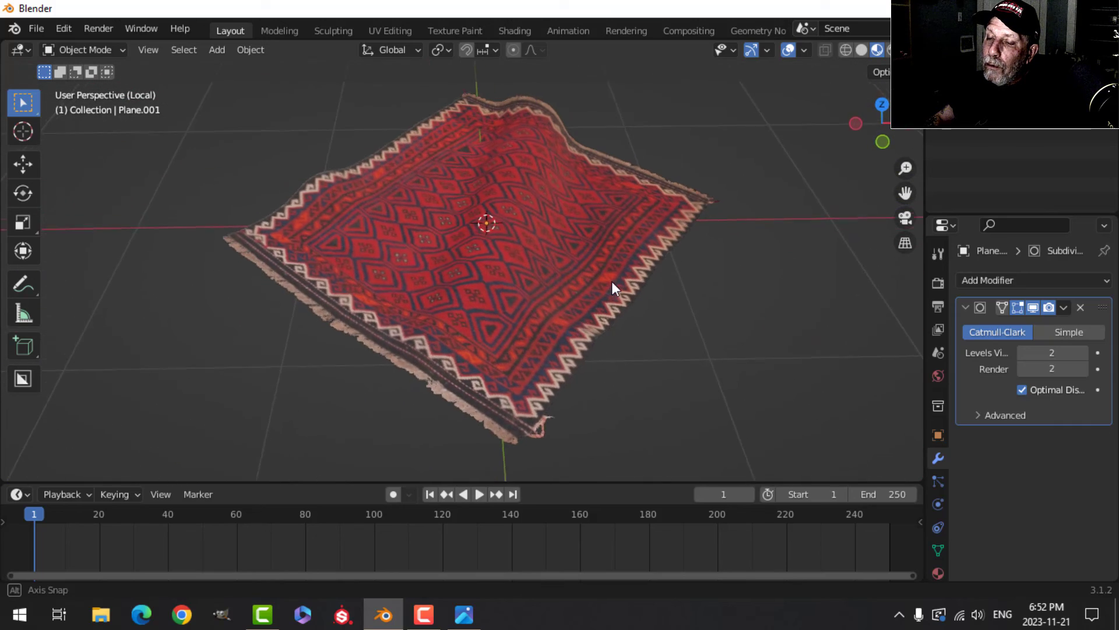
{"action": "left_click_drag", "start_coordinate": [614, 290], "coordinate": [560, 279]}
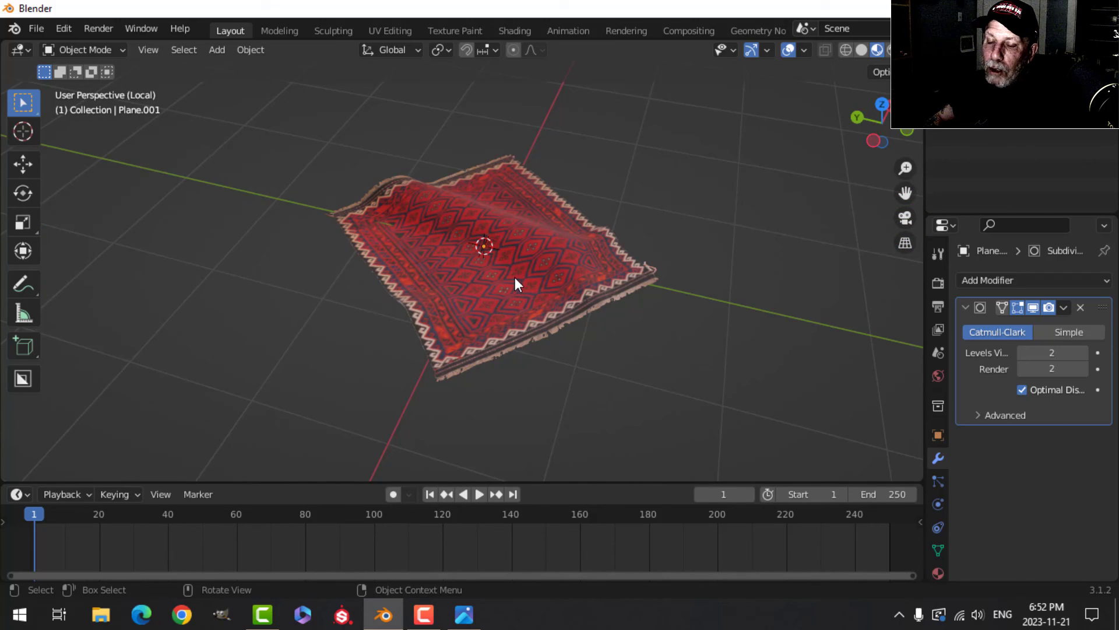
{"action": "mouse_move", "coordinate": [475, 313]}
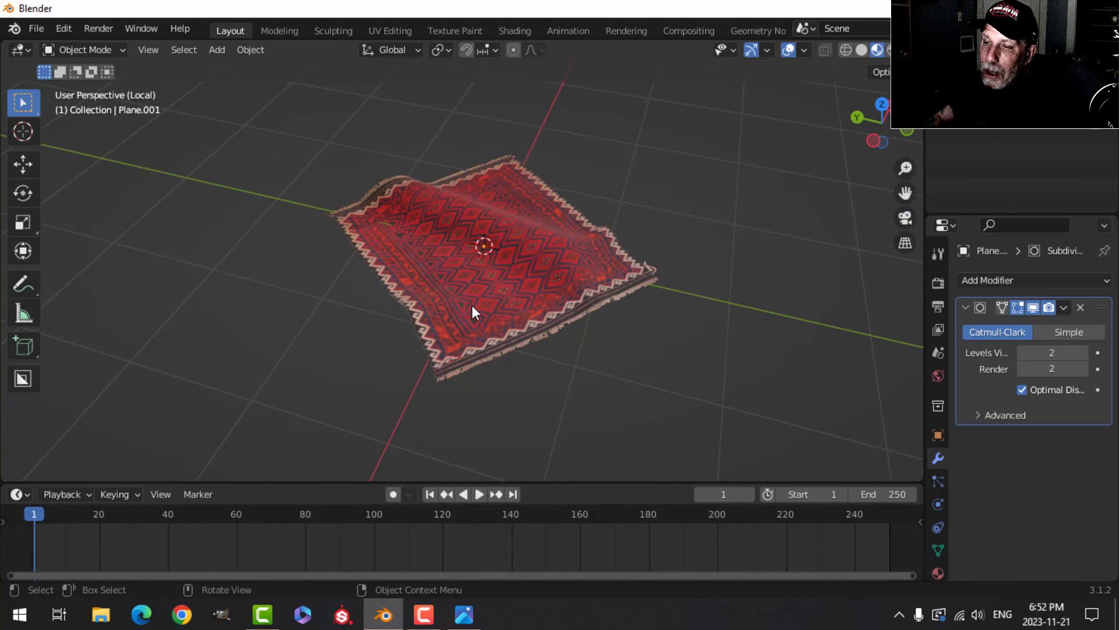
{"action": "mouse_move", "coordinate": [478, 299]}
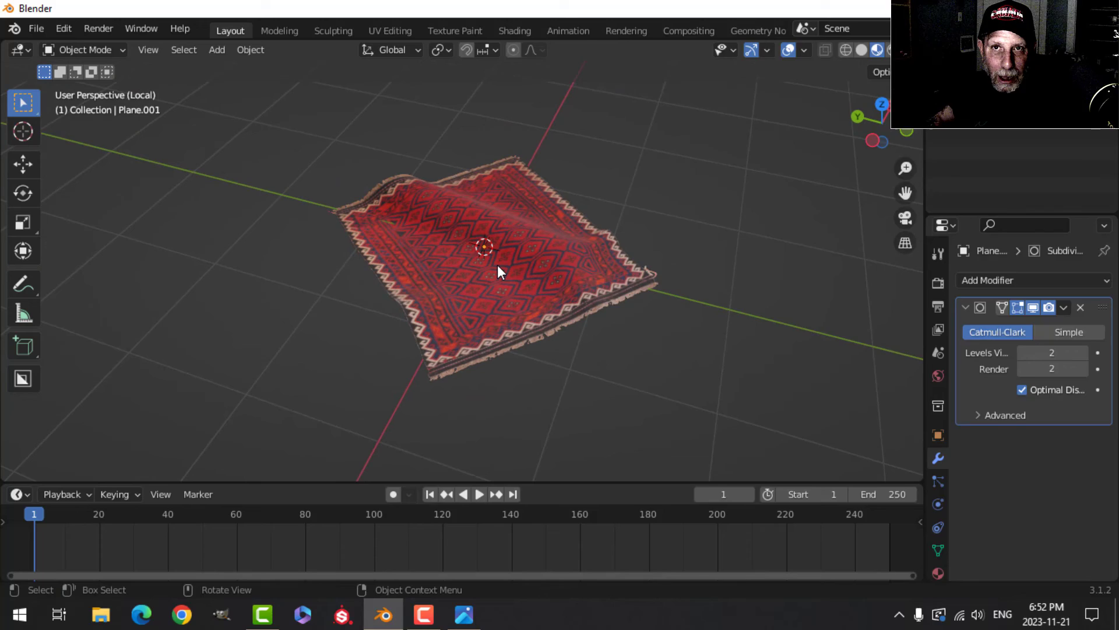
{"action": "left_click_drag", "start_coordinate": [499, 271], "coordinate": [550, 300]}
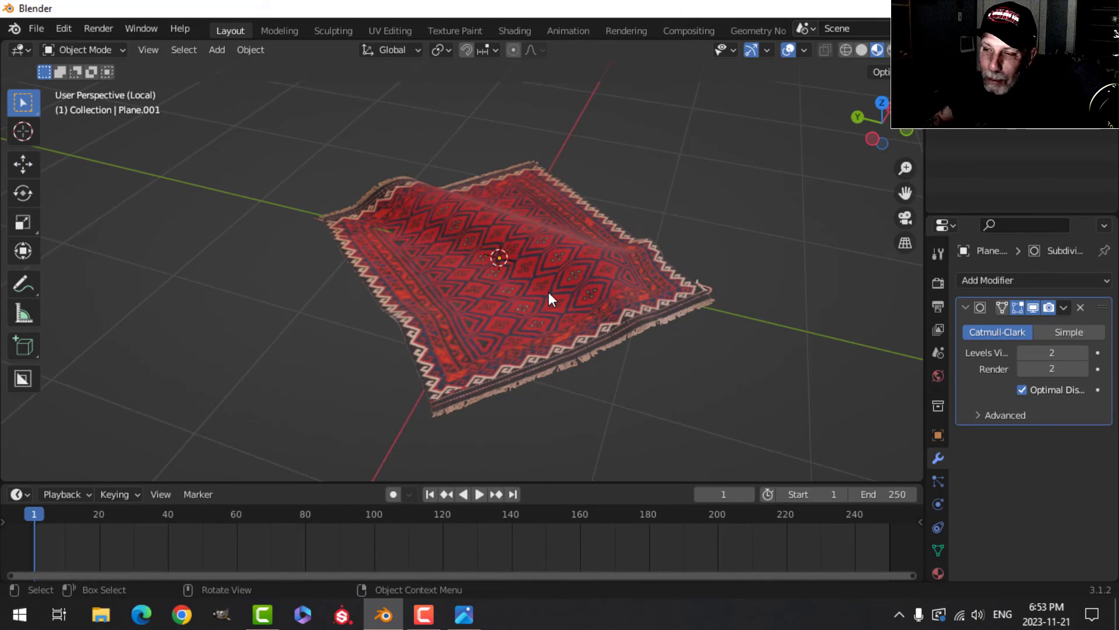